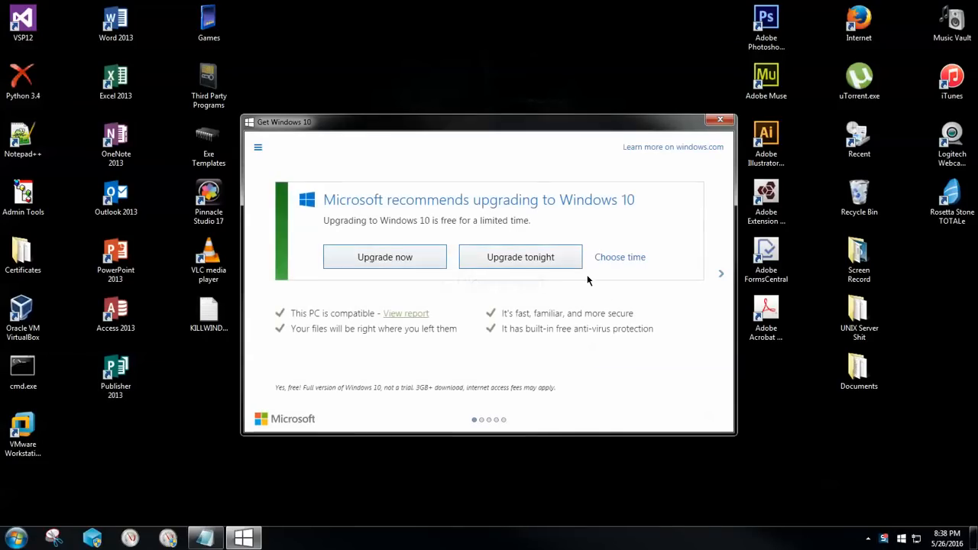
{"action": "mouse_move", "coordinate": [680, 296]}
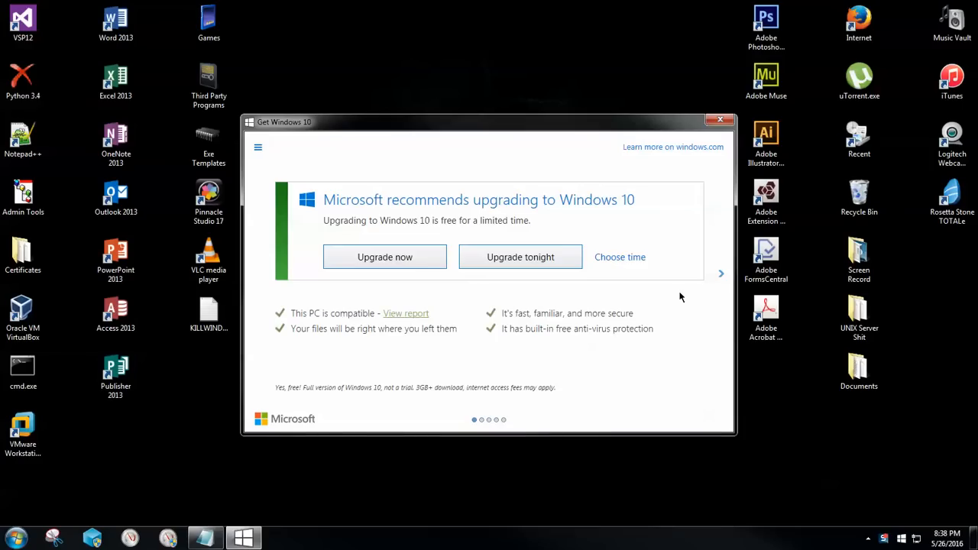
Step: Page through the Get Windows 10 upgrade slides and return to the recommendation page
{"action": "left_click", "coordinate": [720, 274]}
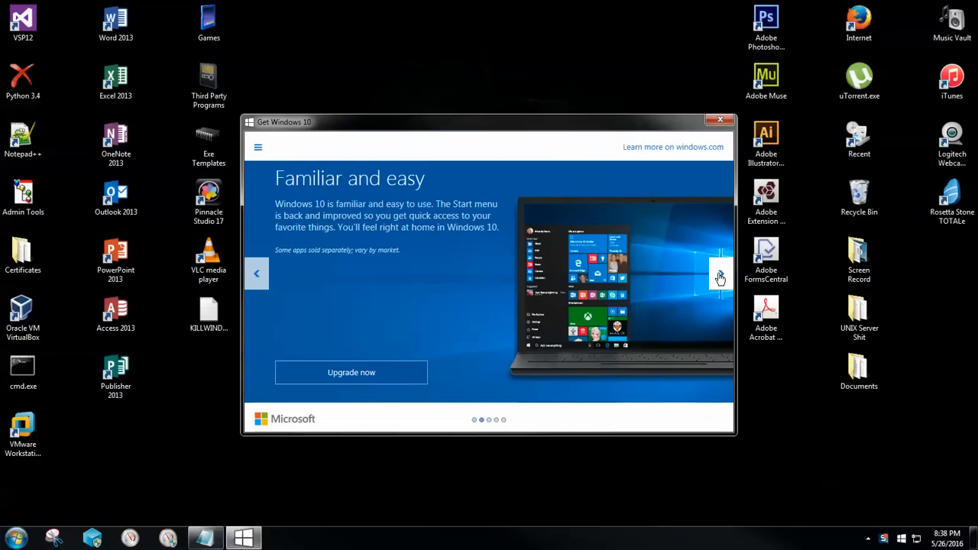
{"action": "left_click", "coordinate": [718, 274]}
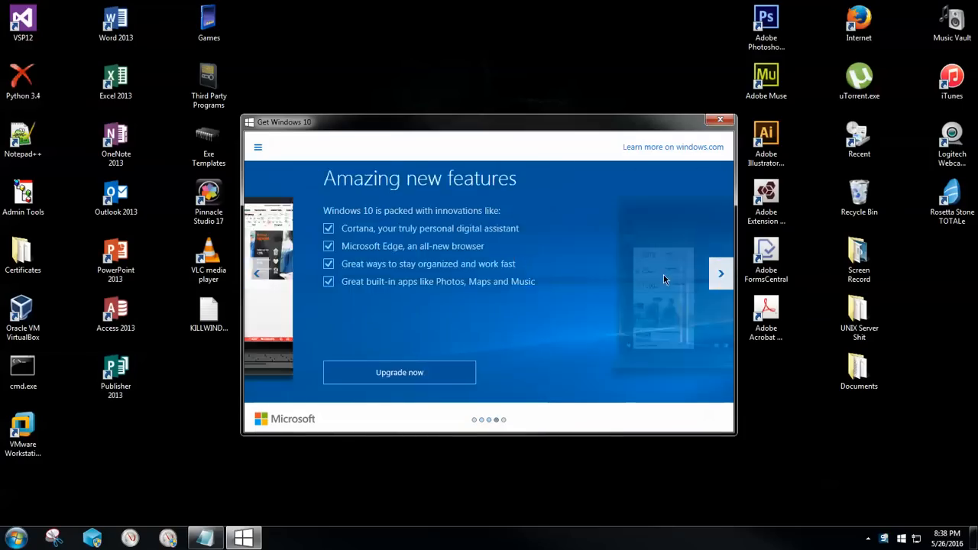
{"action": "left_click", "coordinate": [720, 273]}
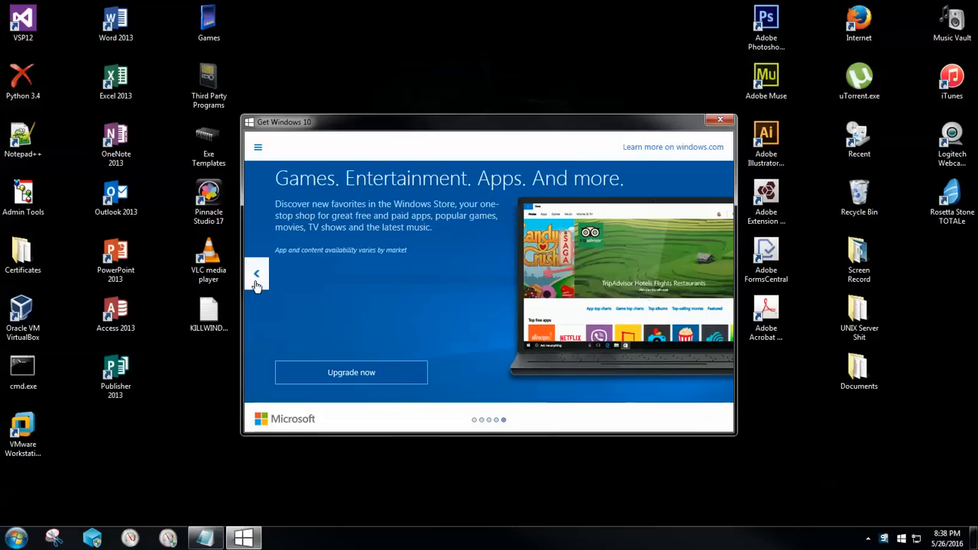
{"action": "left_click", "coordinate": [256, 272]}
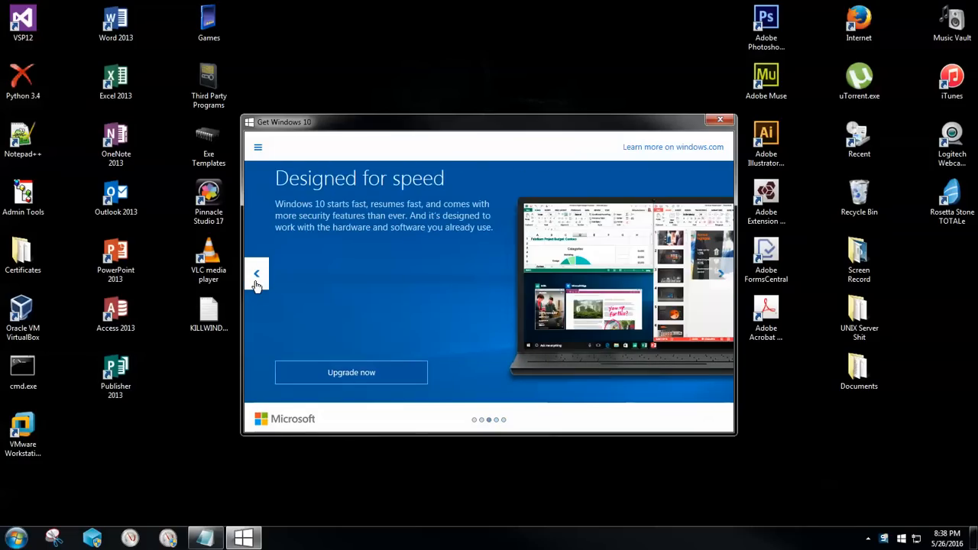
{"action": "left_click", "coordinate": [257, 272]}
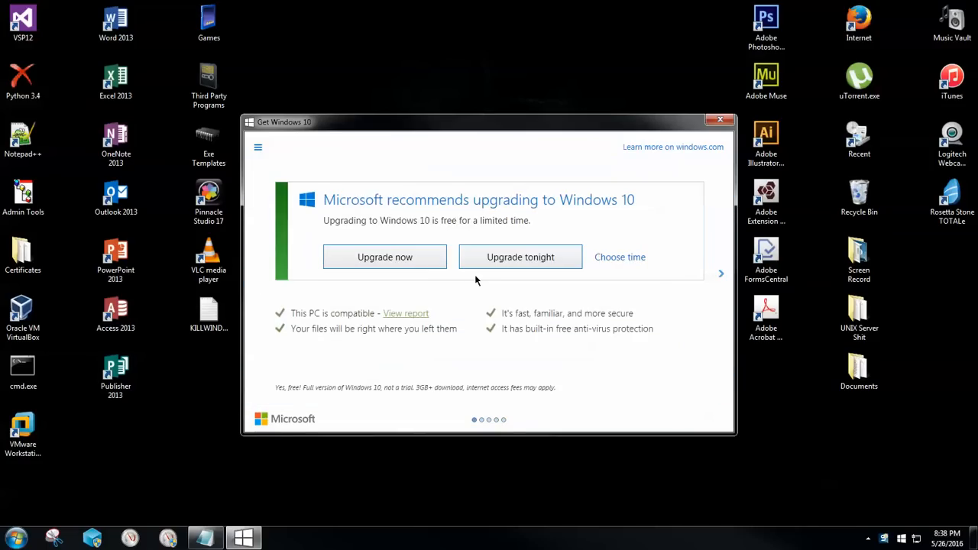
{"action": "mouse_move", "coordinate": [556, 312]}
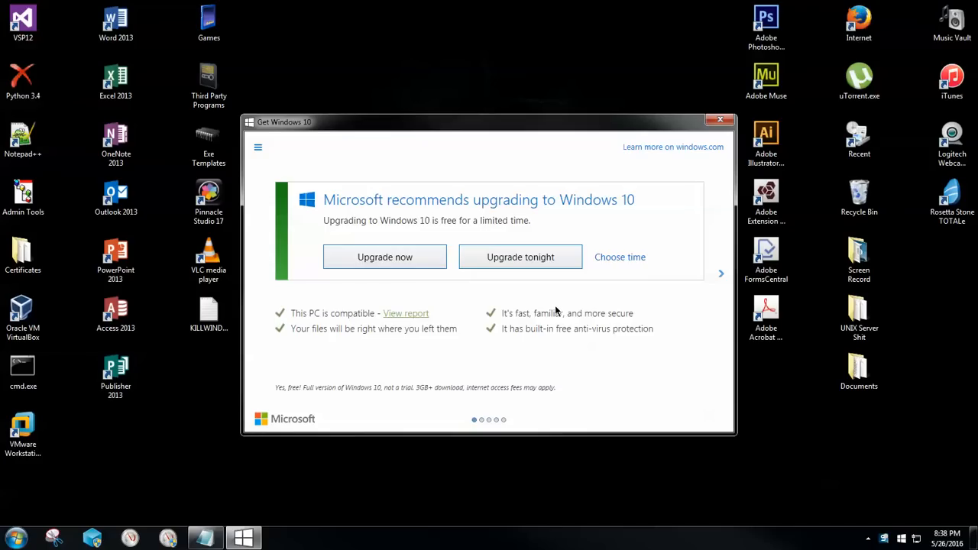
{"action": "mouse_move", "coordinate": [683, 301]}
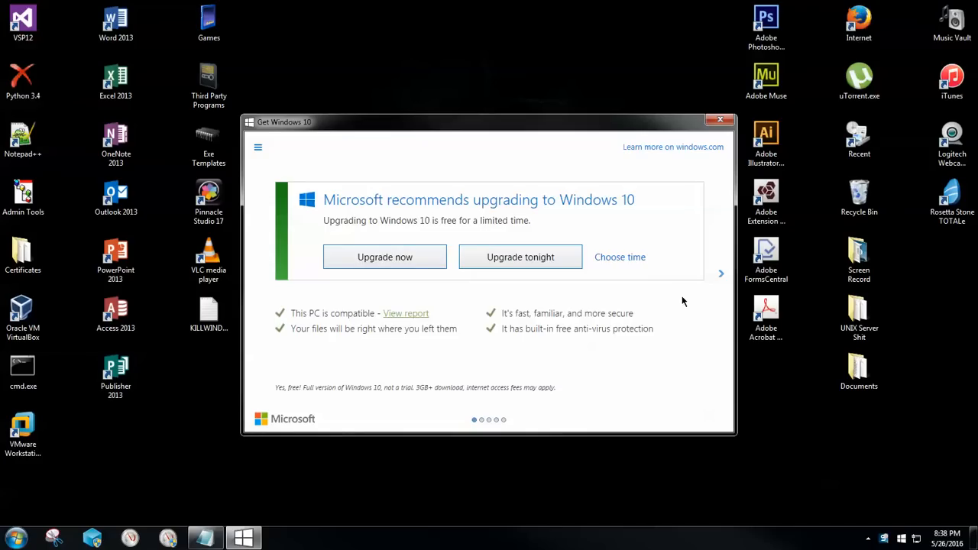
{"action": "mouse_move", "coordinate": [685, 288]}
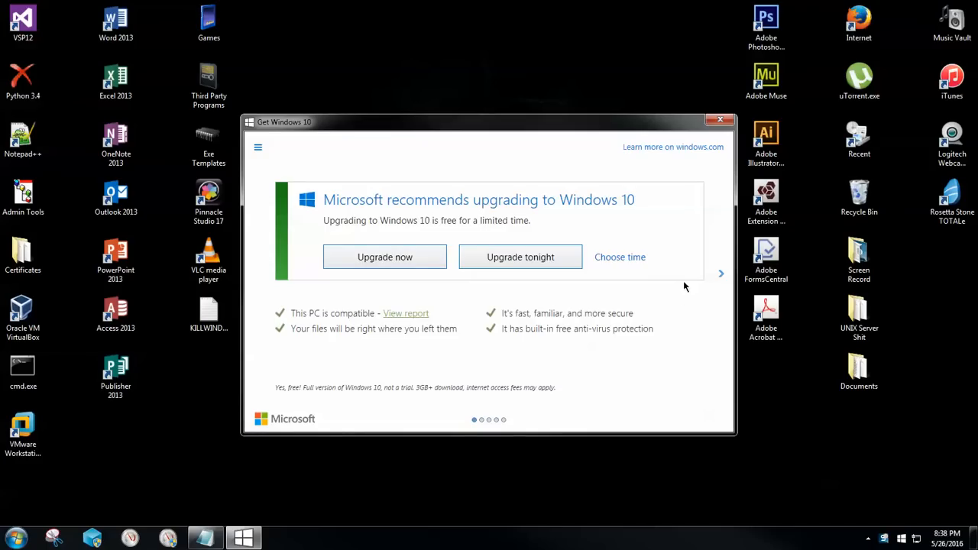
Step: Close the Get Windows 10 window and search the Start menu for cmd
{"action": "left_click", "coordinate": [718, 119]}
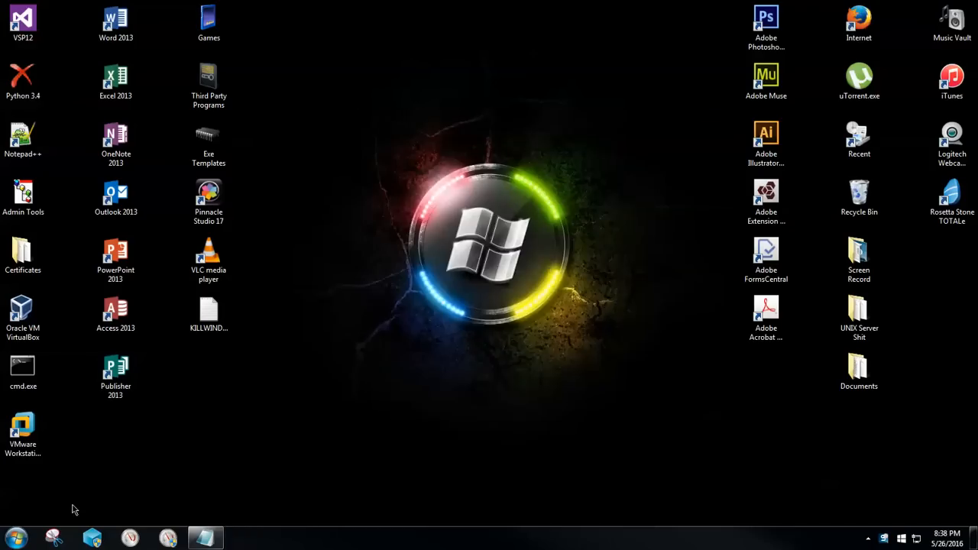
{"action": "left_click", "coordinate": [16, 537]}
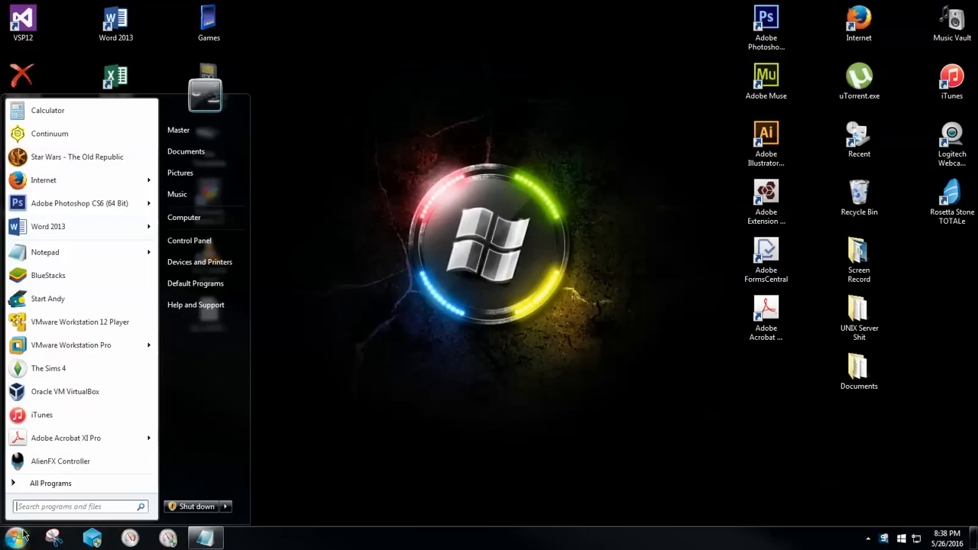
{"action": "mouse_move", "coordinate": [195, 507]}
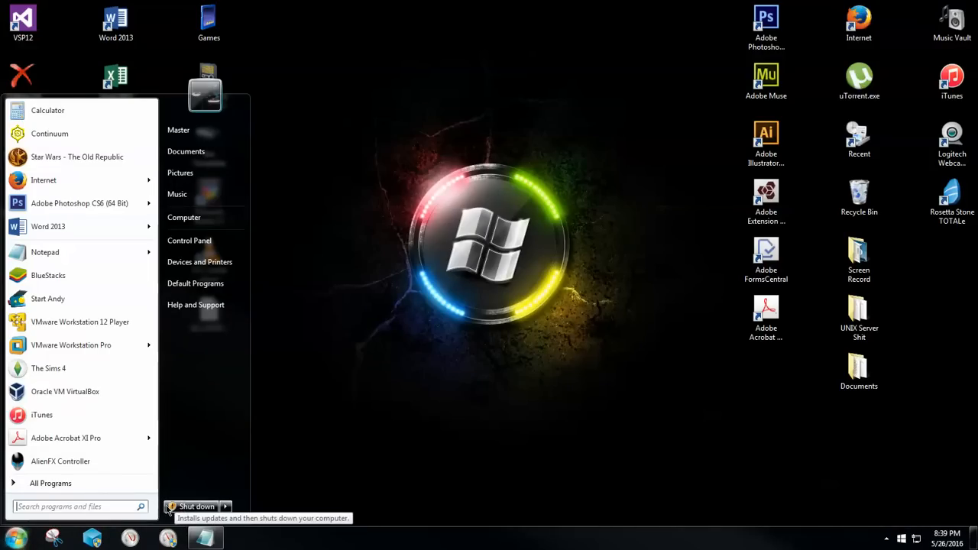
{"action": "mouse_move", "coordinate": [174, 513]}
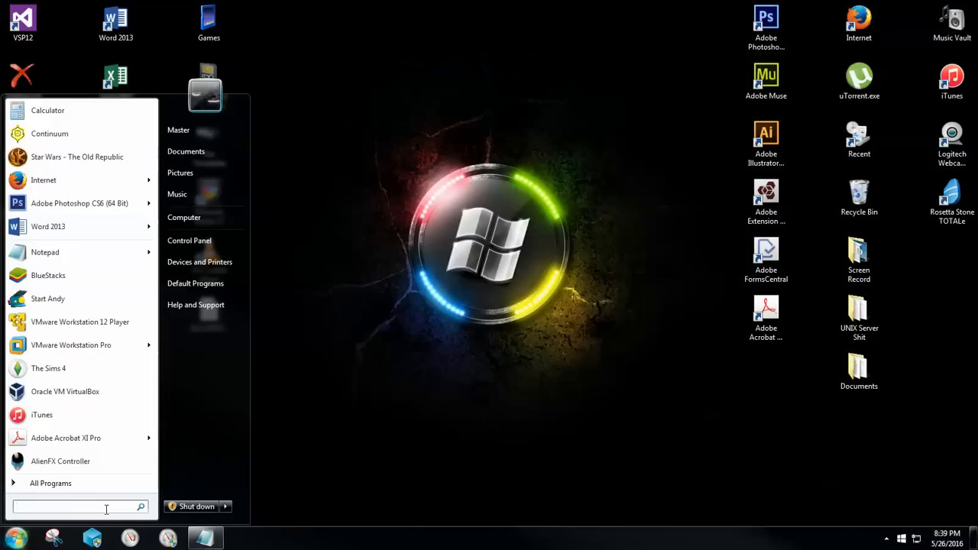
{"action": "type", "text": "cm"}
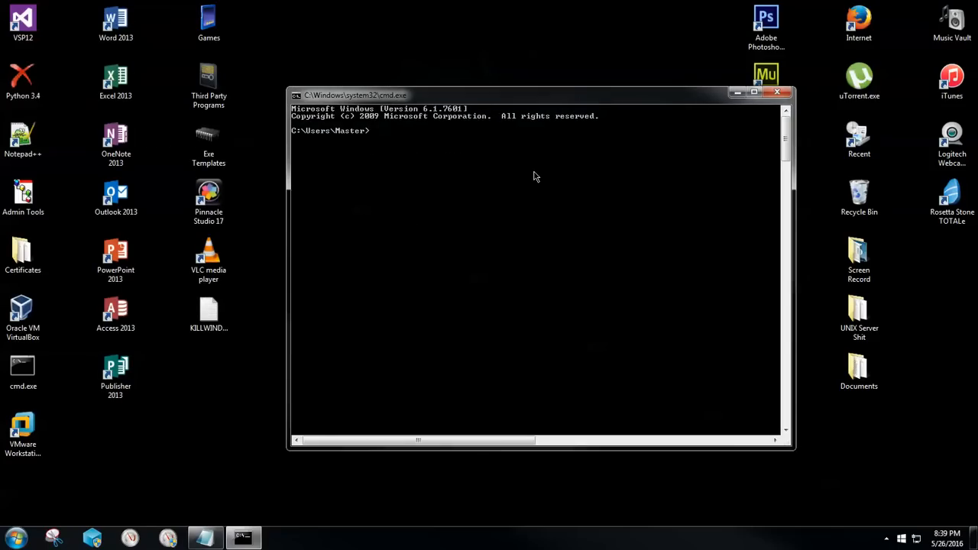
Step: Run services.msc from the prompt to bring up the Services console
{"action": "type", "text": "serv"}
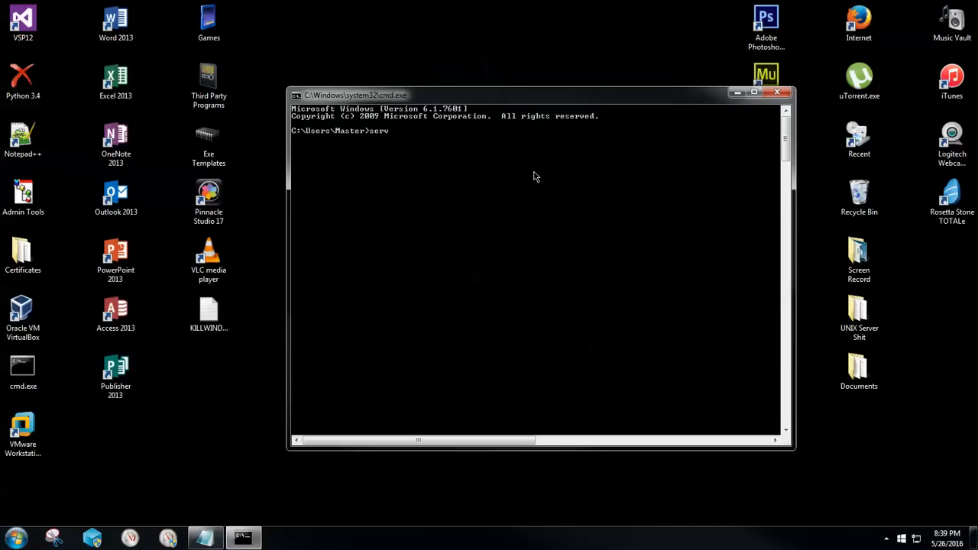
{"action": "type", "text": "ices.msc"}
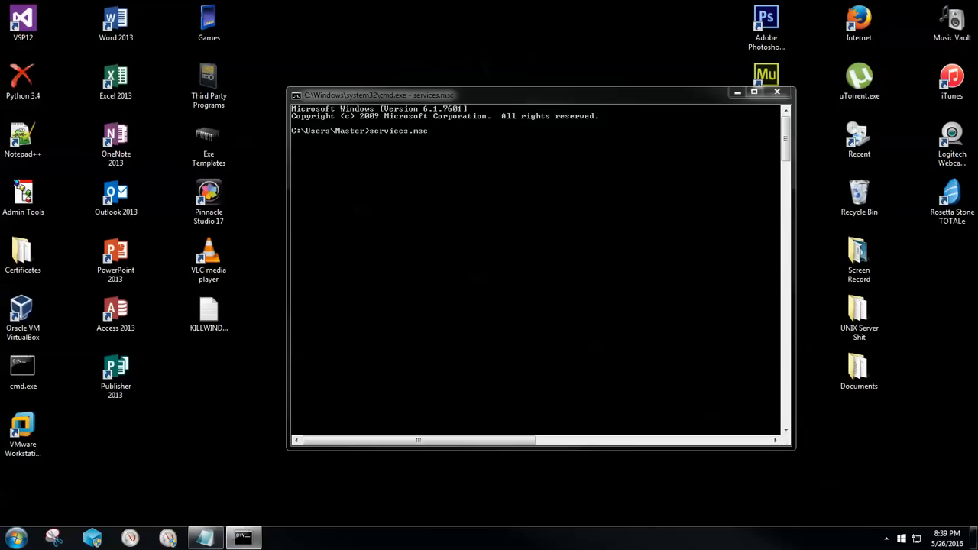
{"action": "key", "text": "Return"}
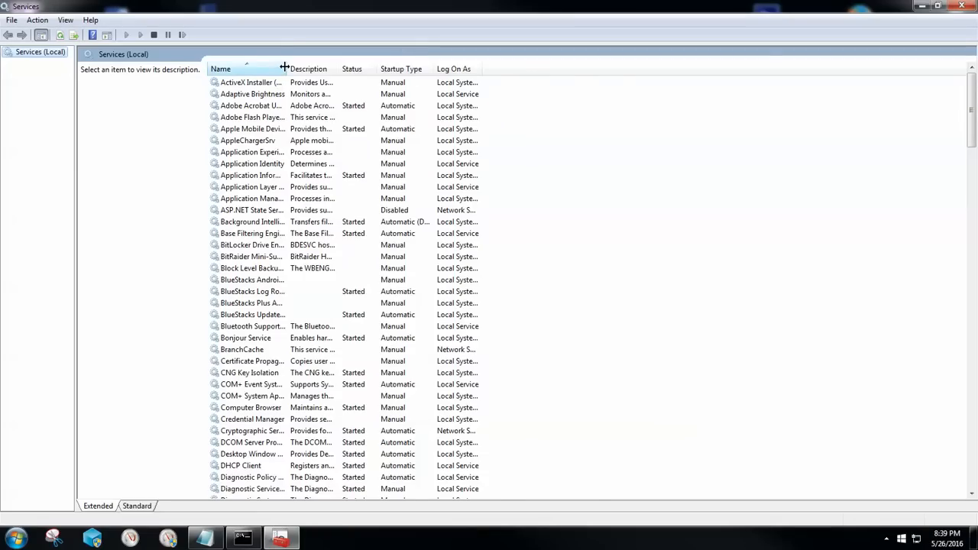
Step: Select the Windows Update service and stop it, dismissing the progress dialog
{"action": "left_click_drag", "start_coordinate": [284, 69], "coordinate": [428, 68]}
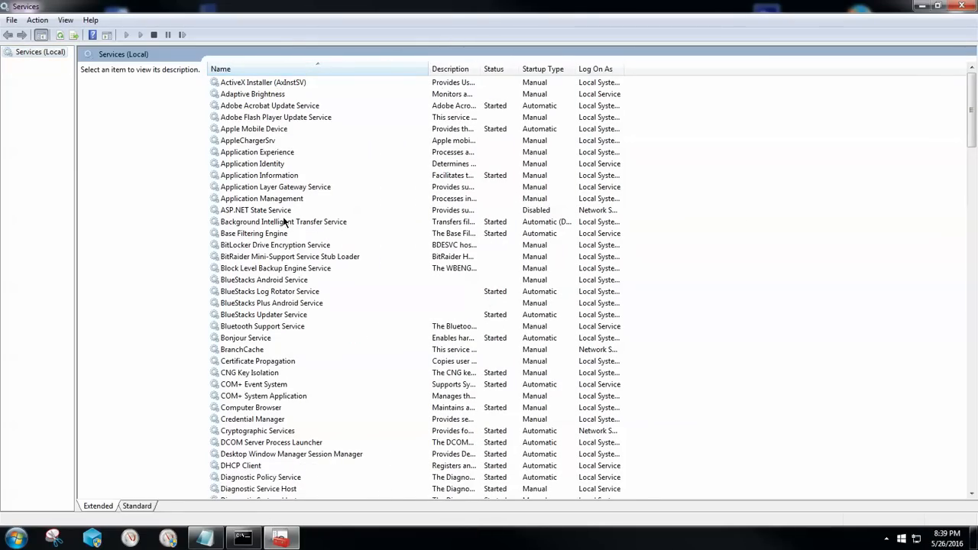
{"action": "scroll", "scroll_direction": "down", "scroll_amount": 3}
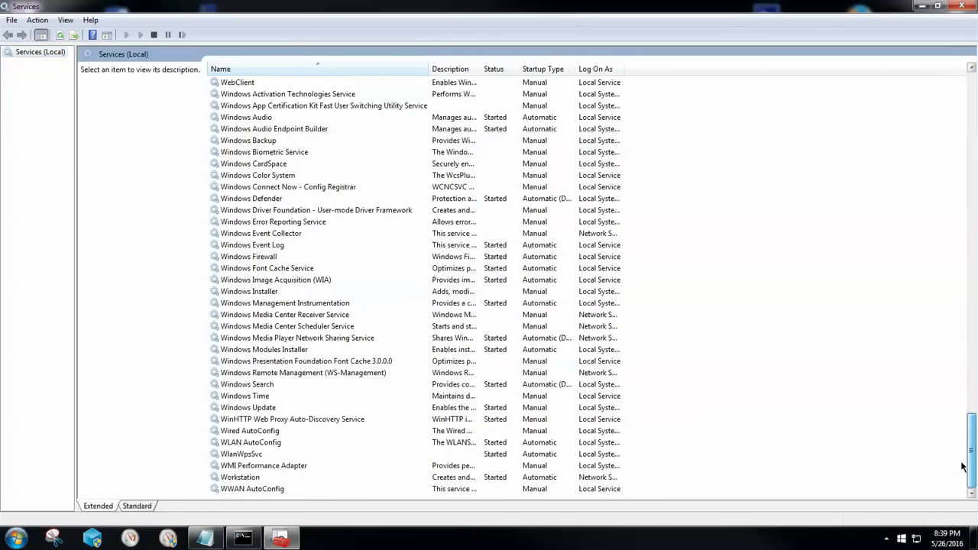
{"action": "left_click", "coordinate": [248, 407]}
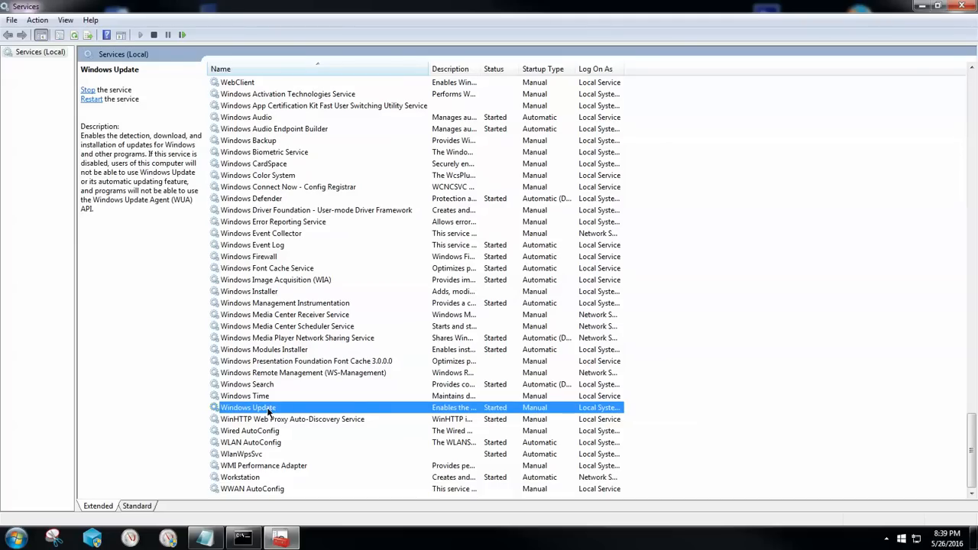
{"action": "left_click", "coordinate": [87, 89]}
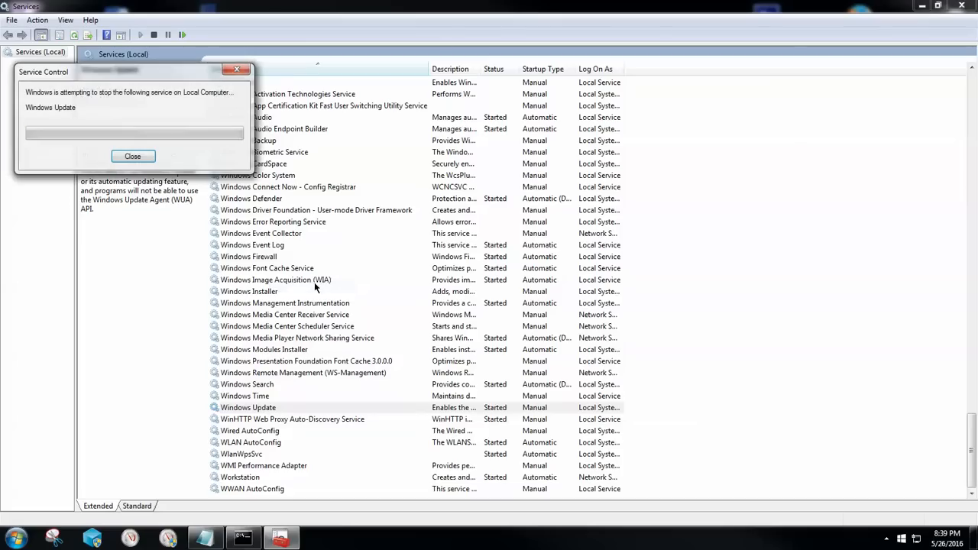
{"action": "left_click", "coordinate": [131, 156]}
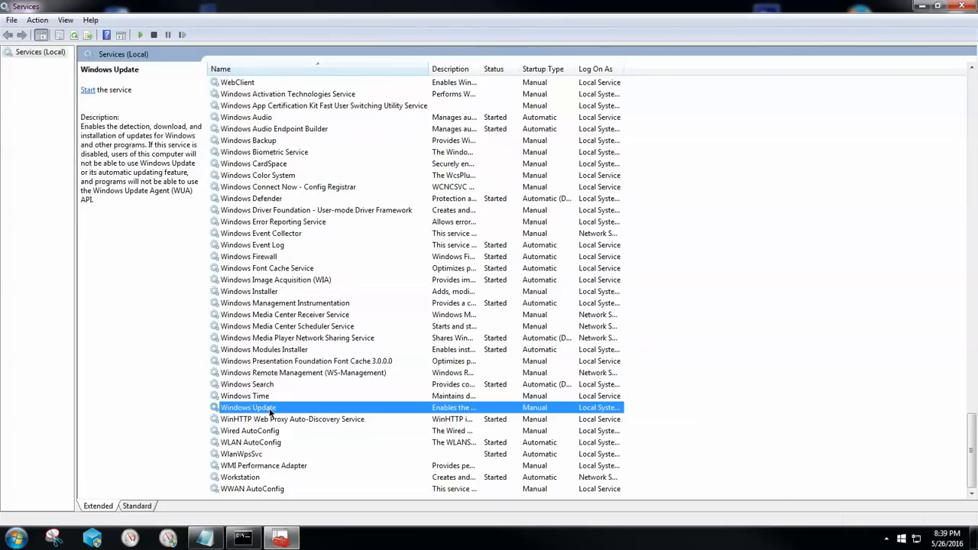
Step: Set the Windows Update service's startup type to Disabled in its properties
{"action": "double_click", "coordinate": [248, 406]}
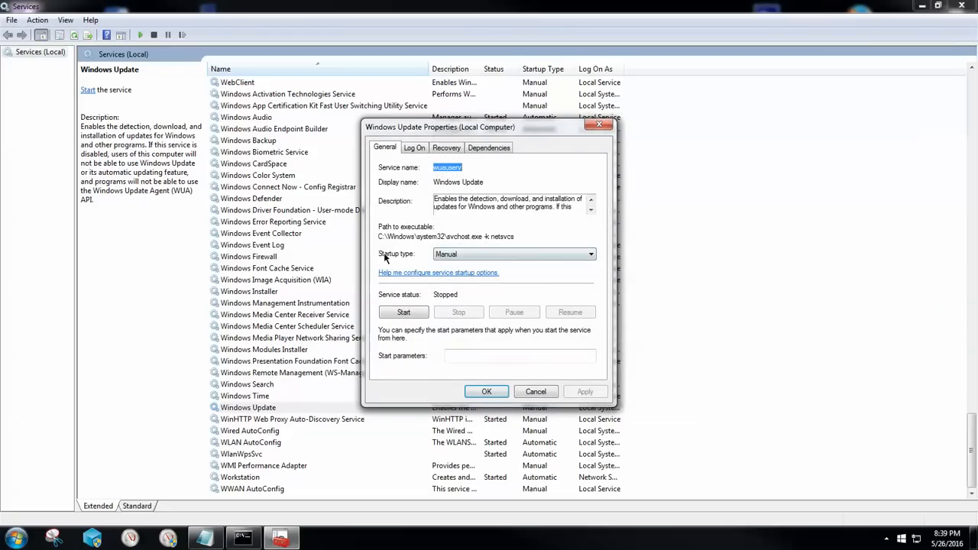
{"action": "left_click", "coordinate": [589, 254]}
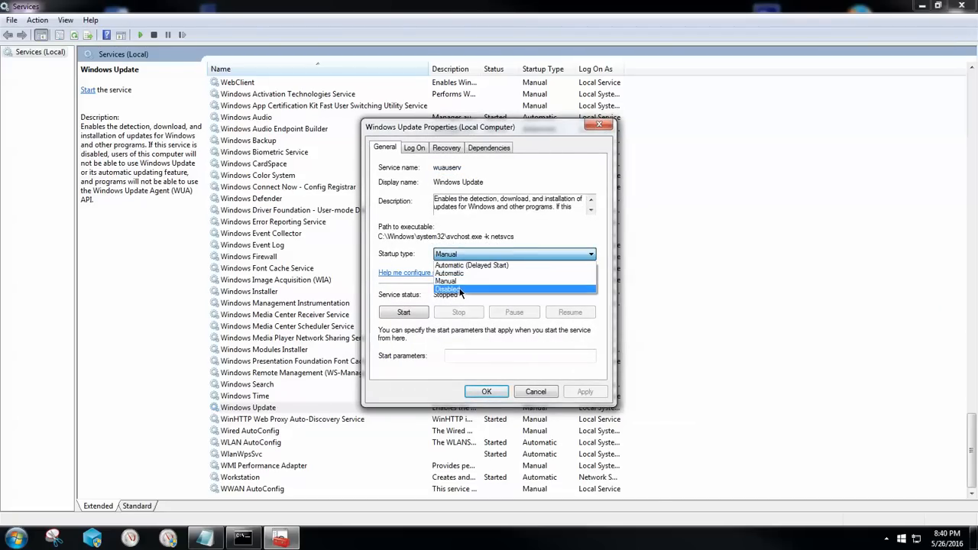
{"action": "left_click", "coordinate": [449, 289]}
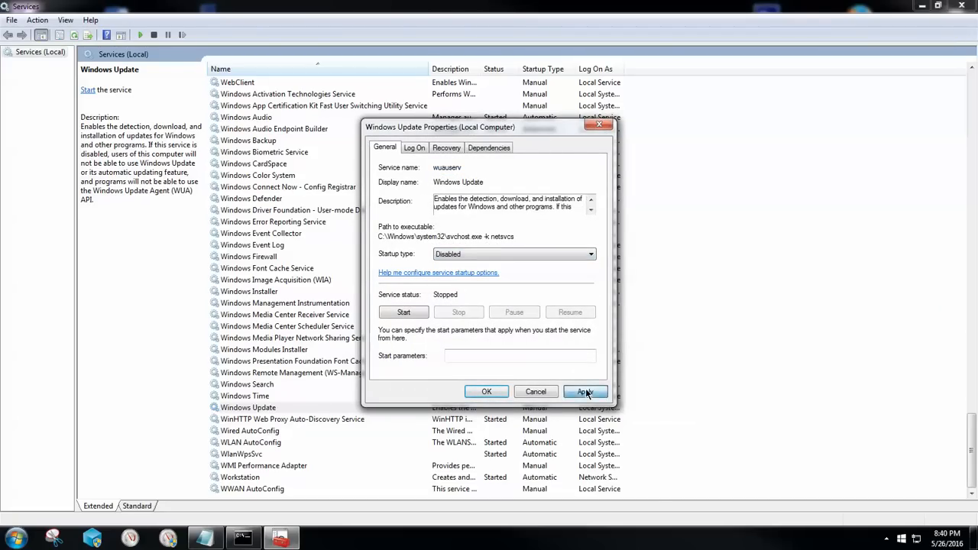
{"action": "left_click", "coordinate": [486, 391]}
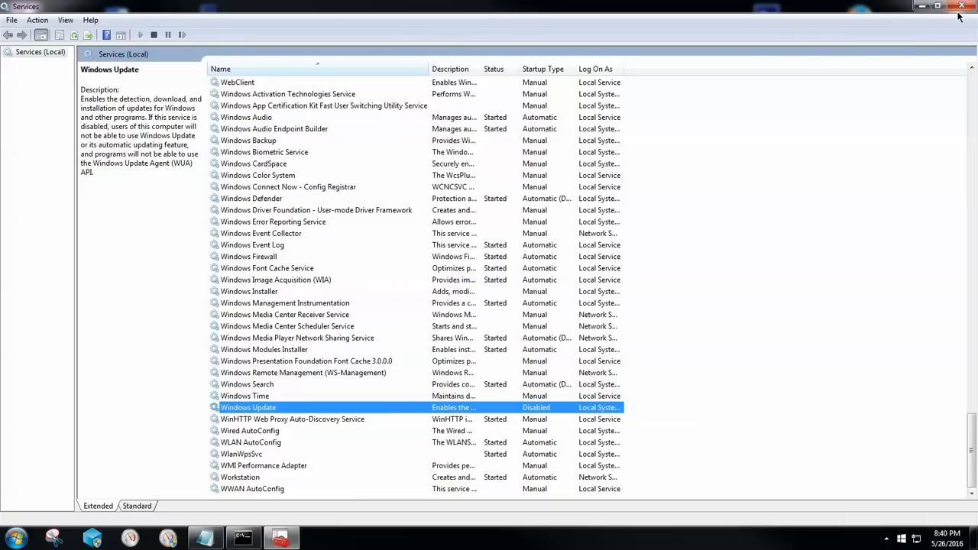
Step: Close Services and run mmc with admin approval to start an empty console
{"action": "left_click", "coordinate": [961, 7]}
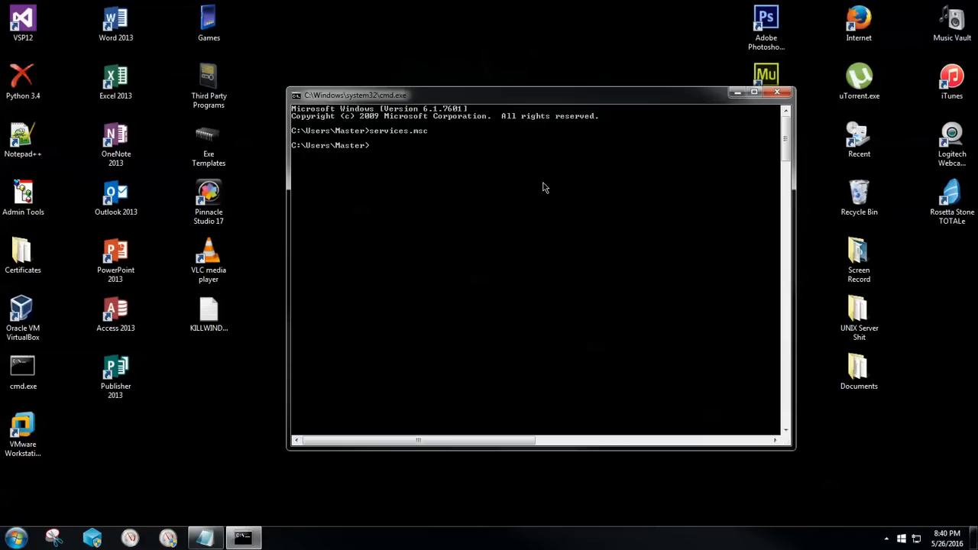
{"action": "mouse_move", "coordinate": [535, 188]}
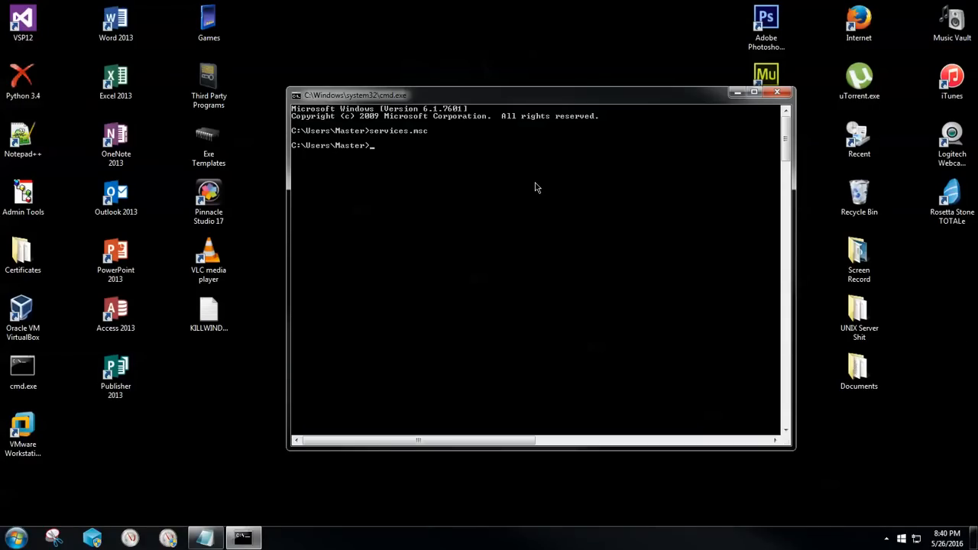
{"action": "type", "text": "mmc"}
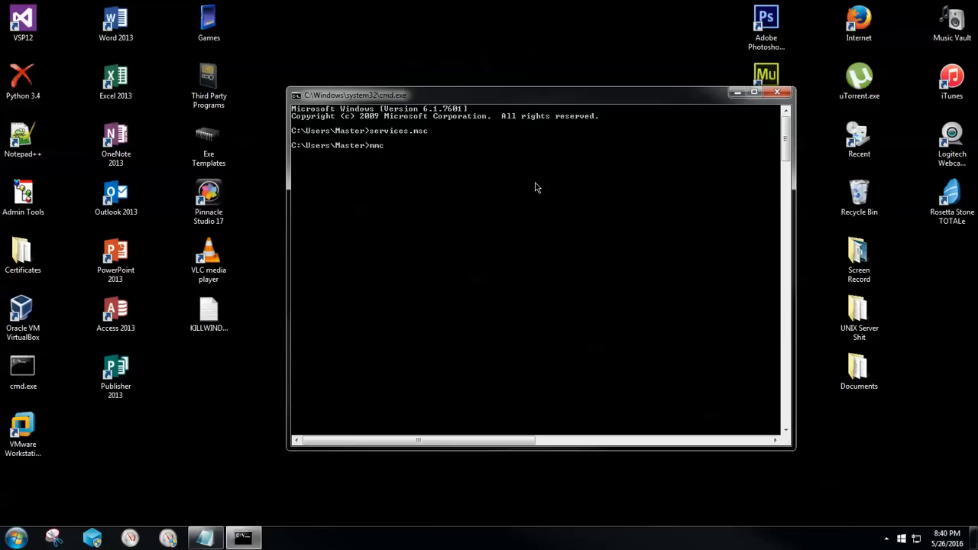
{"action": "key", "text": "Return"}
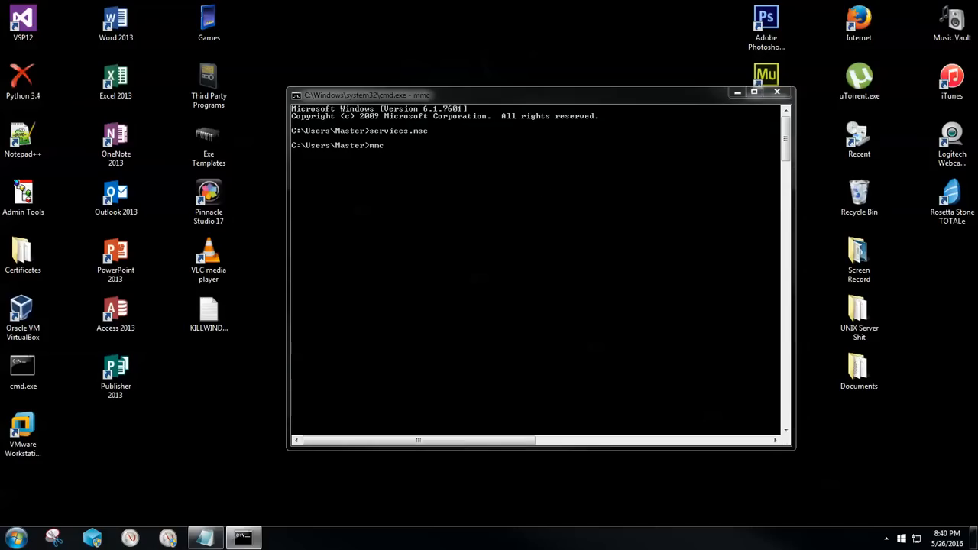
{"action": "key", "text": "Return"}
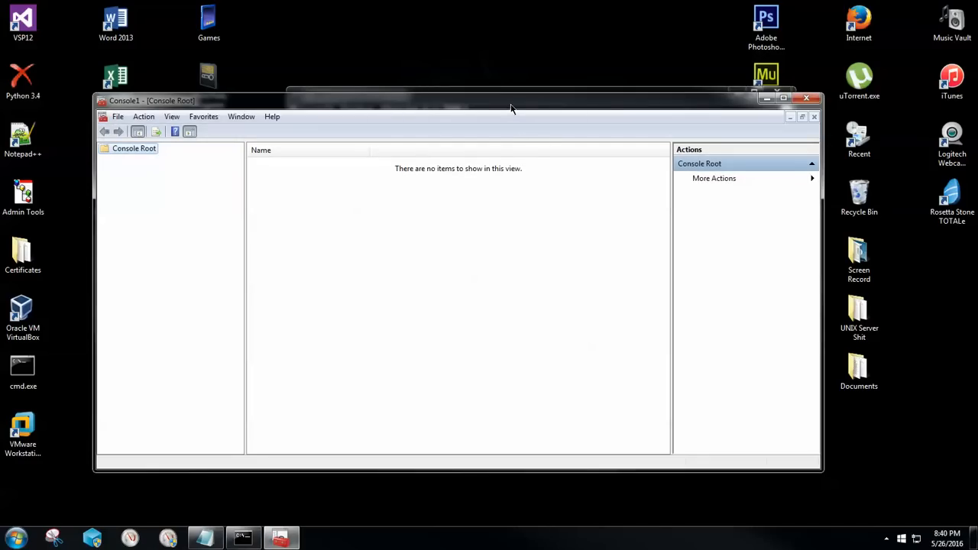
Step: Maximize the console and bring up the Add or Remove Snap-ins dialog from File
{"action": "left_click", "coordinate": [782, 98]}
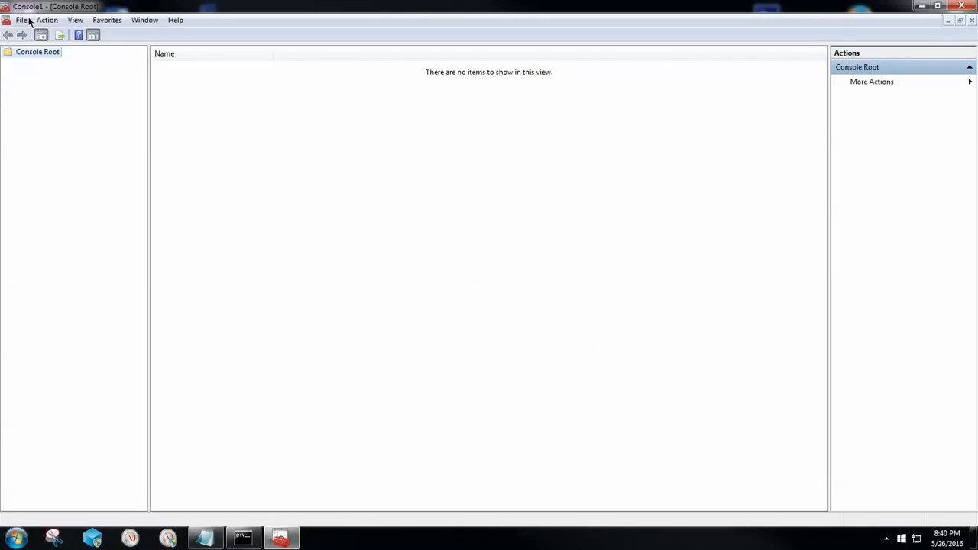
{"action": "left_click", "coordinate": [21, 20]}
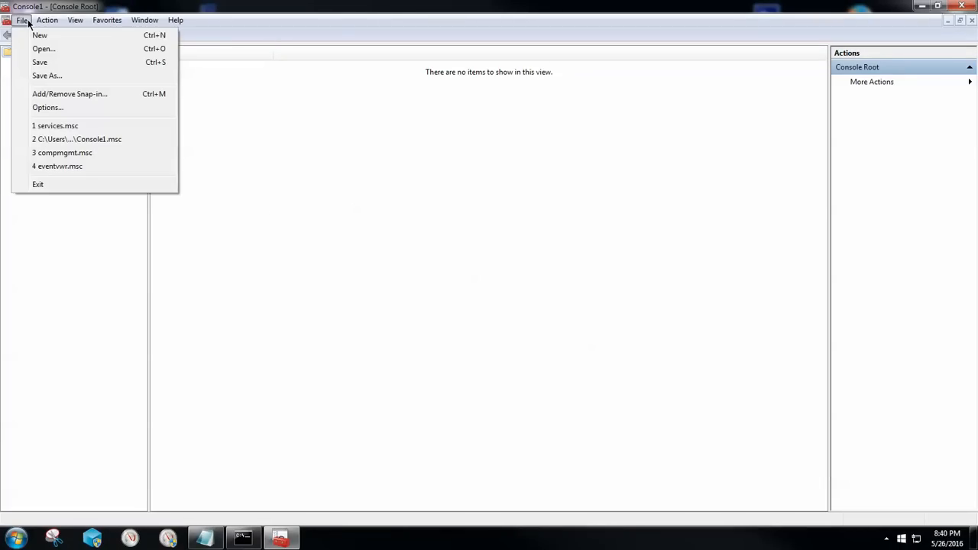
{"action": "mouse_move", "coordinate": [71, 93]}
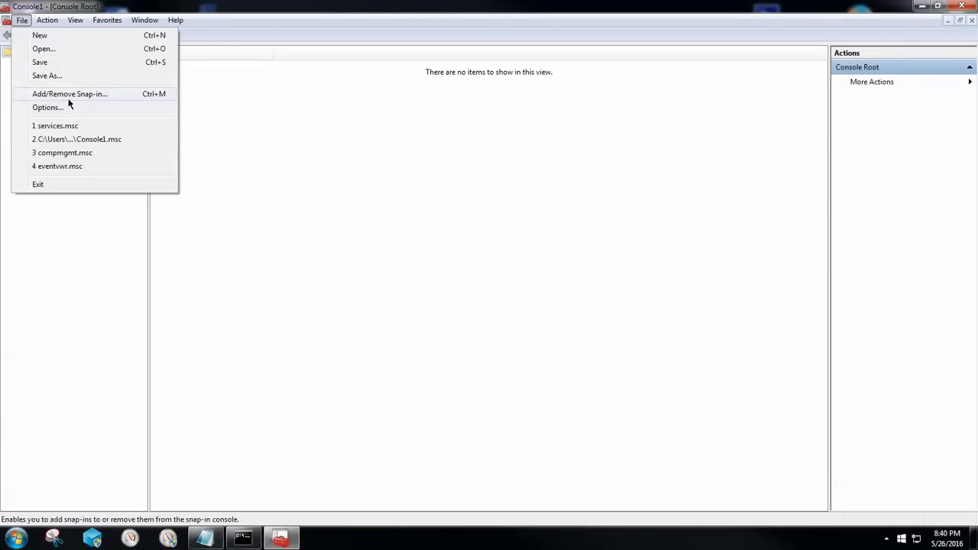
{"action": "mouse_move", "coordinate": [99, 98]}
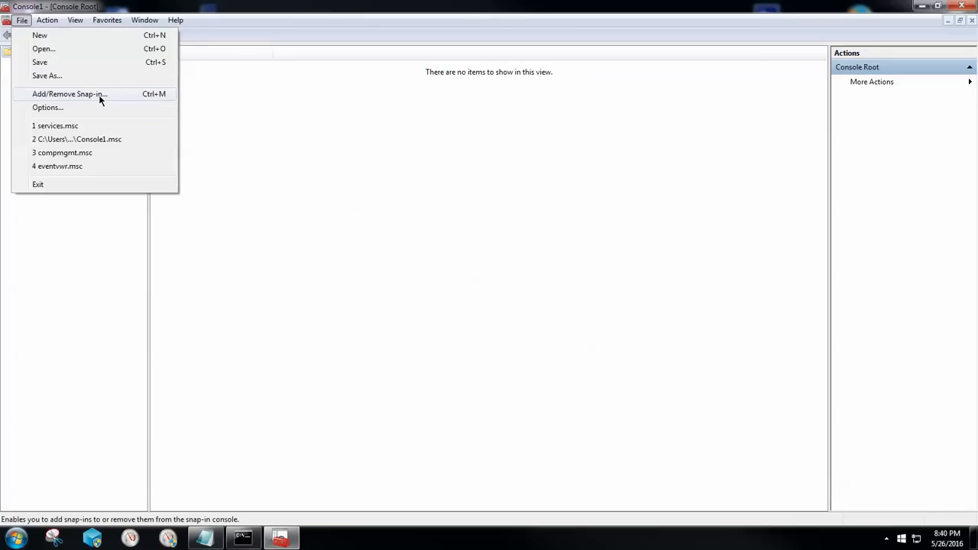
{"action": "left_click", "coordinate": [71, 93]}
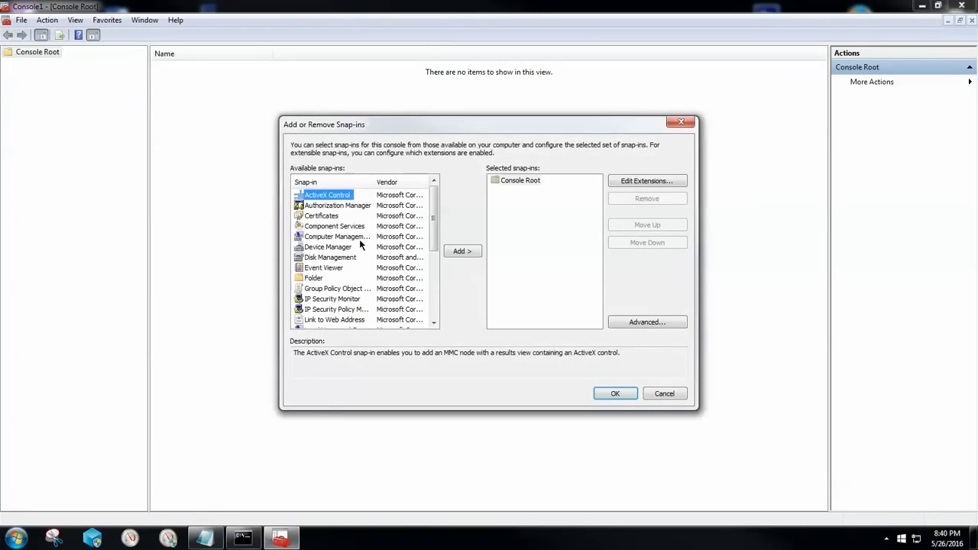
Step: Add the Group Policy Object Editor snap-in targeting Local Computer
{"action": "left_click", "coordinate": [333, 287]}
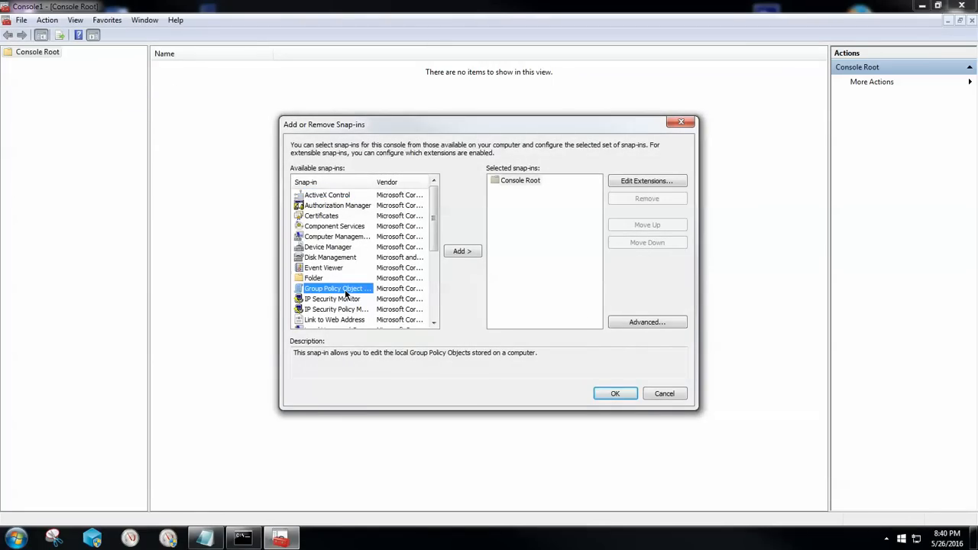
{"action": "left_click", "coordinate": [462, 250]}
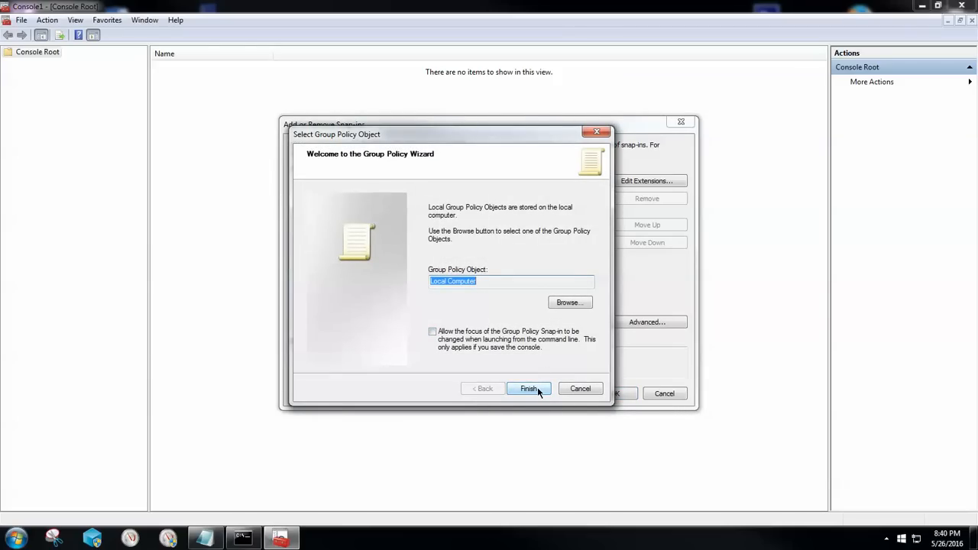
{"action": "left_click", "coordinate": [529, 390]}
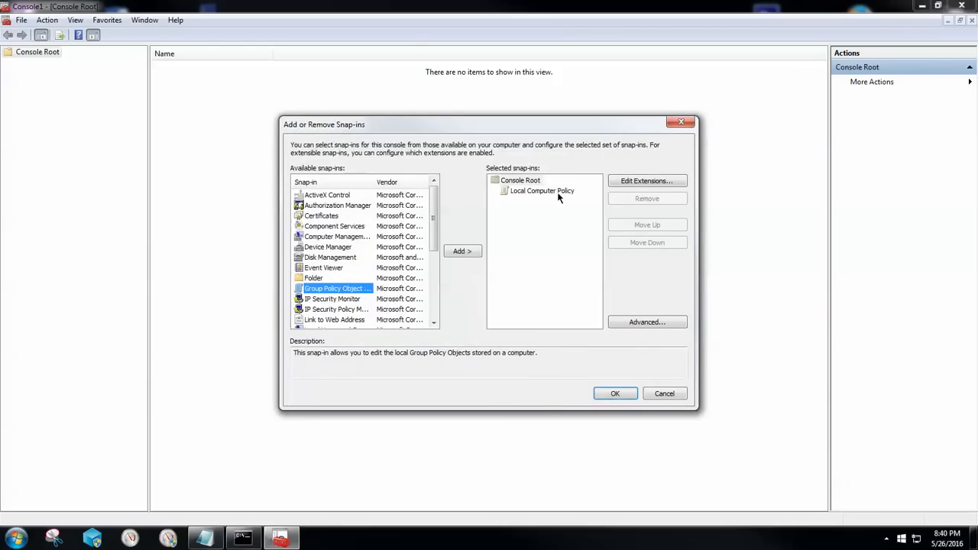
{"action": "left_click", "coordinate": [541, 189]}
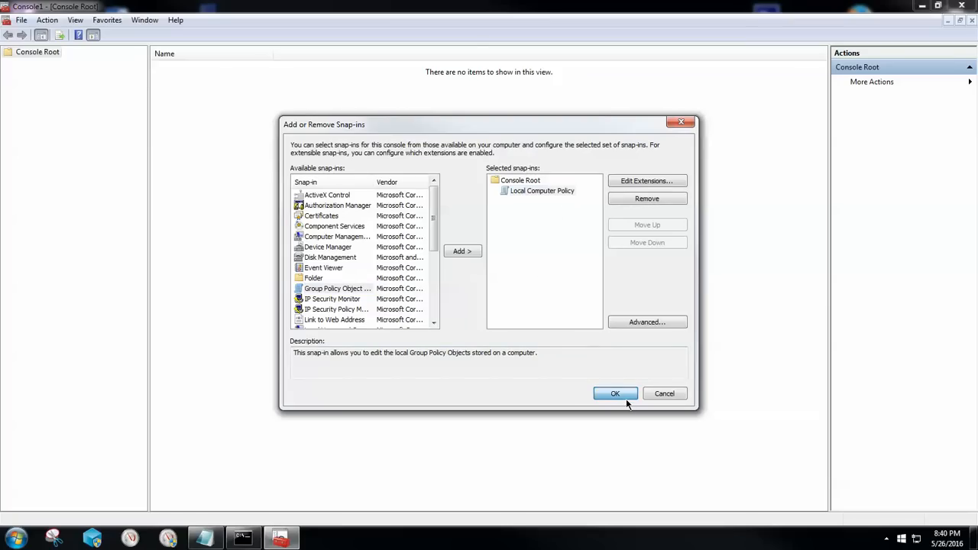
Step: Apply the snap-in selection and expand Local Computer Policy down to Windows Components
{"action": "left_click", "coordinate": [614, 393]}
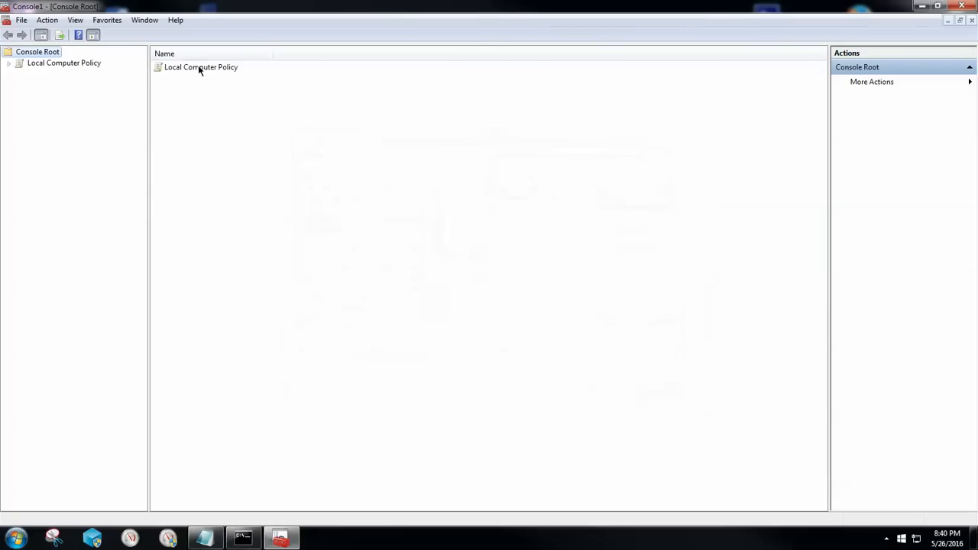
{"action": "left_click", "coordinate": [200, 67]}
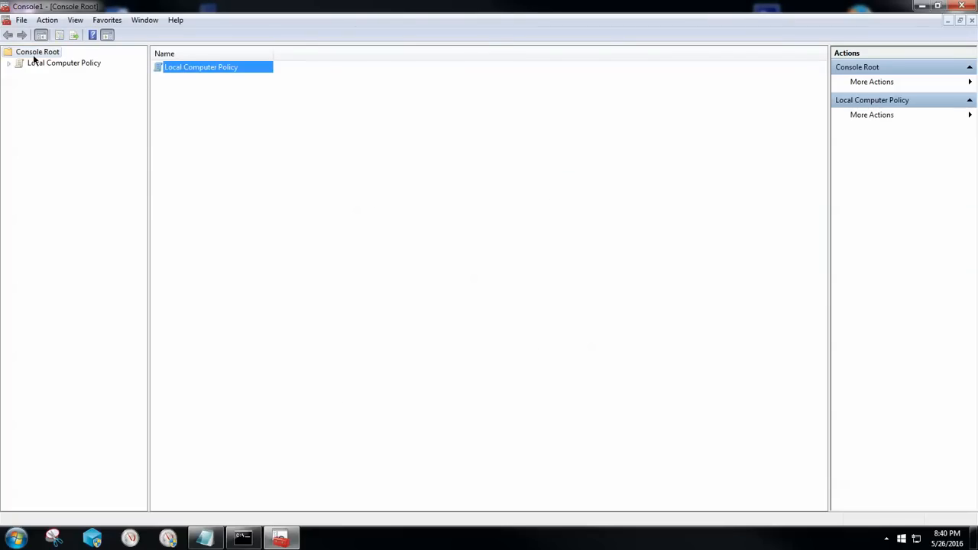
{"action": "mouse_move", "coordinate": [151, 97]}
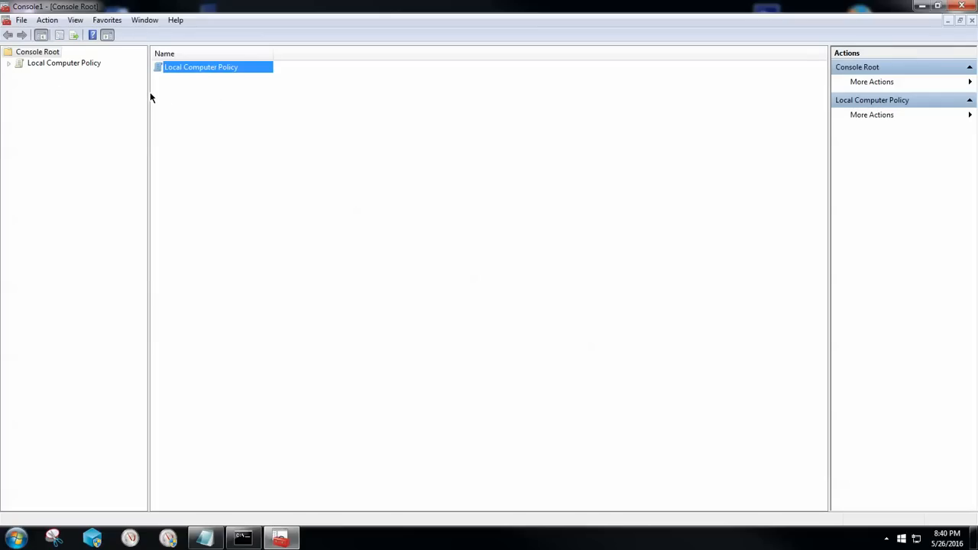
{"action": "left_click_drag", "start_coordinate": [150, 230], "coordinate": [253, 229]}
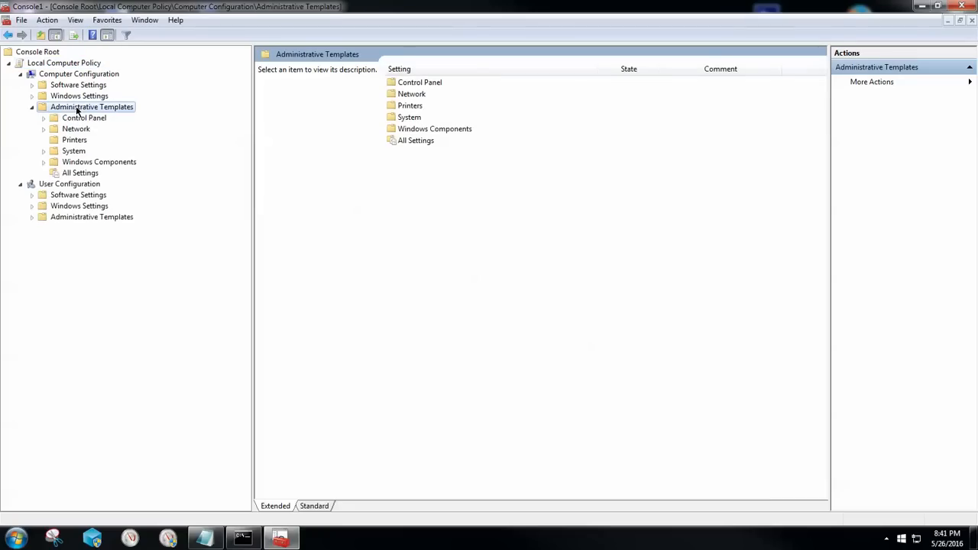
{"action": "mouse_move", "coordinate": [89, 168]}
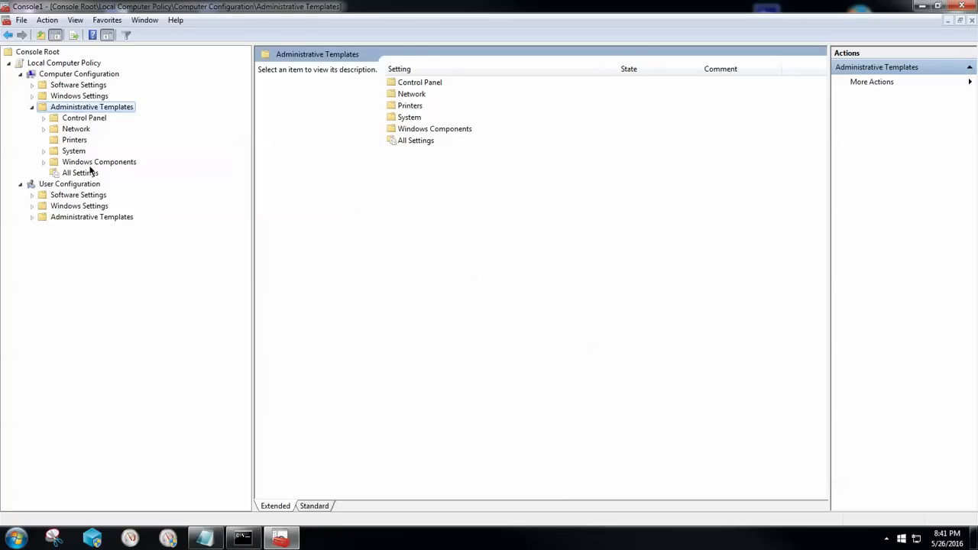
{"action": "left_click", "coordinate": [98, 162]}
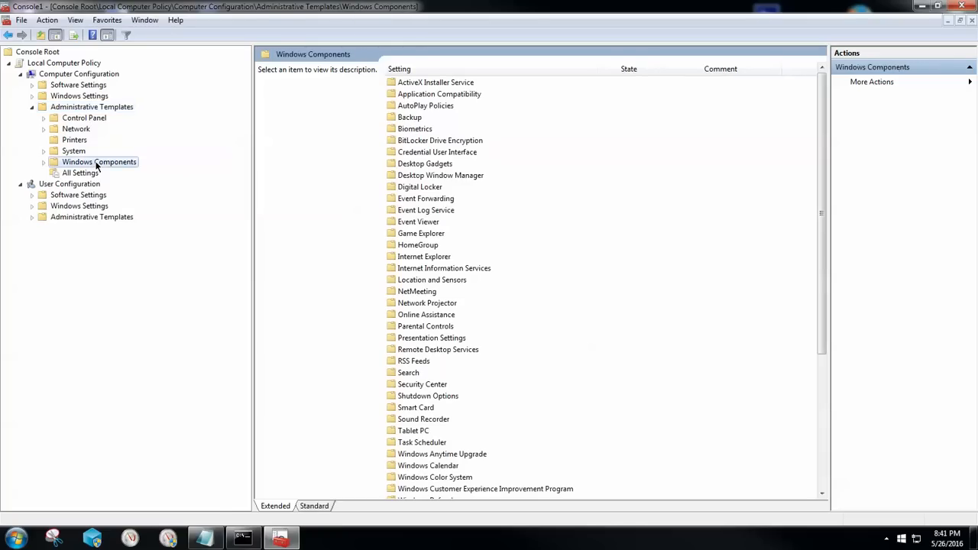
{"action": "left_click", "coordinate": [42, 162]}
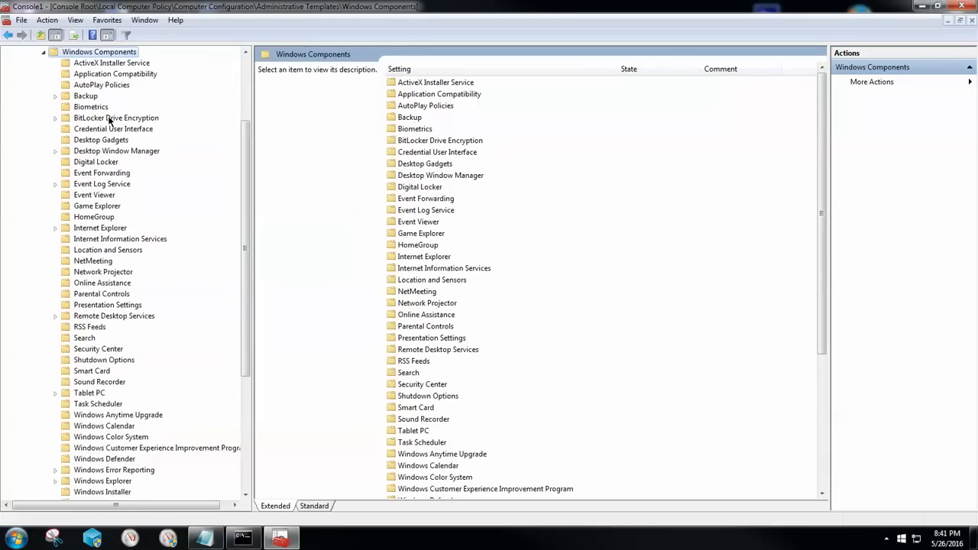
Step: Show the Windows Update policies and select Configure Automatic Updates
{"action": "left_click", "coordinate": [415, 93]}
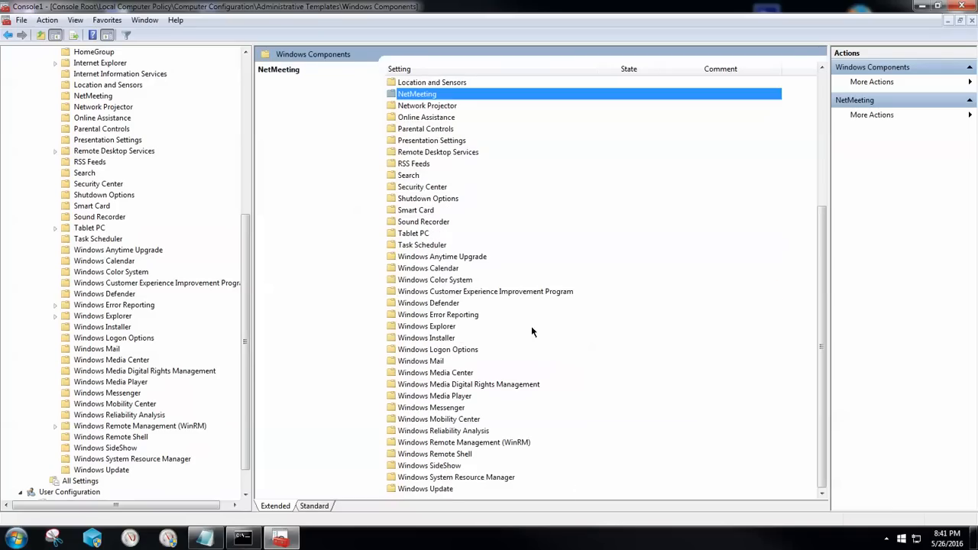
{"action": "mouse_move", "coordinate": [110, 475]}
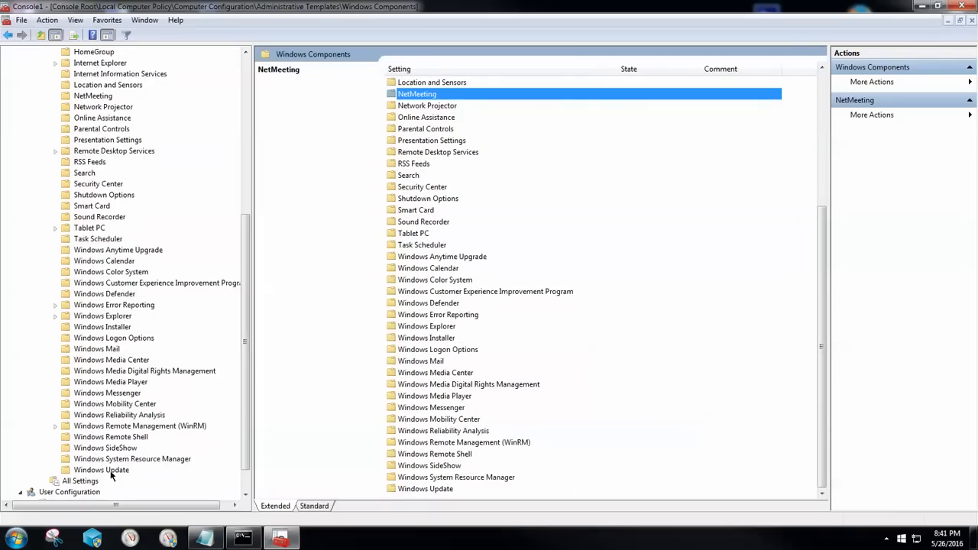
{"action": "left_click", "coordinate": [101, 471]}
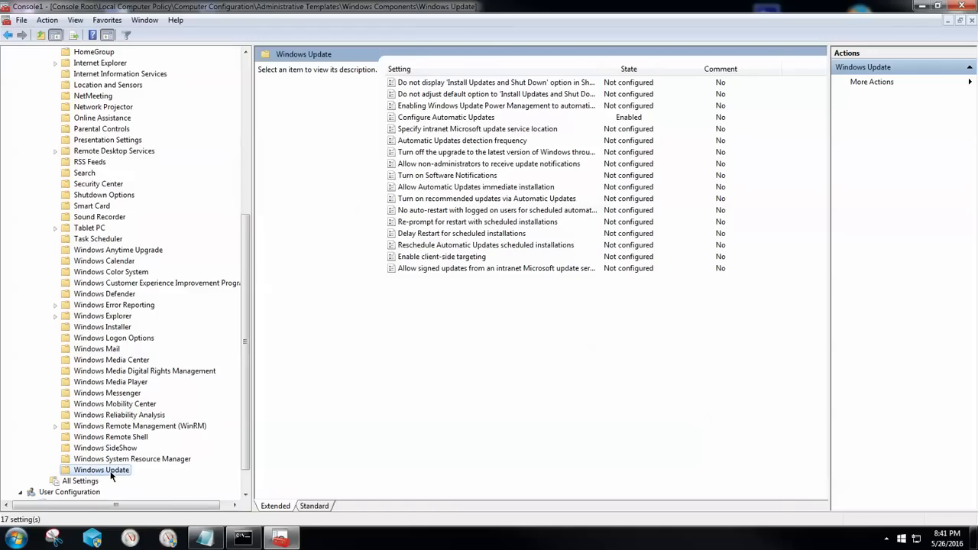
{"action": "mouse_move", "coordinate": [176, 400]}
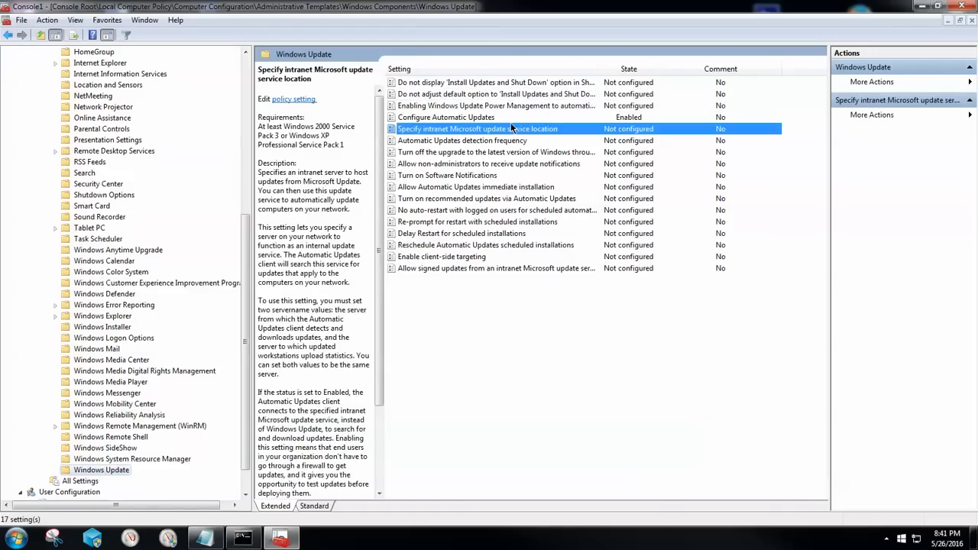
{"action": "left_click", "coordinate": [446, 116]}
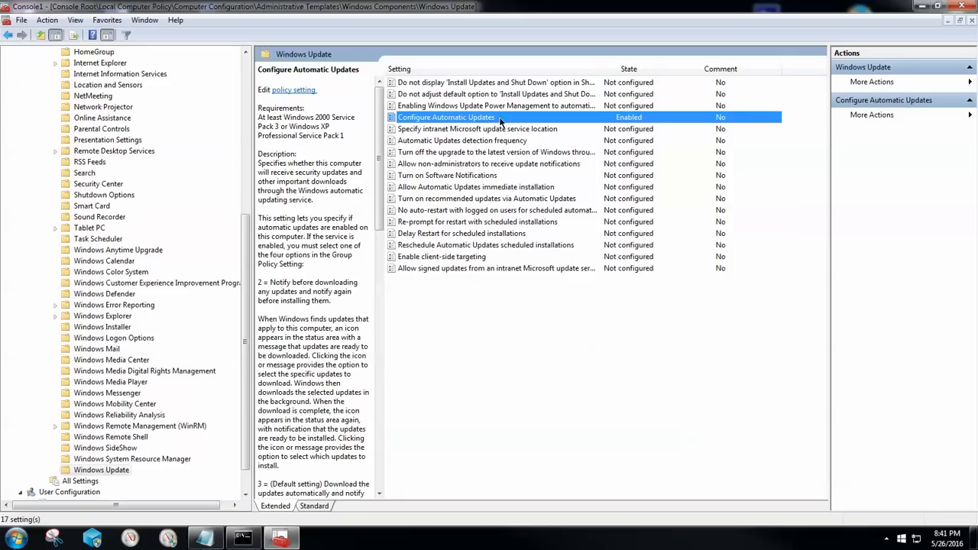
{"action": "mouse_move", "coordinate": [481, 123]}
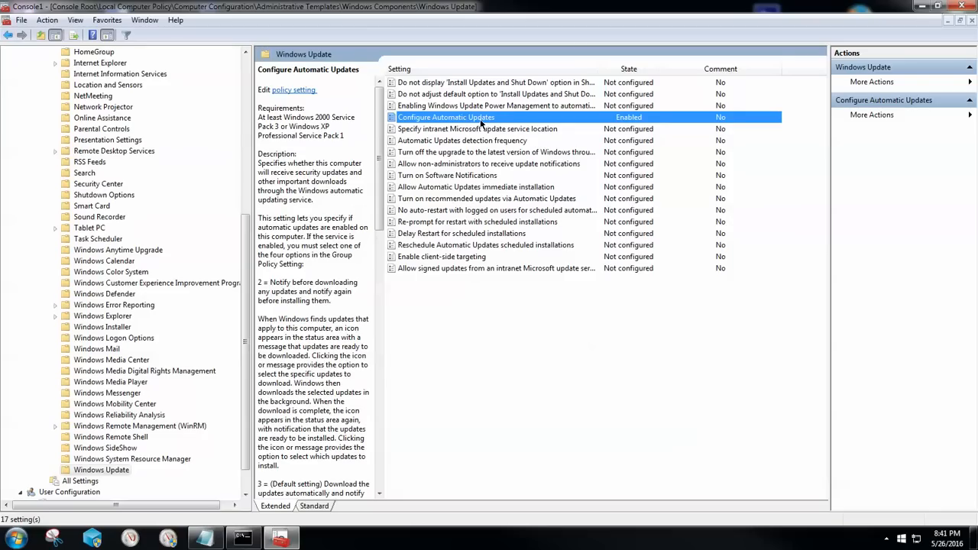
Step: Set Configure Automatic Updates to Enabled with '2 - Notify for download and notify for install'
{"action": "double_click", "coordinate": [446, 116]}
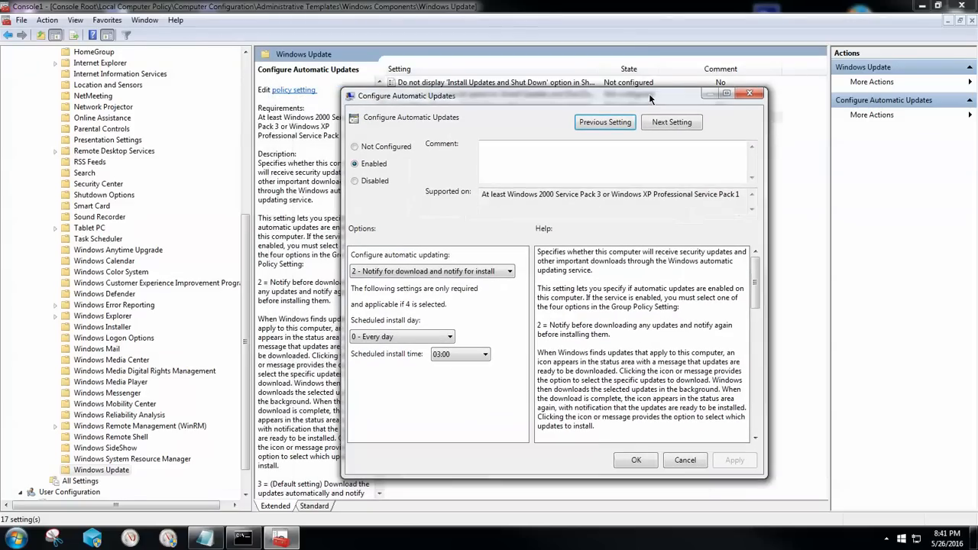
{"action": "left_click", "coordinate": [354, 147]}
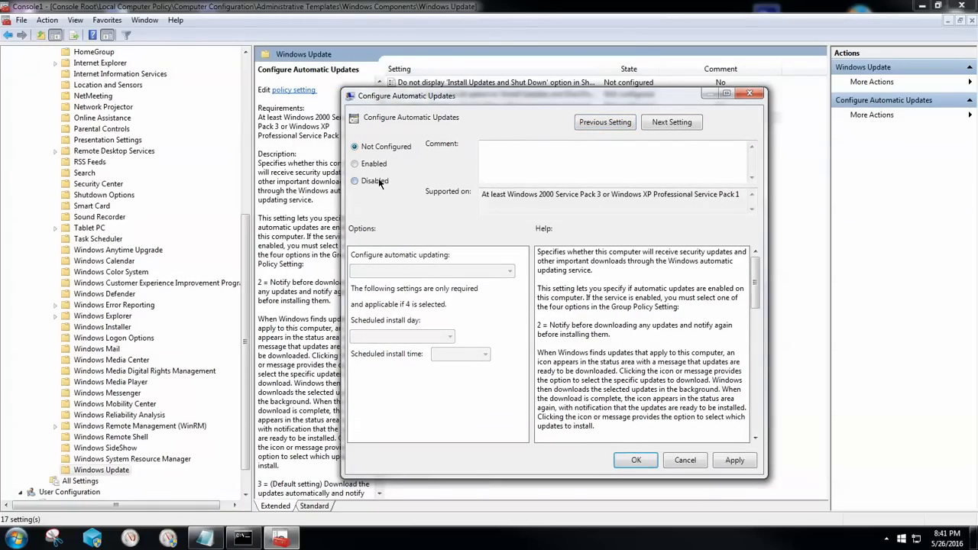
{"action": "left_click", "coordinate": [354, 164]}
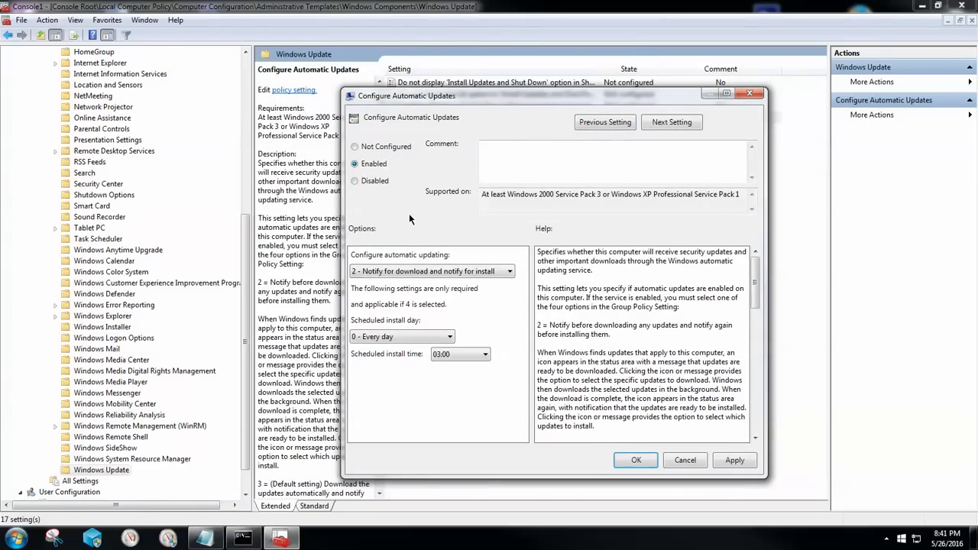
{"action": "left_click", "coordinate": [431, 272]}
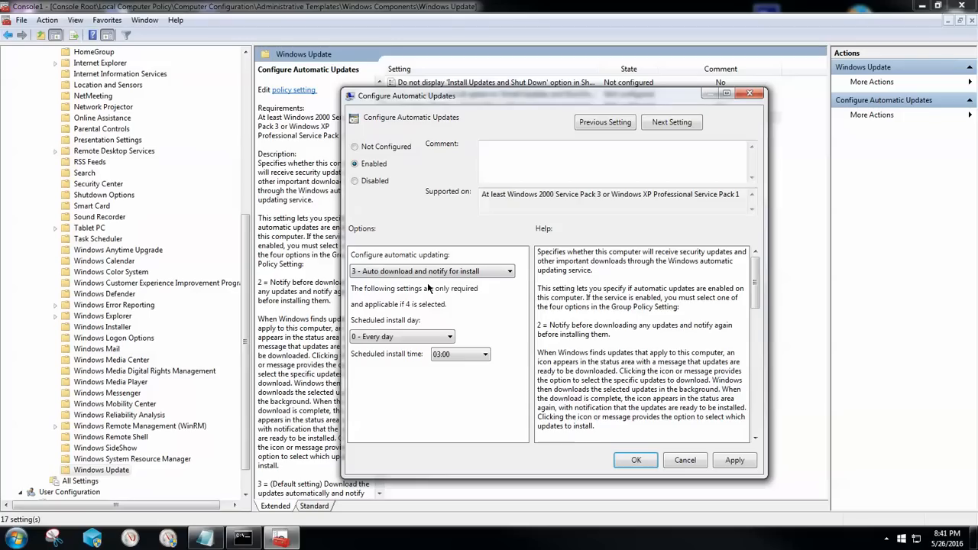
{"action": "left_click", "coordinate": [507, 272]}
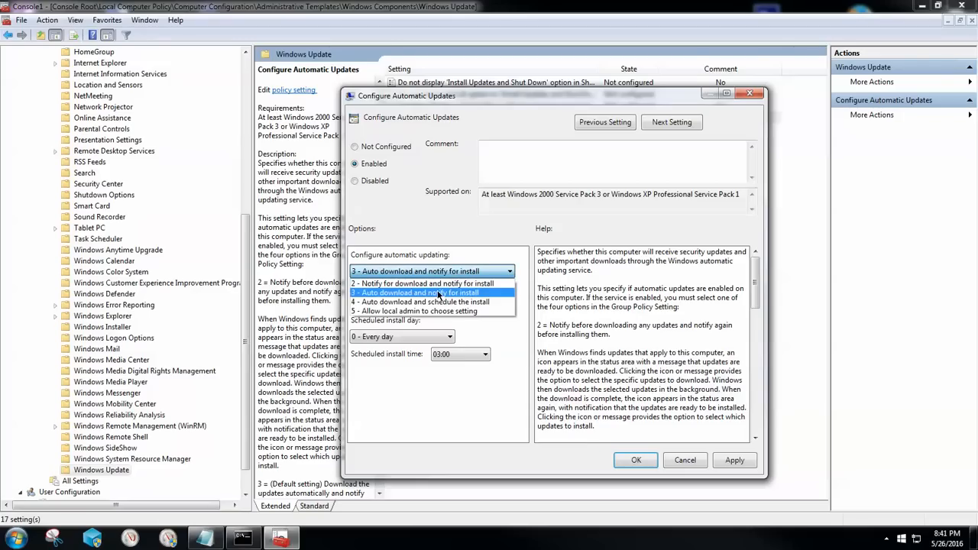
{"action": "mouse_move", "coordinate": [431, 282]}
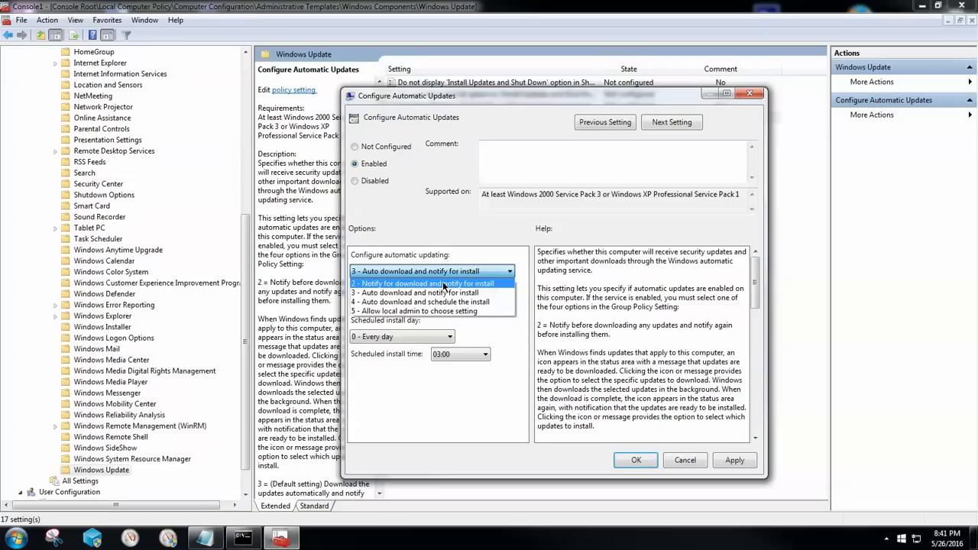
{"action": "left_click", "coordinate": [422, 283]}
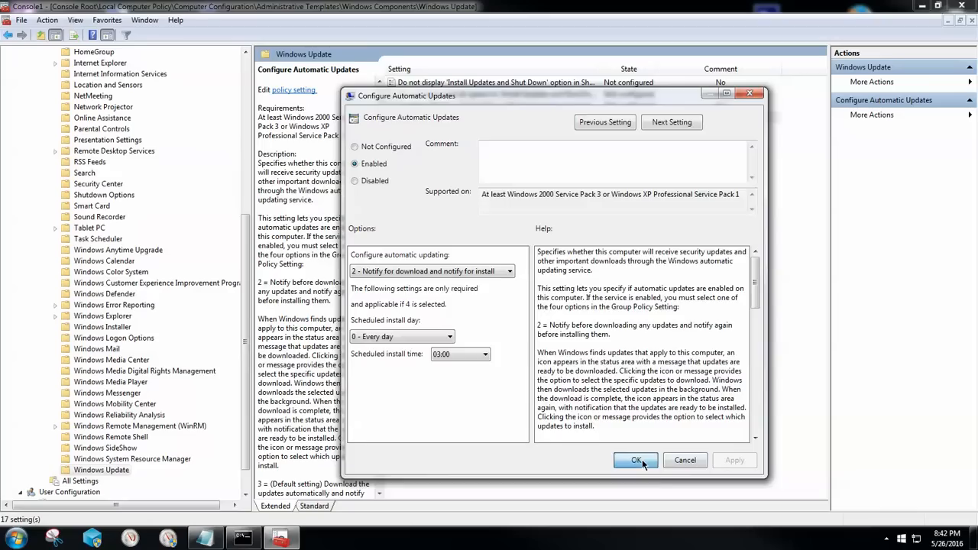
{"action": "left_click", "coordinate": [635, 460]}
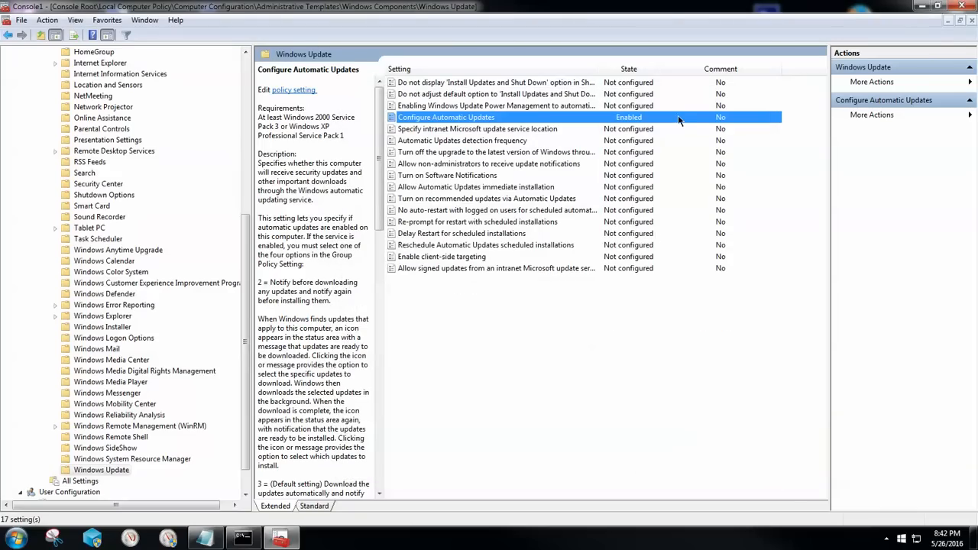
{"action": "mouse_move", "coordinate": [962, 9]}
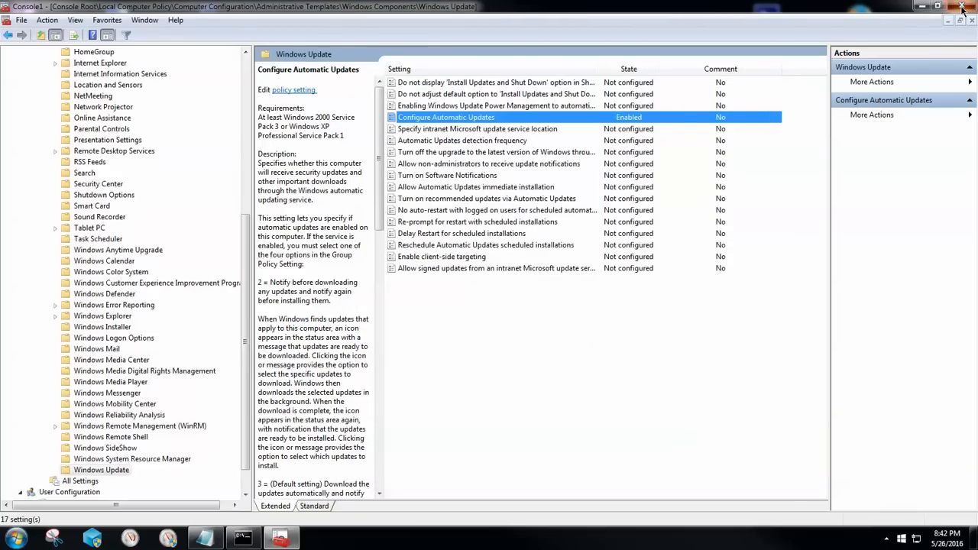
Step: Close the console, saving its settings in the Save As dialog
{"action": "left_click", "coordinate": [963, 6]}
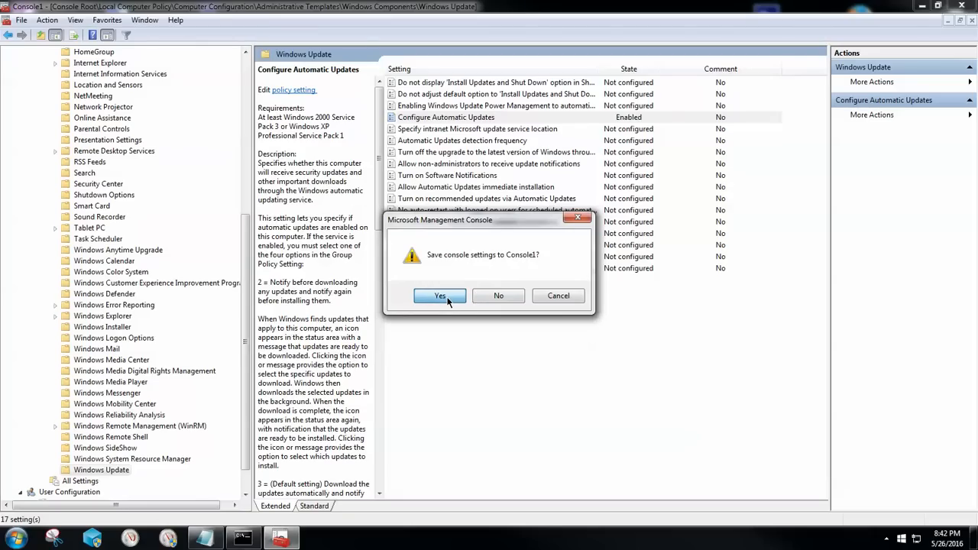
{"action": "left_click", "coordinate": [440, 296]}
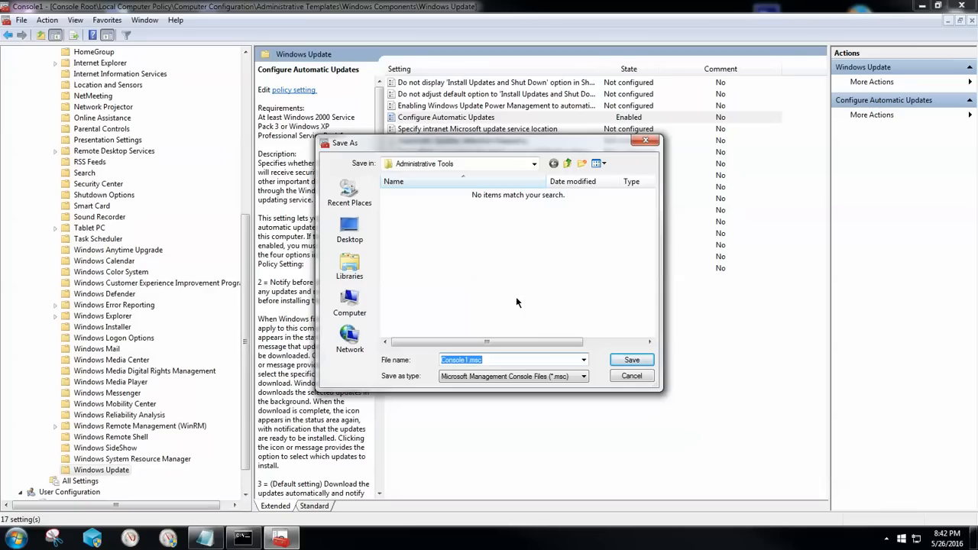
{"action": "mouse_move", "coordinate": [462, 180]}
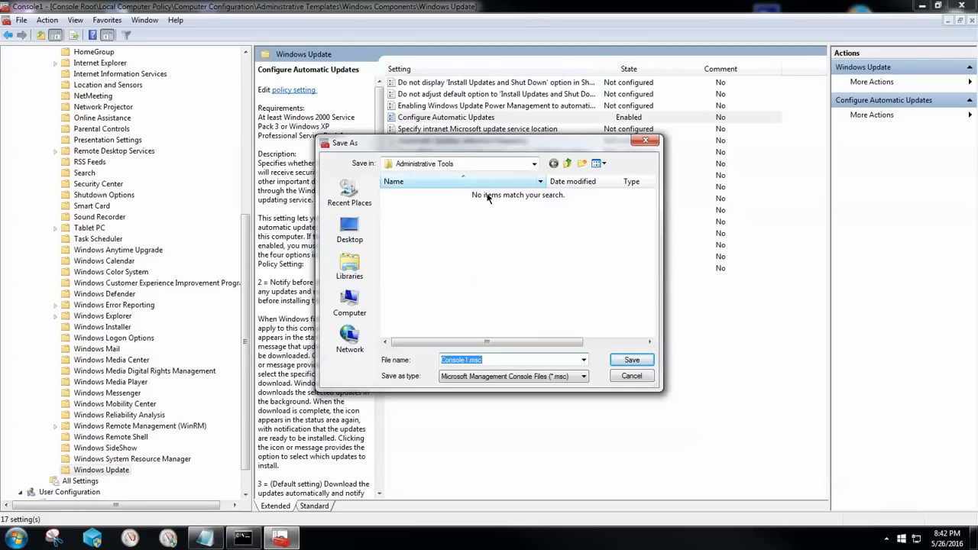
{"action": "left_click", "coordinate": [631, 375]}
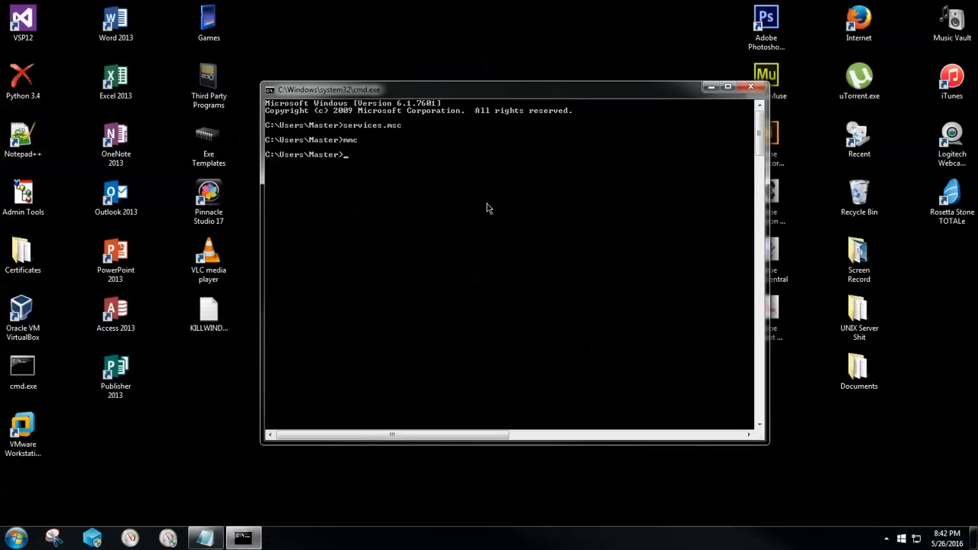
Step: Launch Control Panel from Command Prompt with 'control' and view it by Category
{"action": "type", "text": "c"}
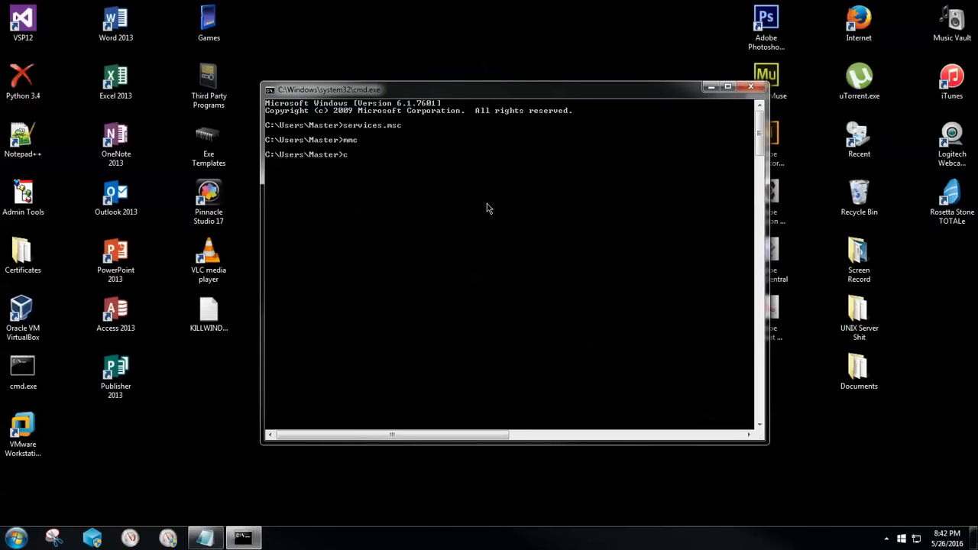
{"action": "type", "text": "ontrol"}
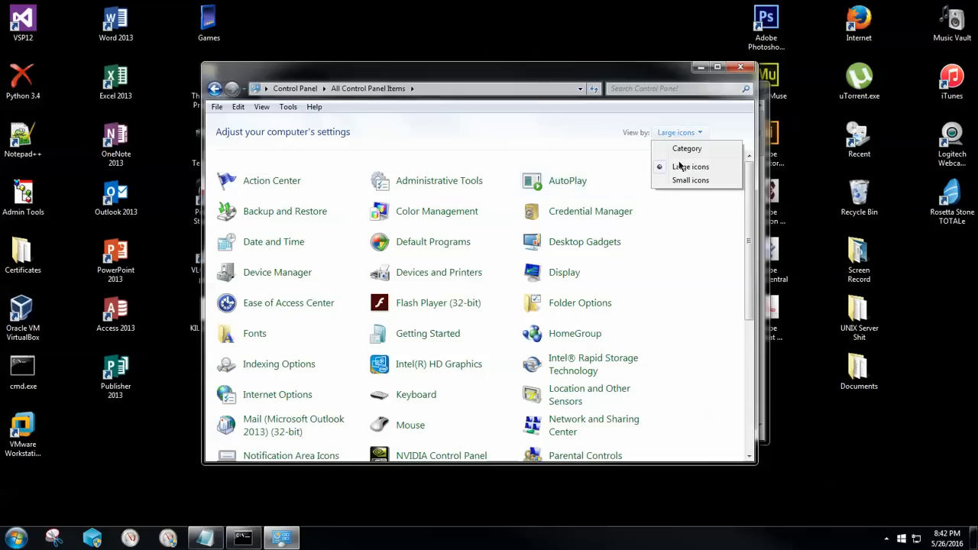
{"action": "left_click", "coordinate": [686, 148]}
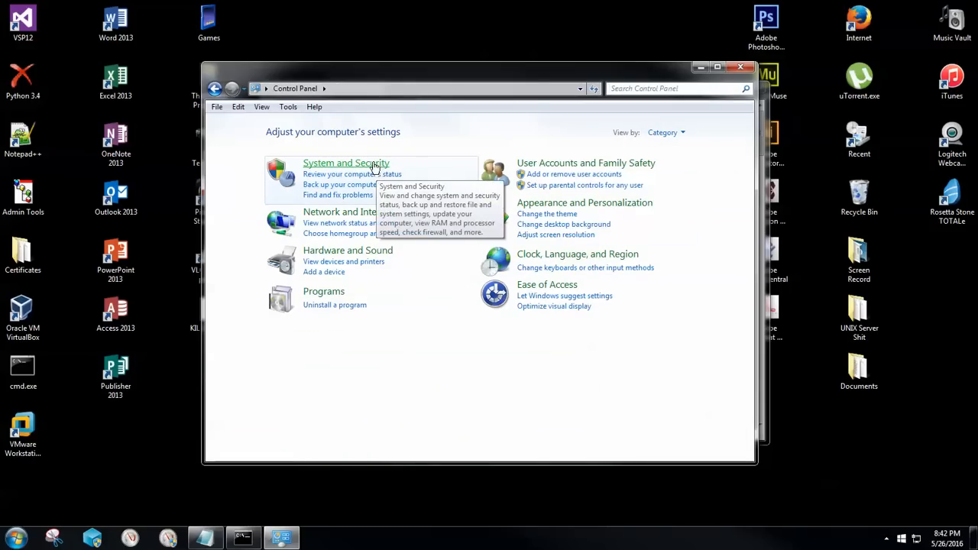
Step: Navigate into System and Security and then to the Windows Update page
{"action": "left_click", "coordinate": [345, 162]}
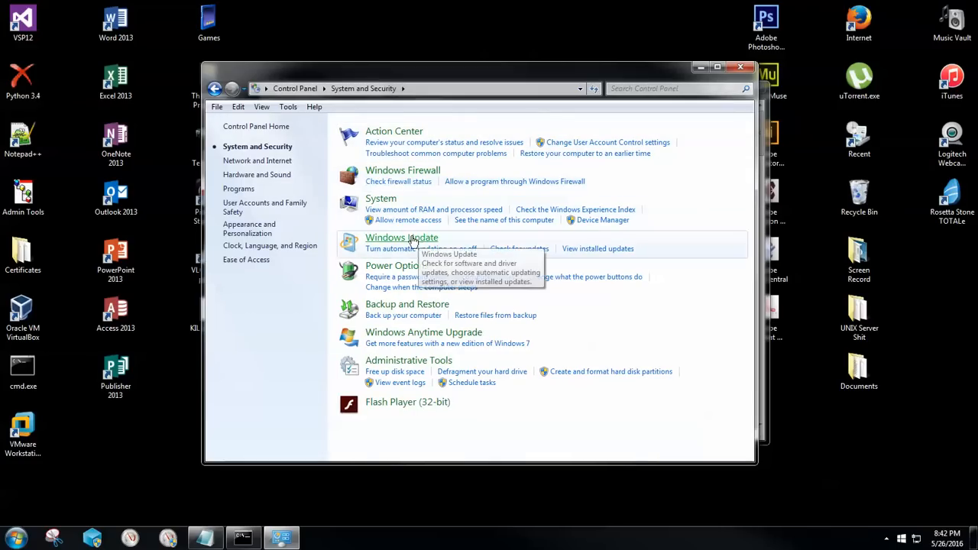
{"action": "left_click", "coordinate": [400, 238]}
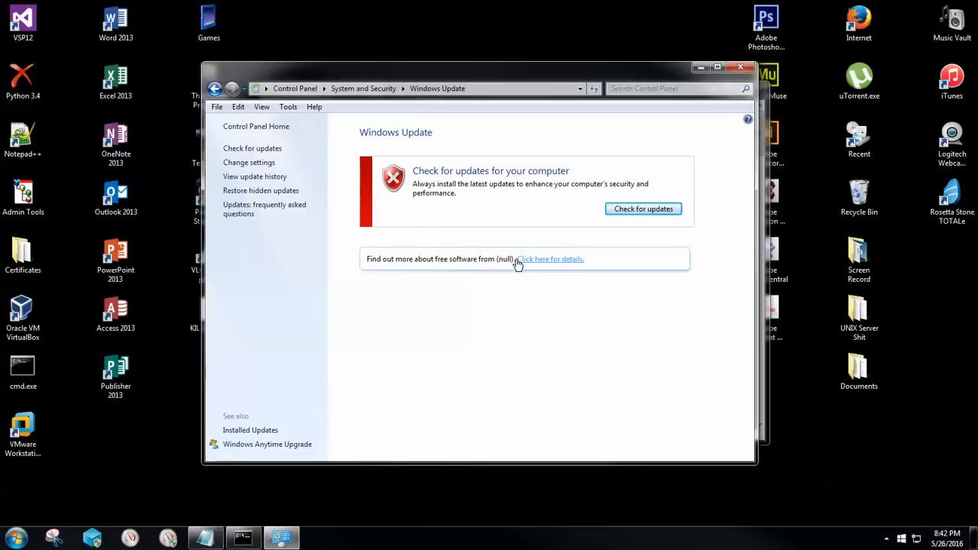
{"action": "mouse_move", "coordinate": [413, 204]}
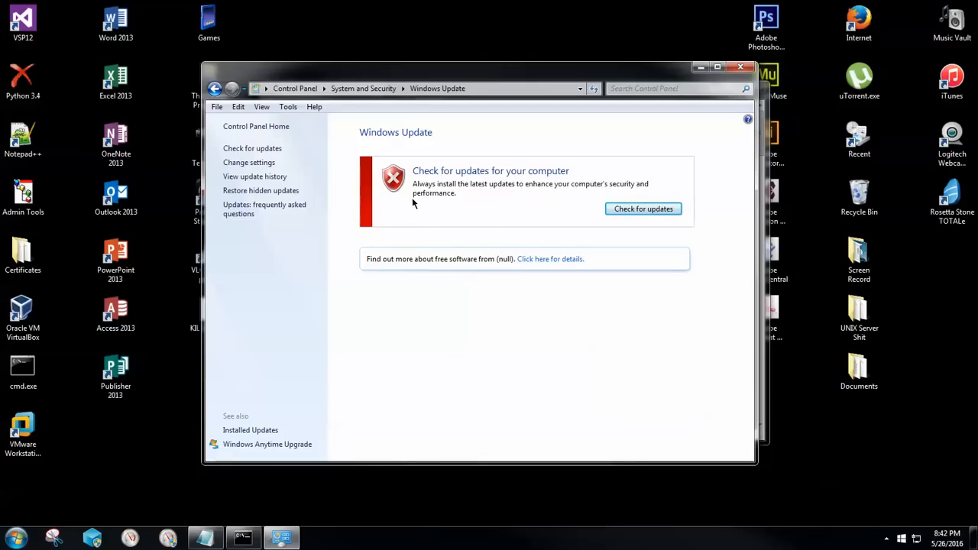
{"action": "mouse_move", "coordinate": [431, 202]}
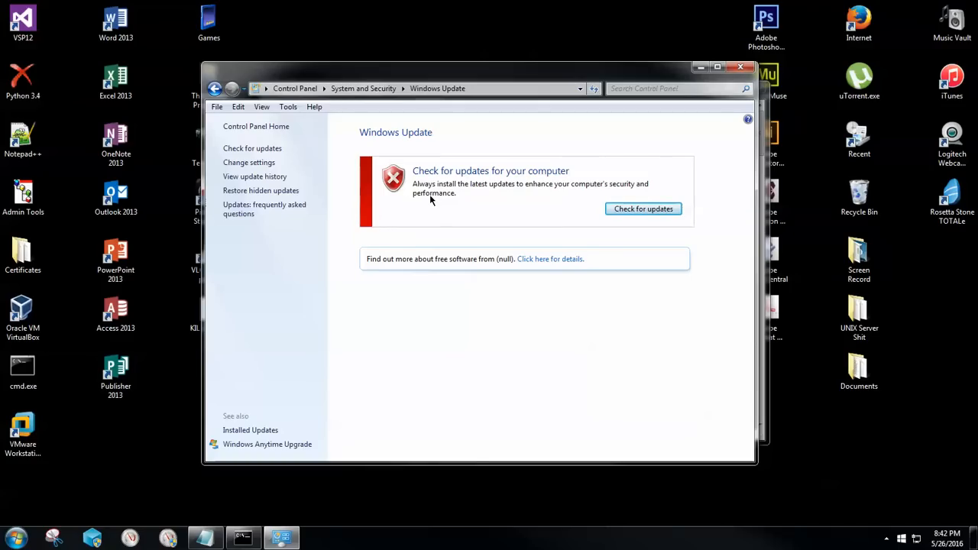
{"action": "mouse_move", "coordinate": [251, 430]}
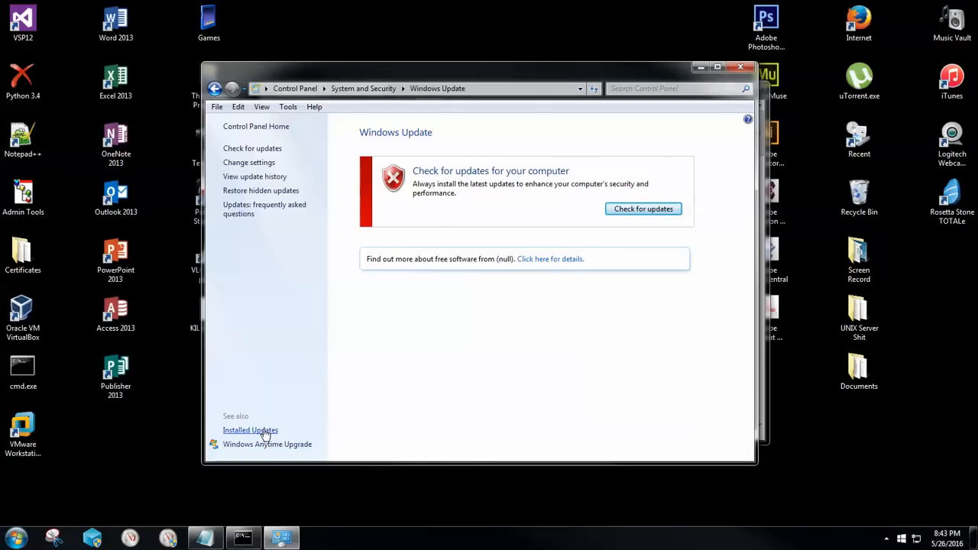
{"action": "mouse_move", "coordinate": [258, 437]}
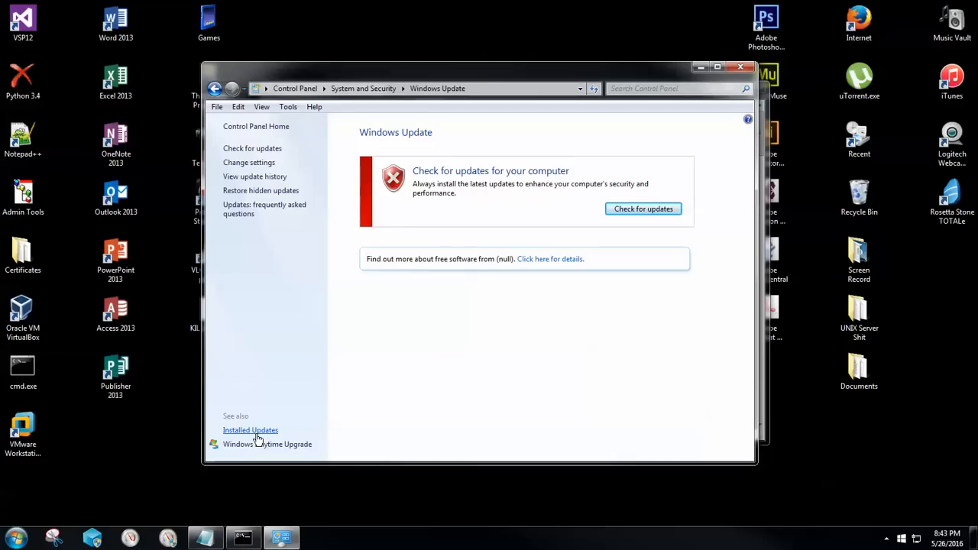
{"action": "left_click", "coordinate": [250, 430]}
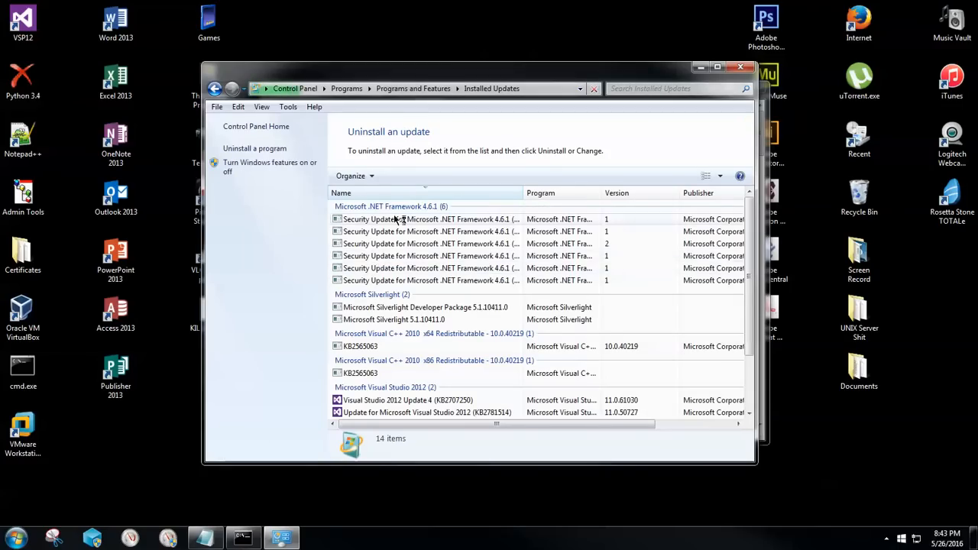
{"action": "mouse_move", "coordinate": [699, 260]}
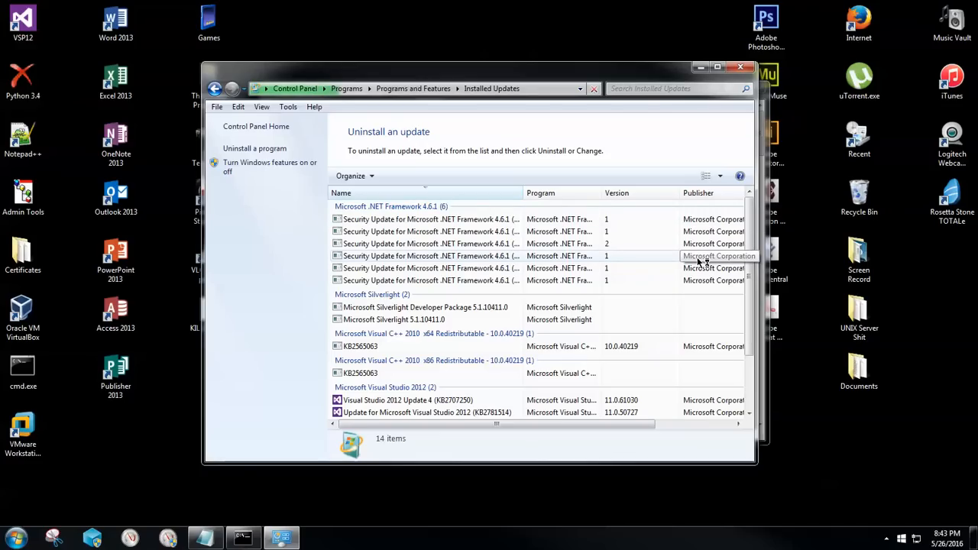
{"action": "left_click", "coordinate": [412, 272]}
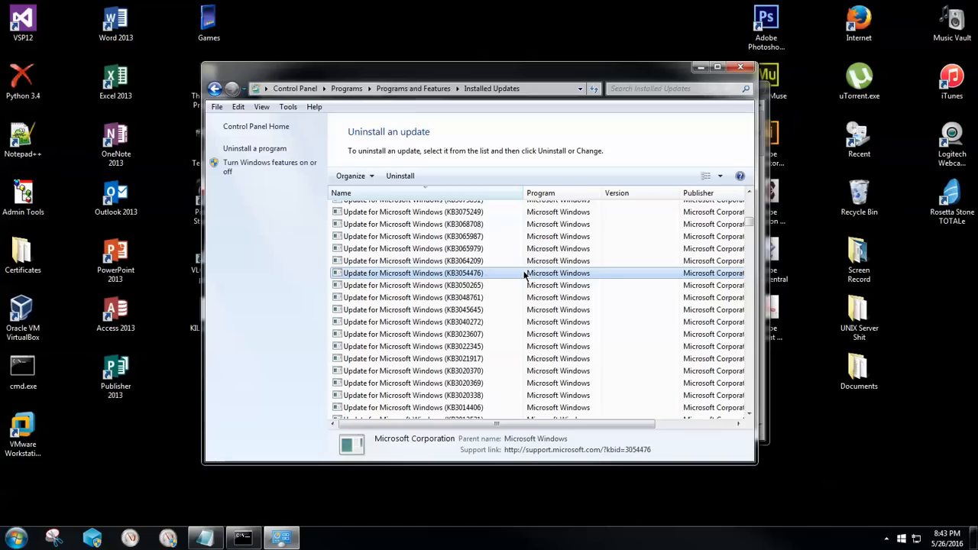
{"action": "left_click", "coordinate": [412, 259]}
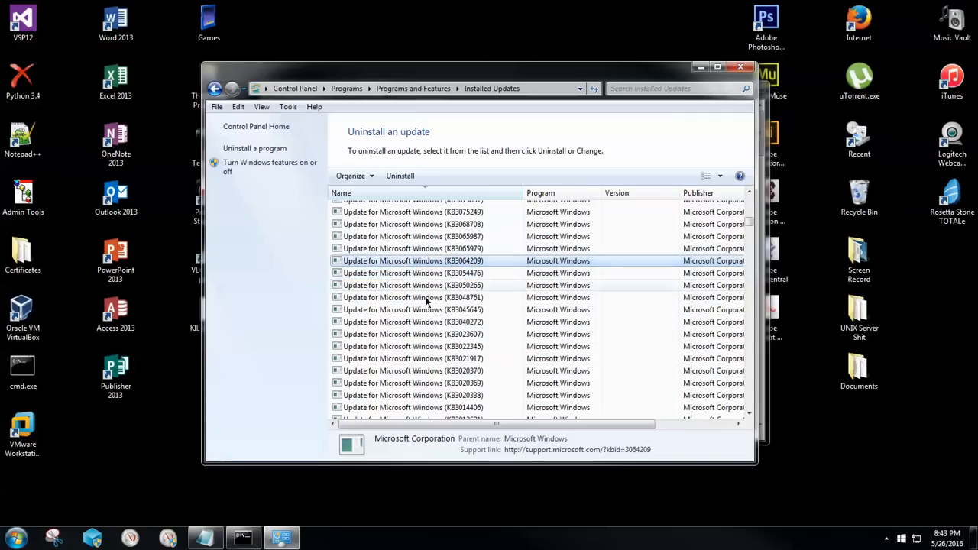
{"action": "scroll", "scroll_direction": "up", "scroll_amount": 3}
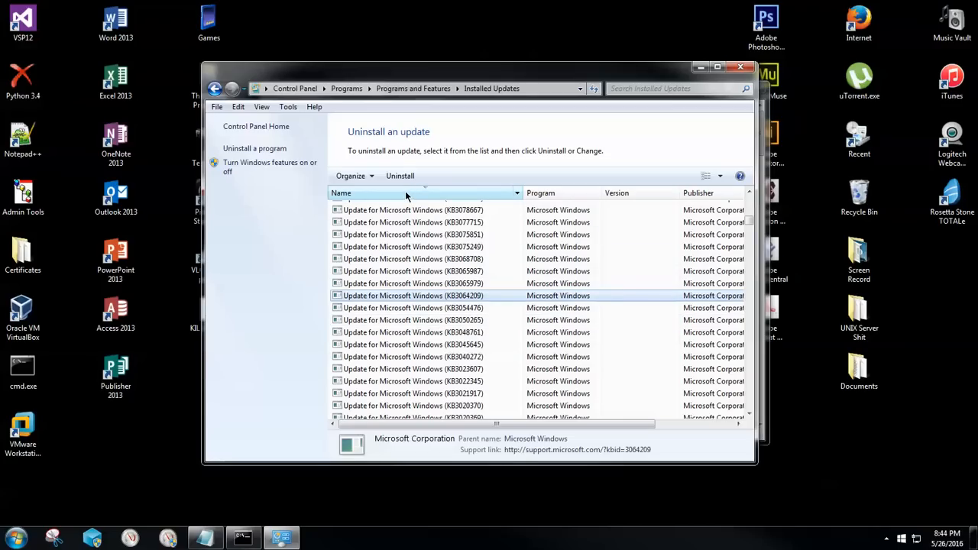
{"action": "scroll", "scroll_direction": "down", "scroll_amount": 3}
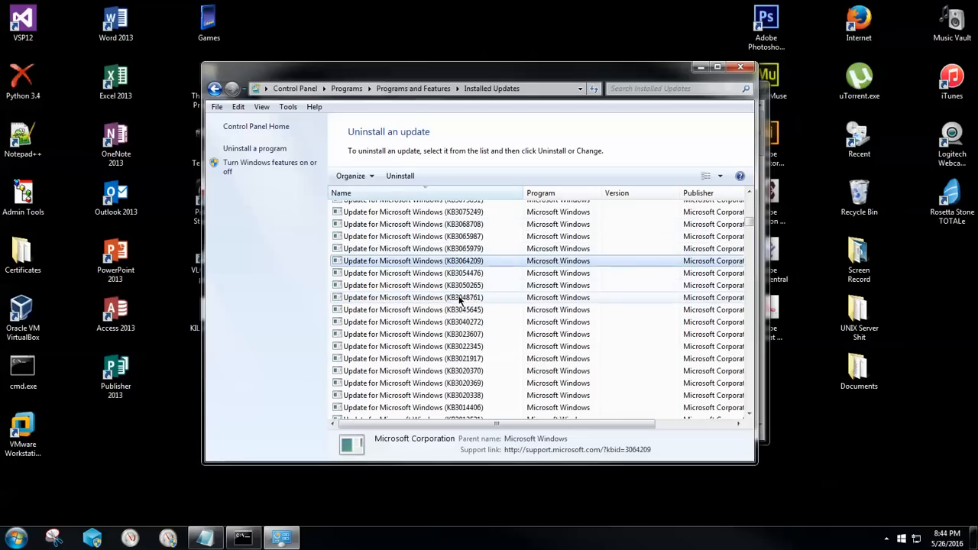
{"action": "left_click", "coordinate": [413, 272]}
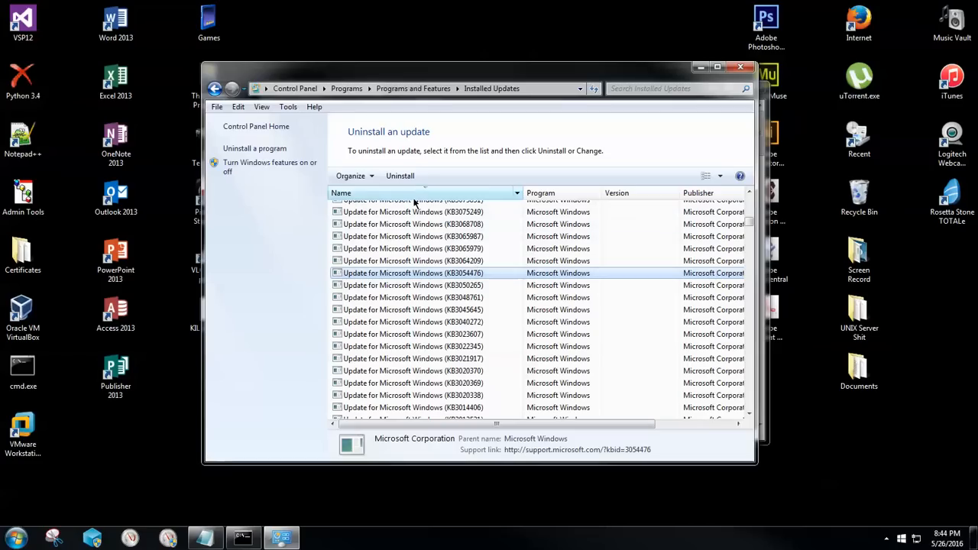
{"action": "left_click", "coordinate": [413, 260]}
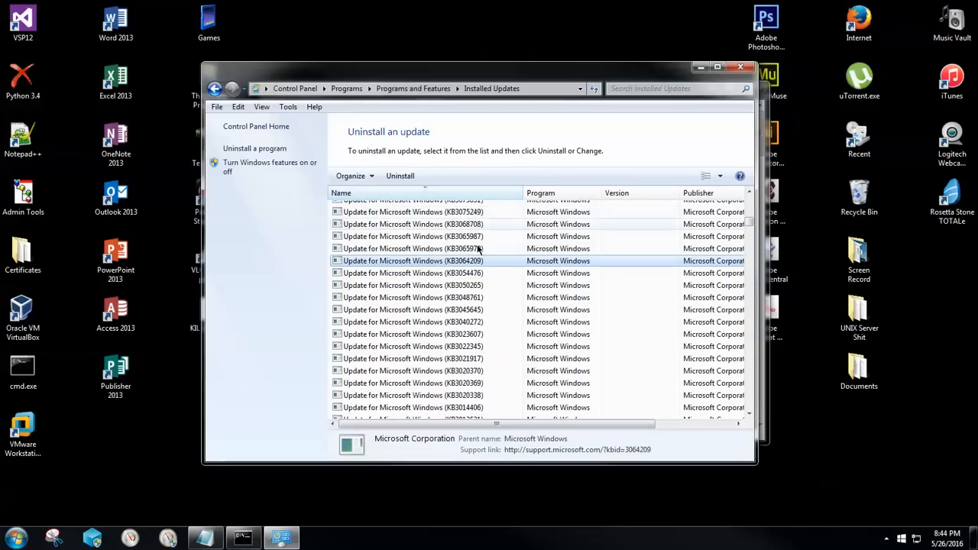
{"action": "mouse_move", "coordinate": [425, 206]}
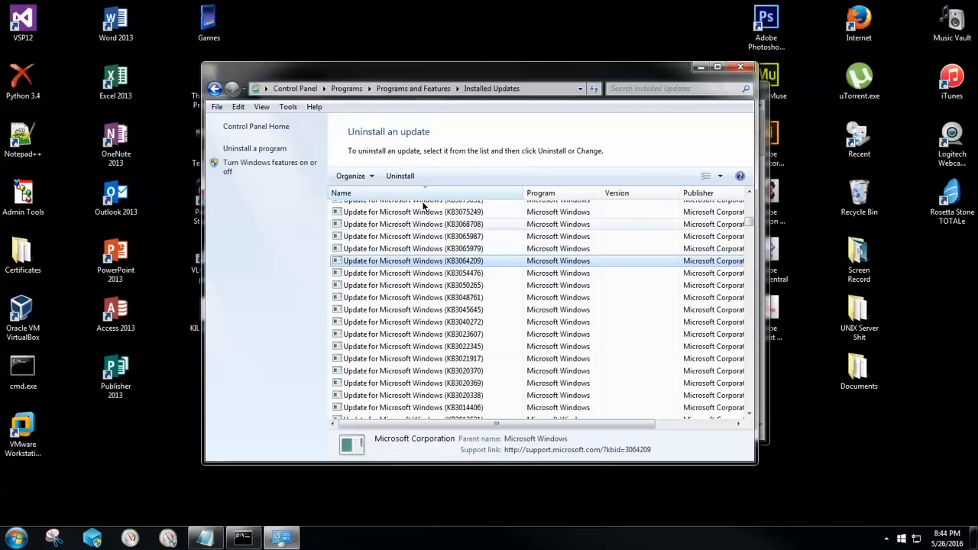
{"action": "left_click", "coordinate": [401, 176]}
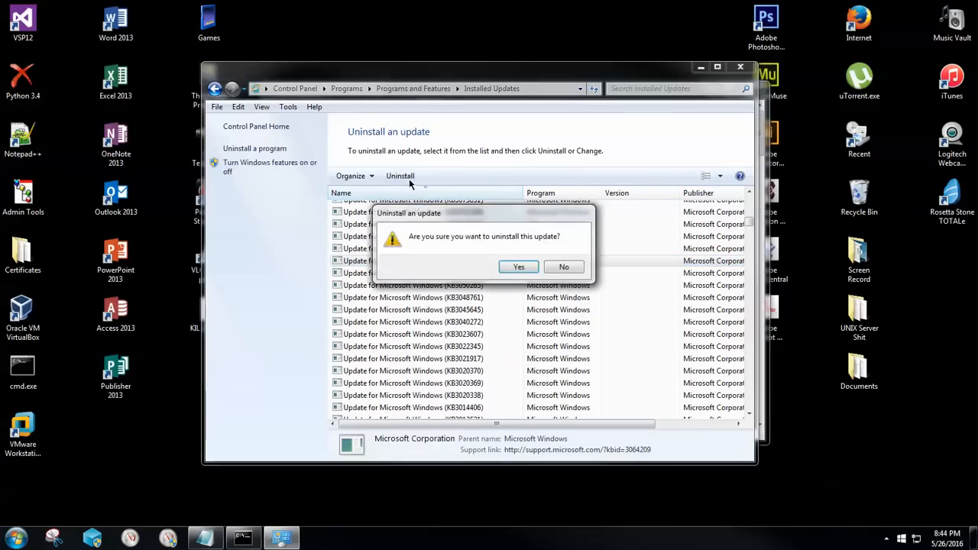
{"action": "mouse_move", "coordinate": [592, 275]}
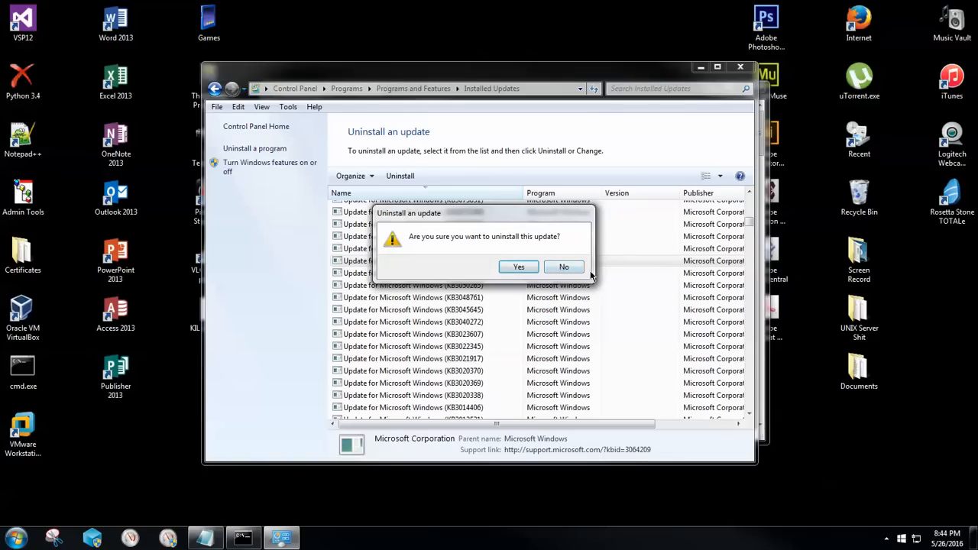
{"action": "left_click", "coordinate": [564, 266]}
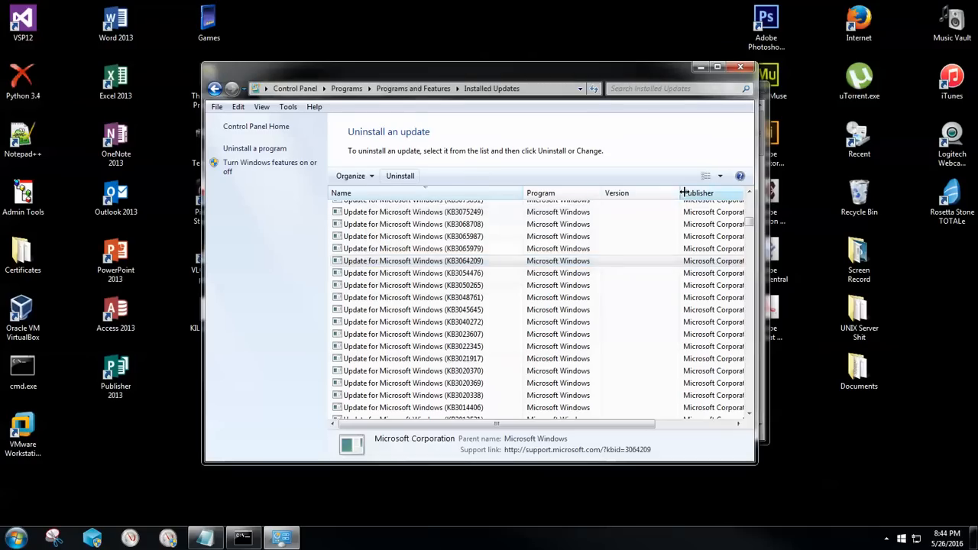
{"action": "mouse_move", "coordinate": [743, 67]}
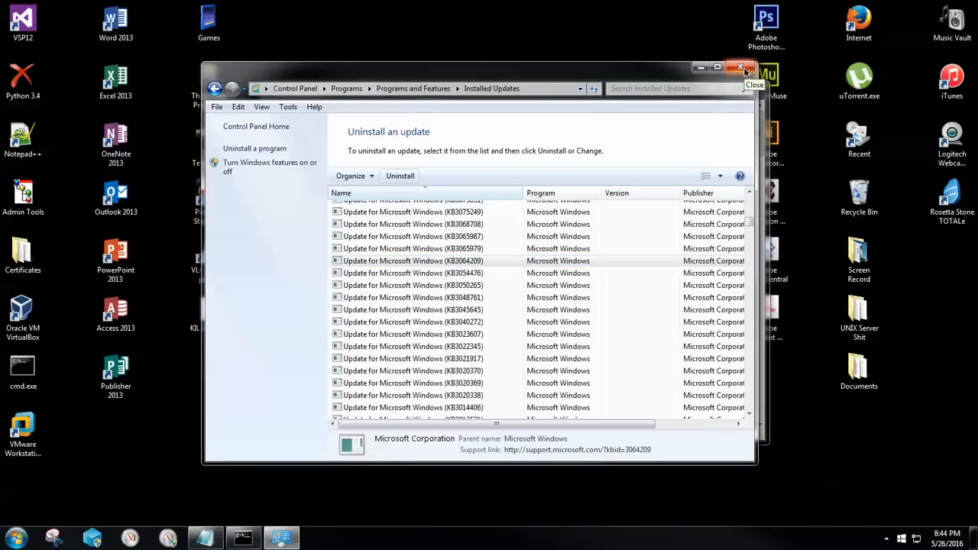
Step: Close the Installed Updates window, then briefly show and dismiss the Start menu
{"action": "left_click", "coordinate": [739, 68]}
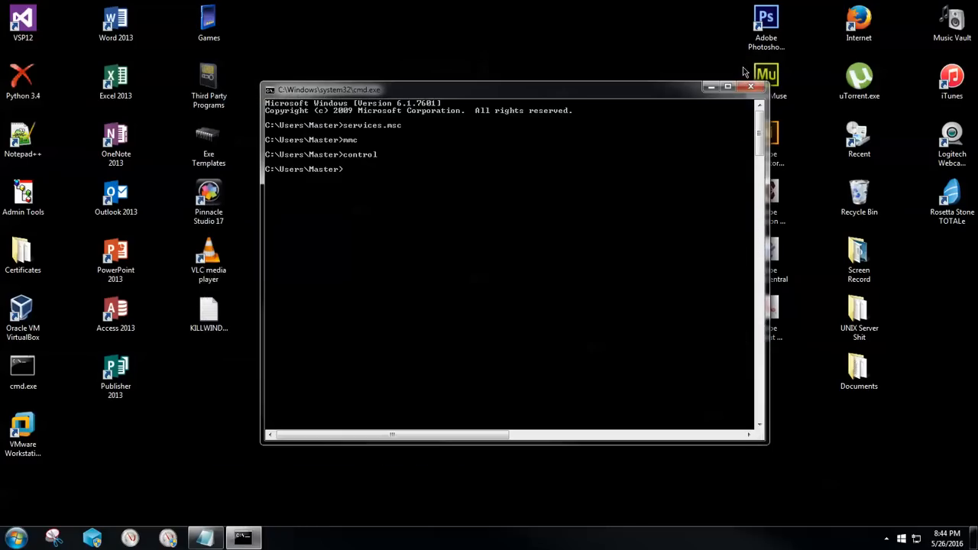
{"action": "mouse_move", "coordinate": [455, 288]}
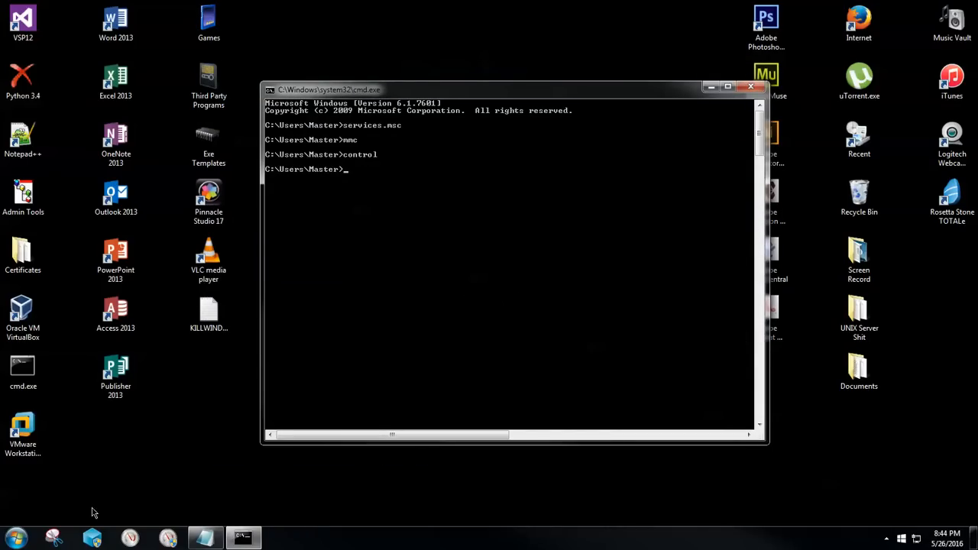
{"action": "left_click", "coordinate": [14, 538]}
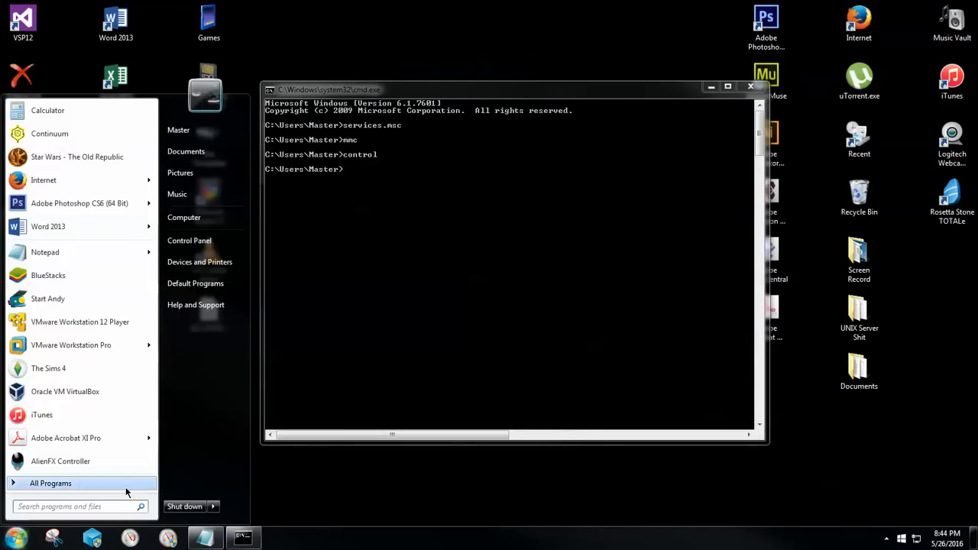
{"action": "mouse_move", "coordinate": [183, 507]}
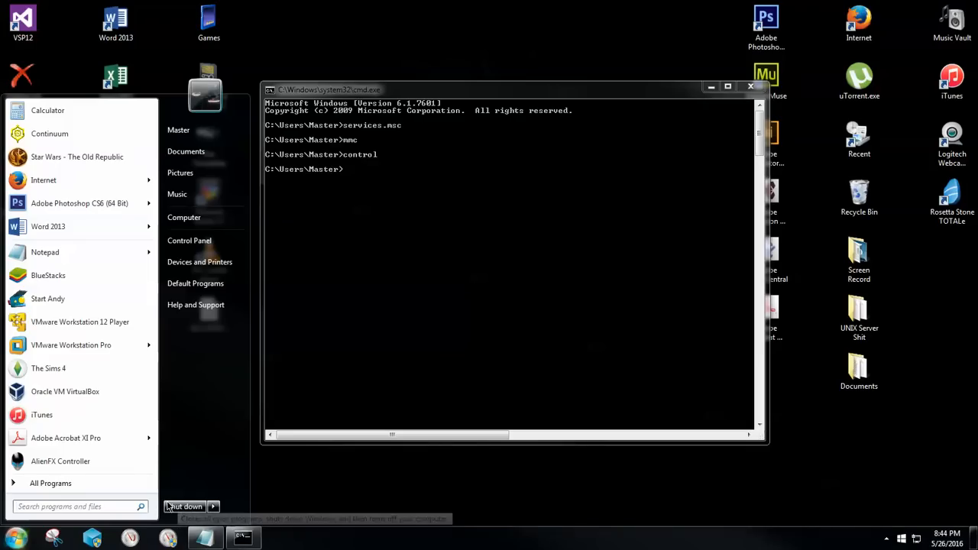
{"action": "mouse_move", "coordinate": [185, 505]}
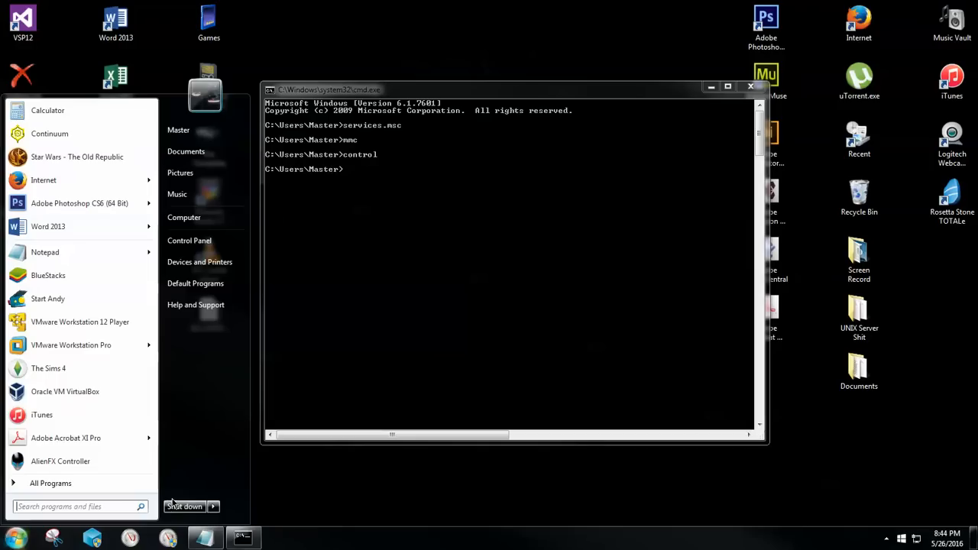
{"action": "left_click", "coordinate": [507, 295]}
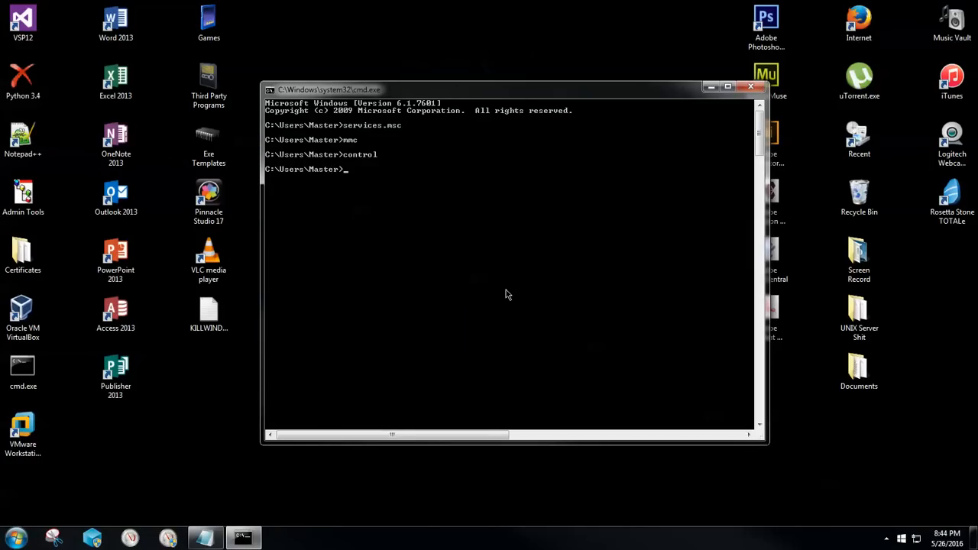
{"action": "mouse_move", "coordinate": [893, 538]}
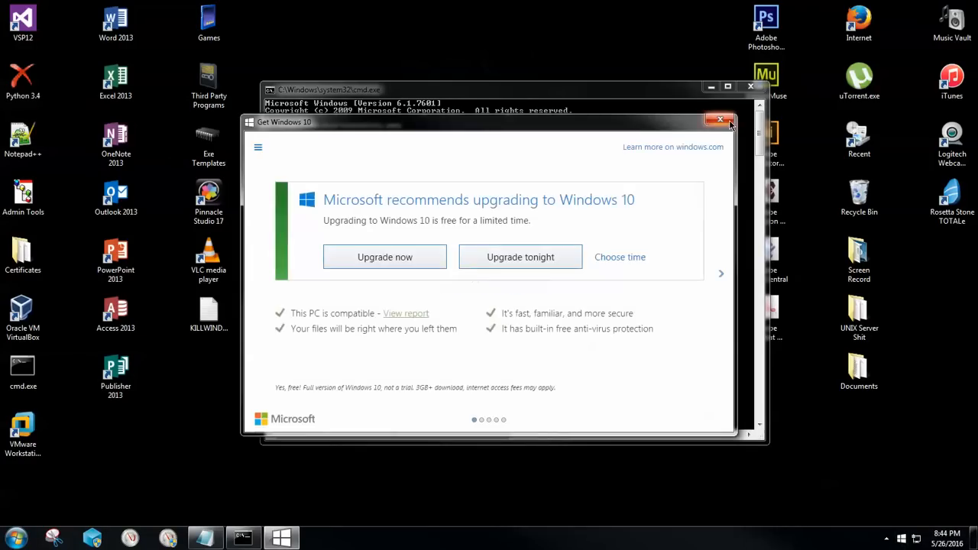
Step: Dismiss the Get Windows 10 offer and enter 'explorer C:\Windows\System32\GWX\' in Command Prompt
{"action": "left_click", "coordinate": [721, 119]}
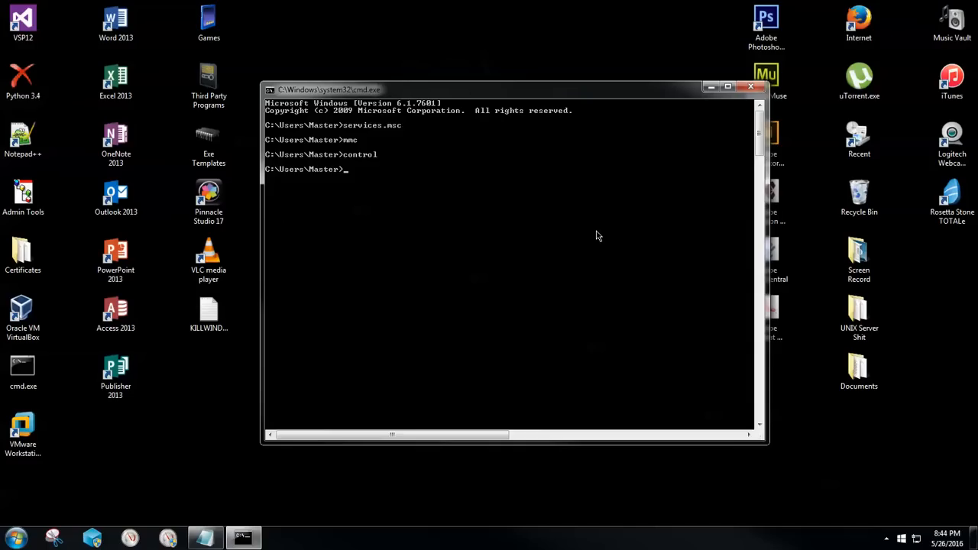
{"action": "type", "text": "explorer C"}
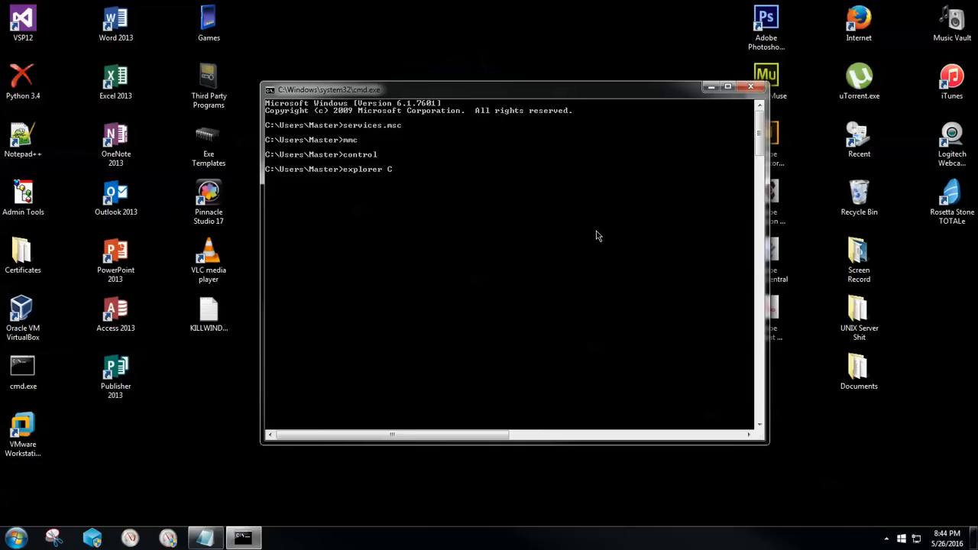
{"action": "type", "text": ":\\Windows"}
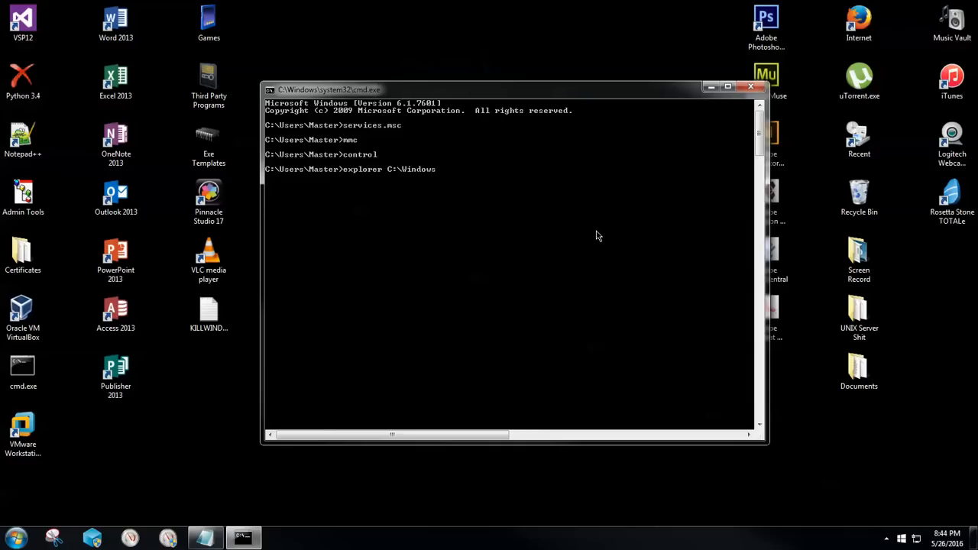
{"action": "type", "text": "\\Syst"}
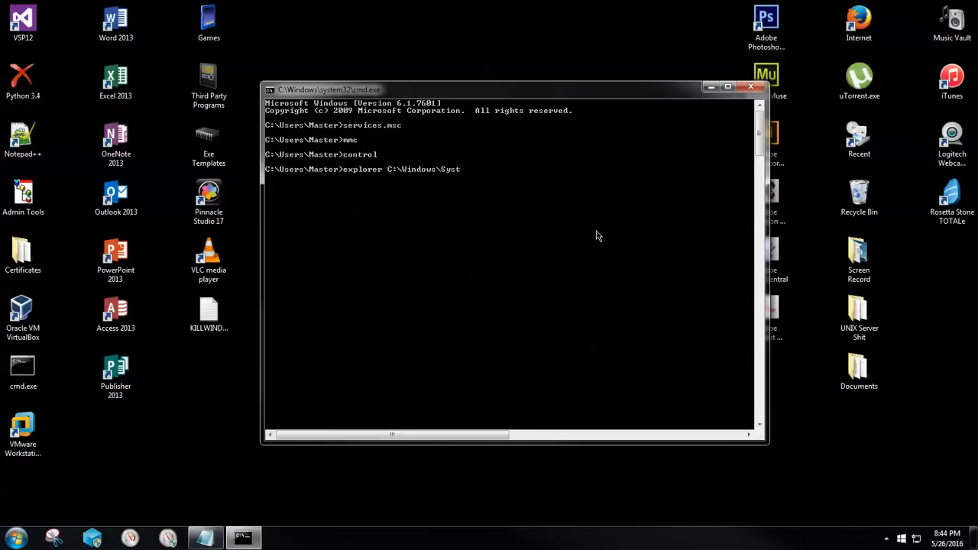
{"action": "type", "text": "em32\\GW"}
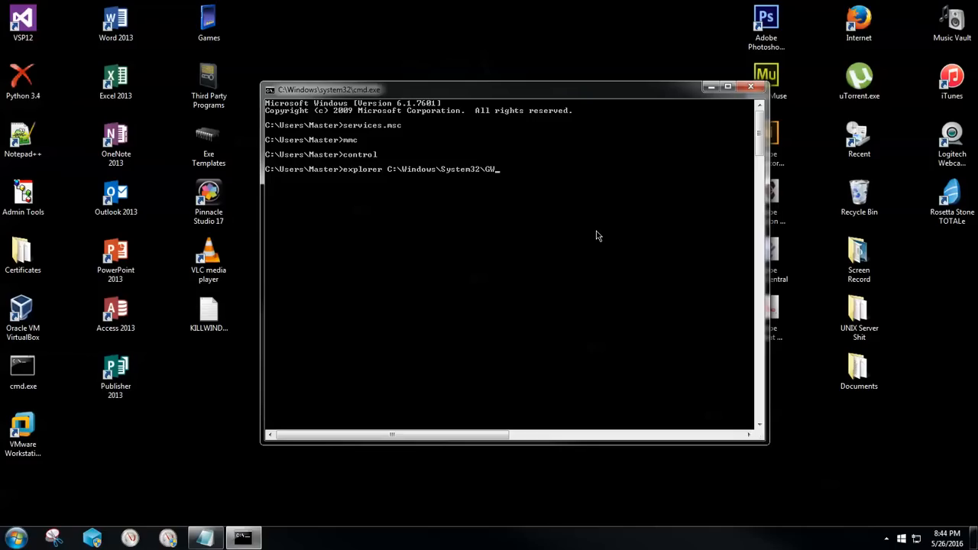
{"action": "type", "text": "X\\"}
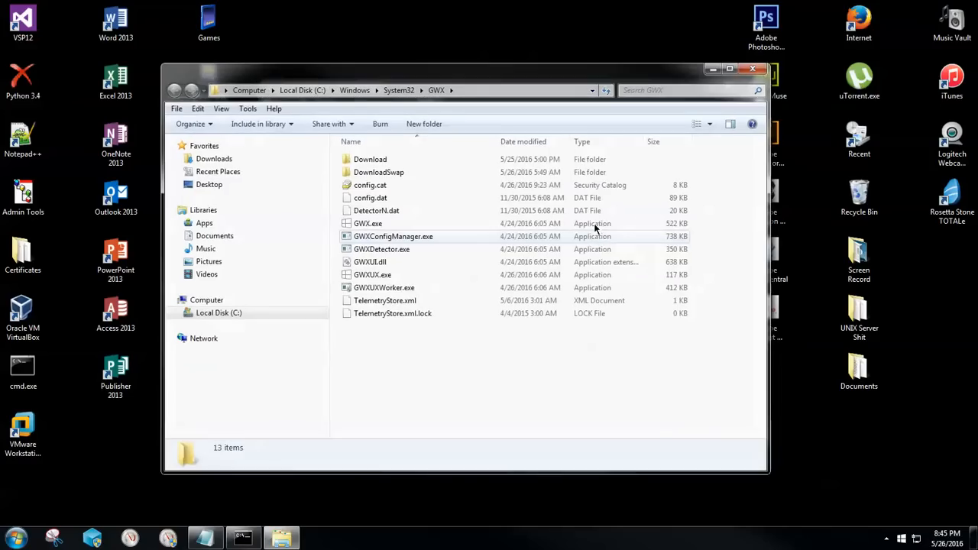
{"action": "mouse_move", "coordinate": [419, 293]}
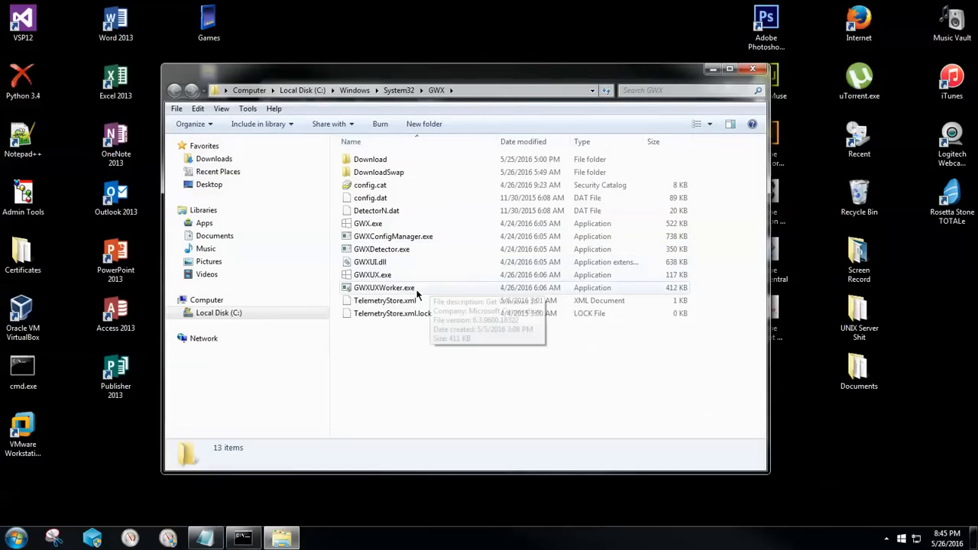
{"action": "mouse_move", "coordinate": [373, 263]}
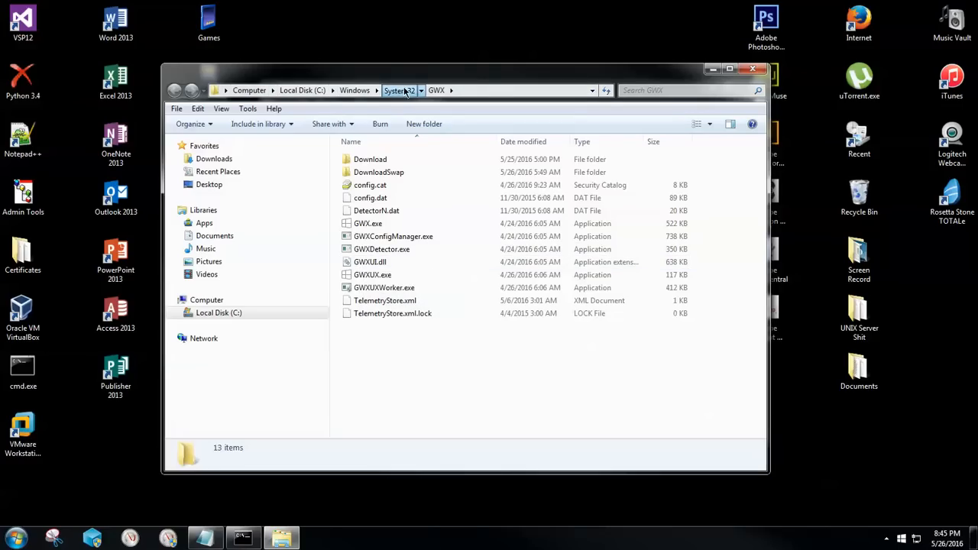
Step: Drag GWX from System32 to the desktop, confirm with administrator permission, and close Explorer
{"action": "left_click", "coordinate": [399, 90]}
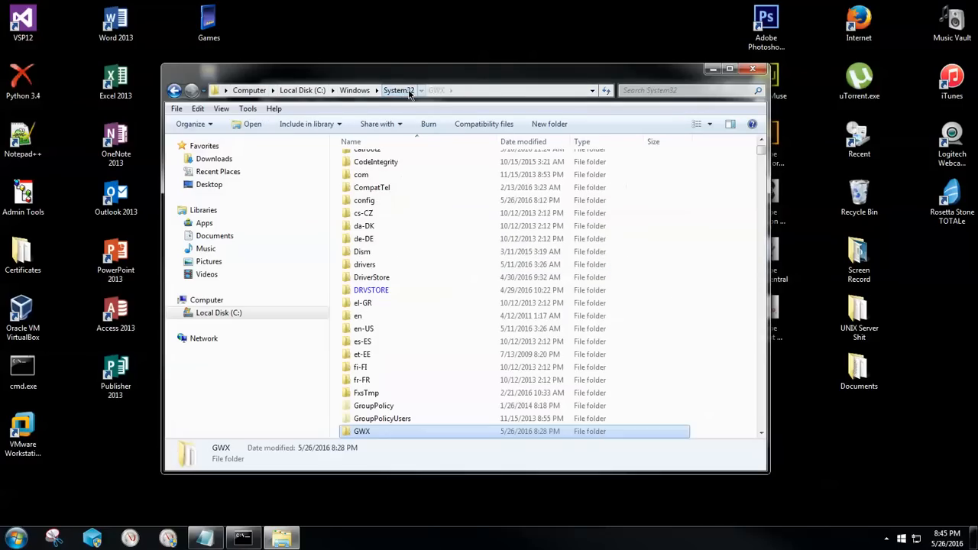
{"action": "scroll", "scroll_direction": "down", "scroll_amount": 3}
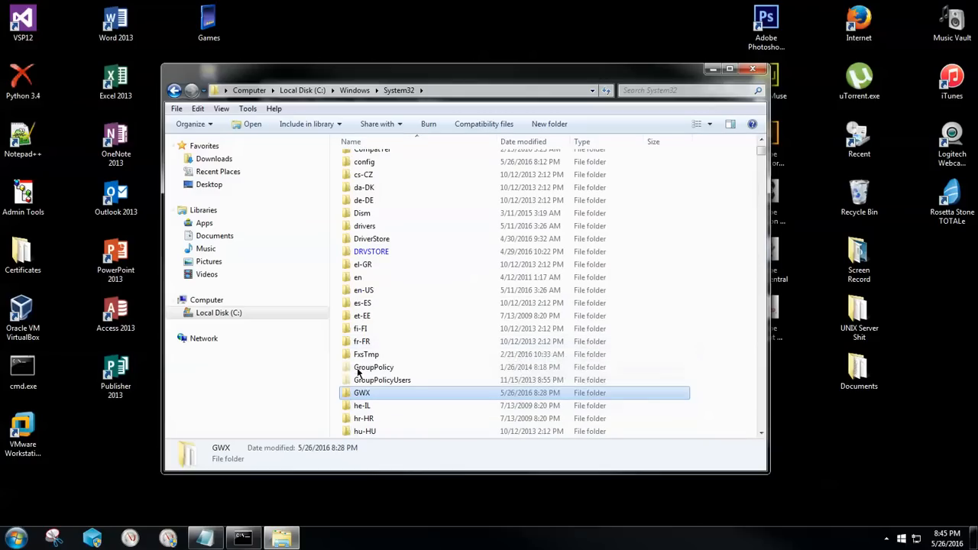
{"action": "mouse_move", "coordinate": [416, 393]}
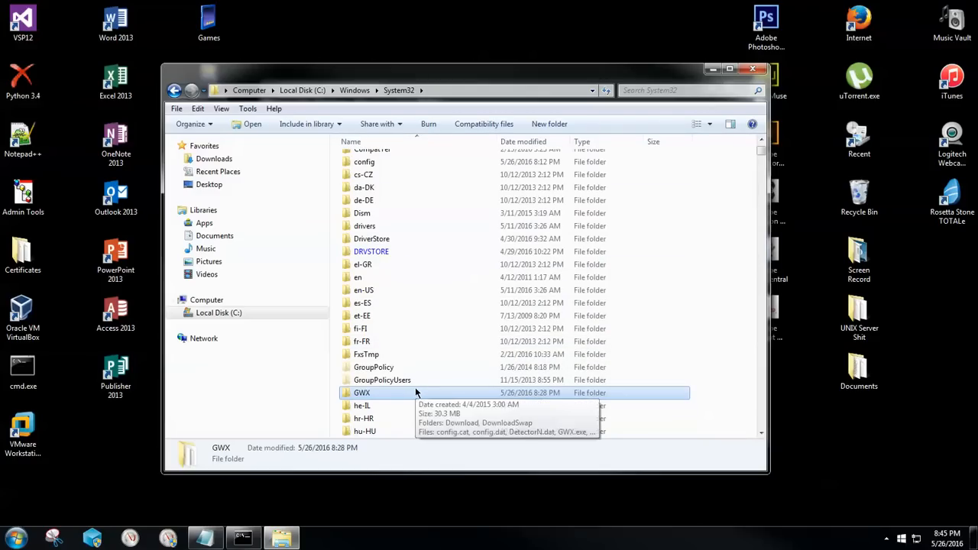
{"action": "mouse_move", "coordinate": [404, 401]}
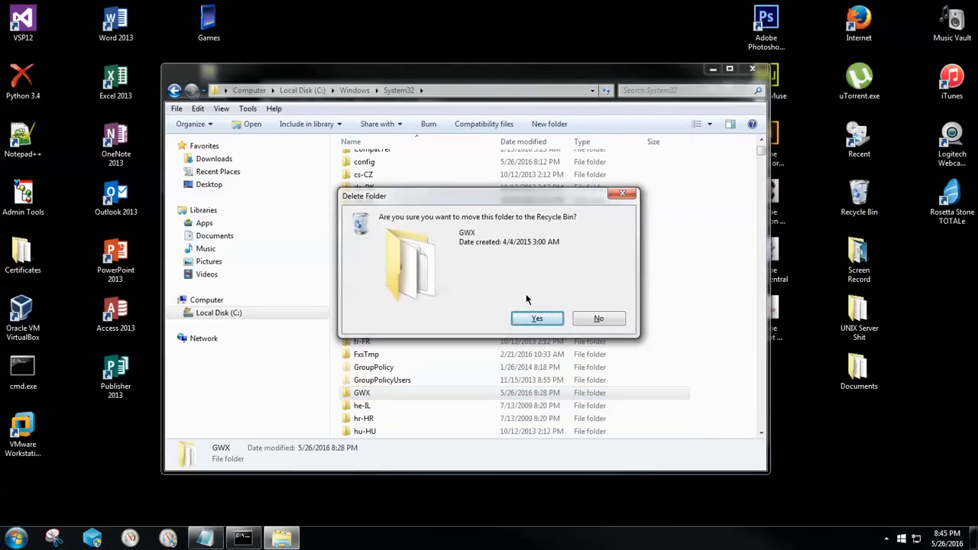
{"action": "left_click", "coordinate": [538, 318]}
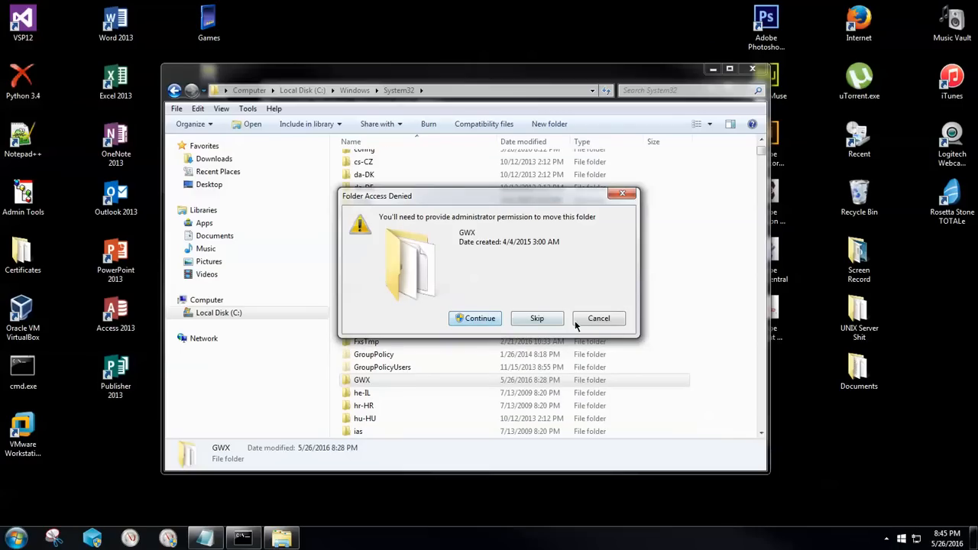
{"action": "left_click", "coordinate": [599, 317]}
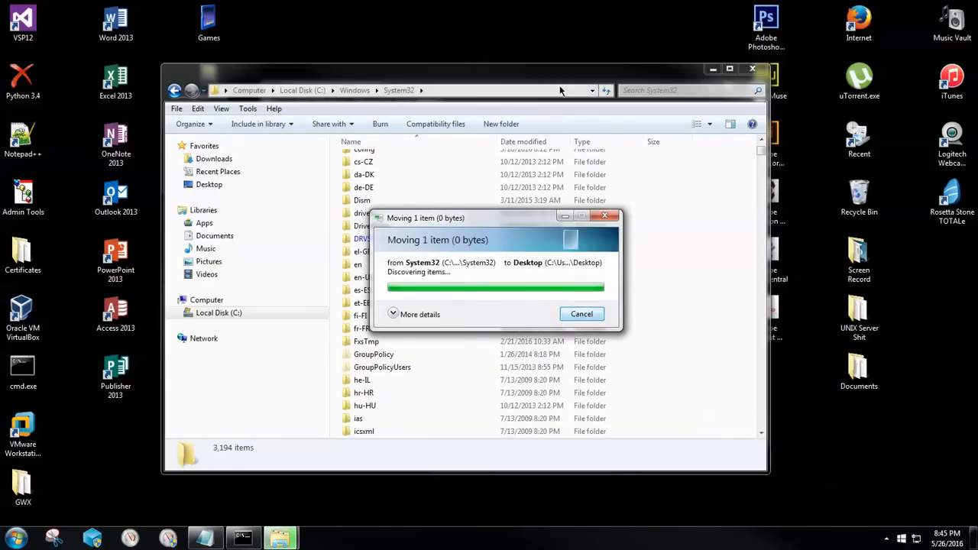
{"action": "left_click", "coordinate": [581, 313]}
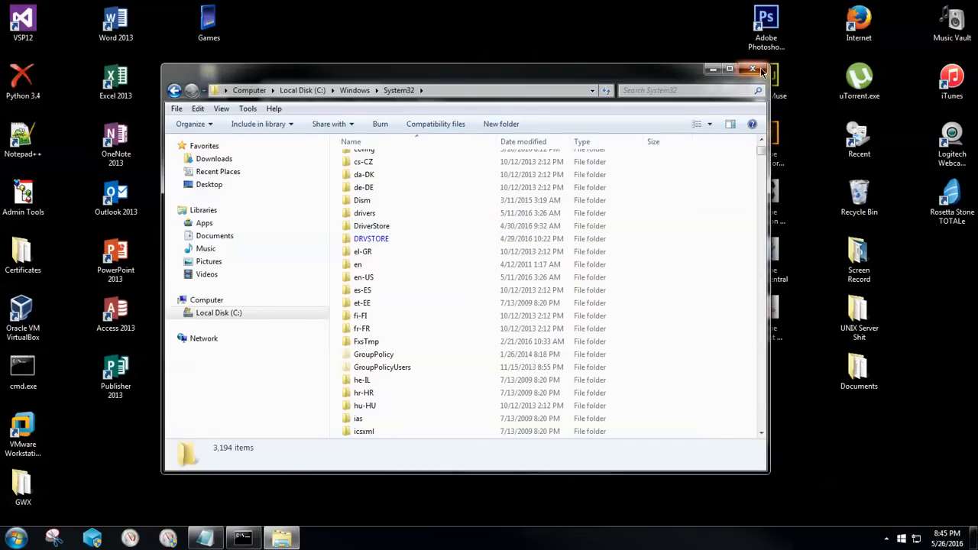
{"action": "left_click", "coordinate": [752, 68]}
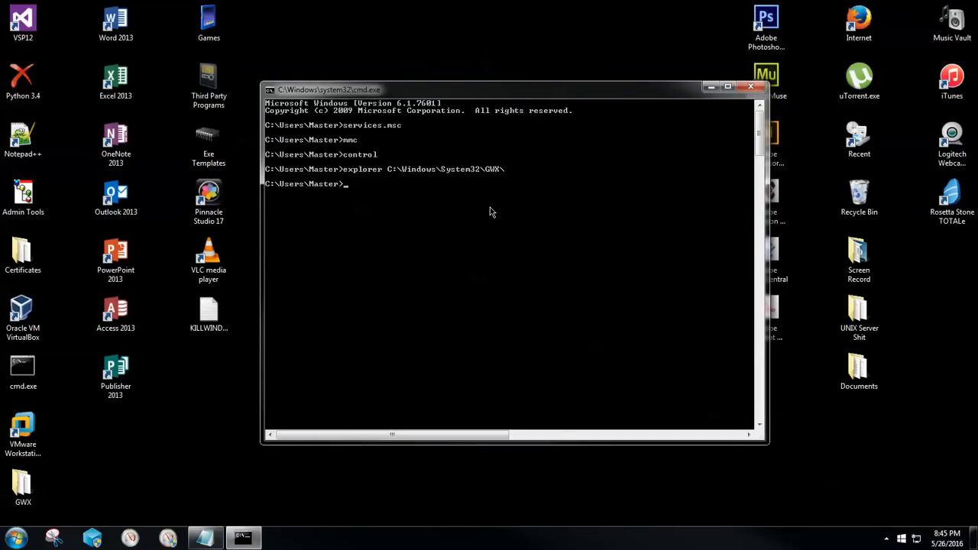
Step: Run 'explorer %windir%\syswow64\gwx\' to show the SysWOW64 GWX folder containing GWX.exe
{"action": "type", "text": "explorer %"}
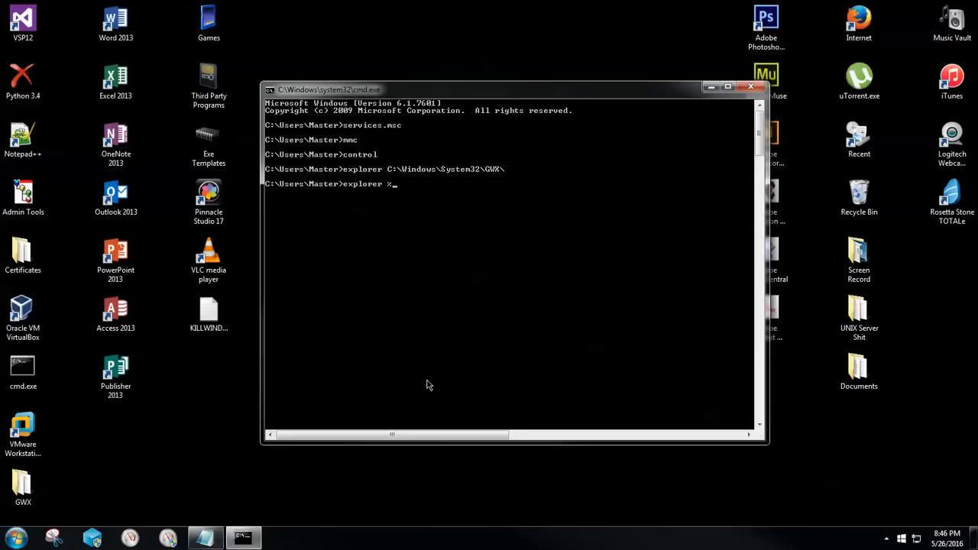
{"action": "type", "text": "windi"}
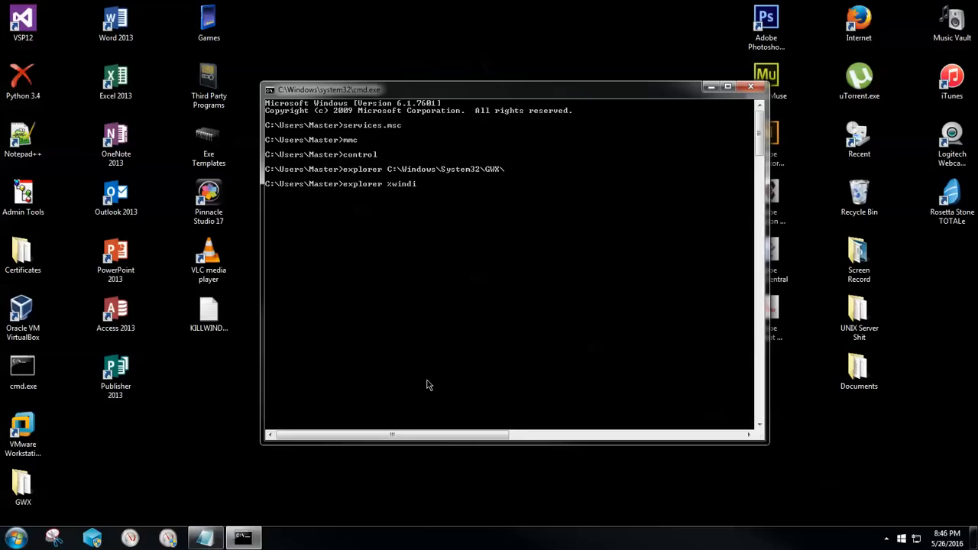
{"action": "type", "text": "r$\\"}
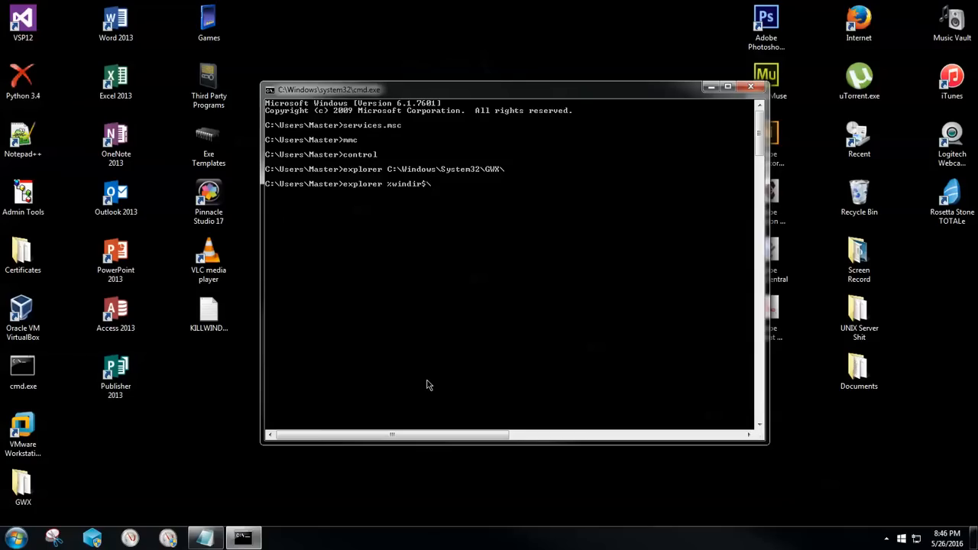
{"action": "type", "text": "syswo"}
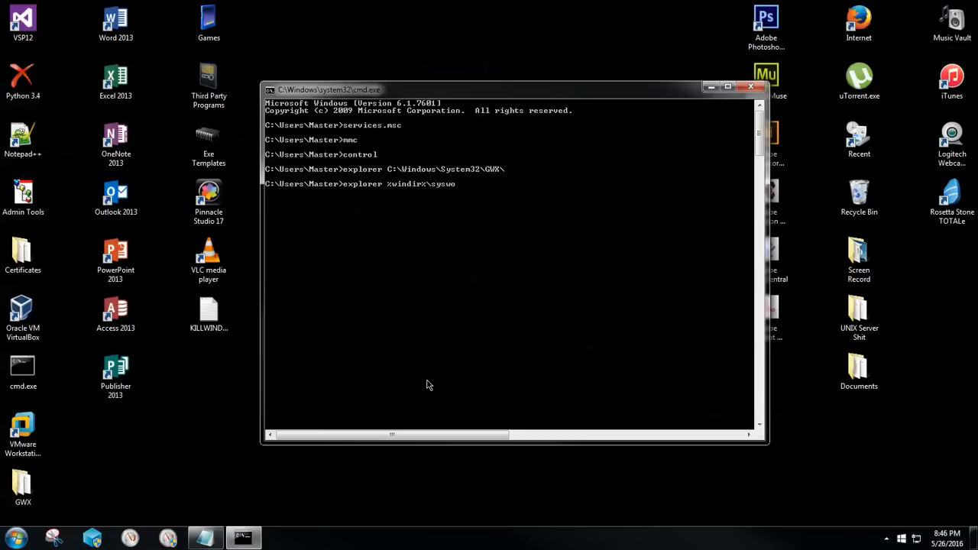
{"action": "type", "text": "64\\"}
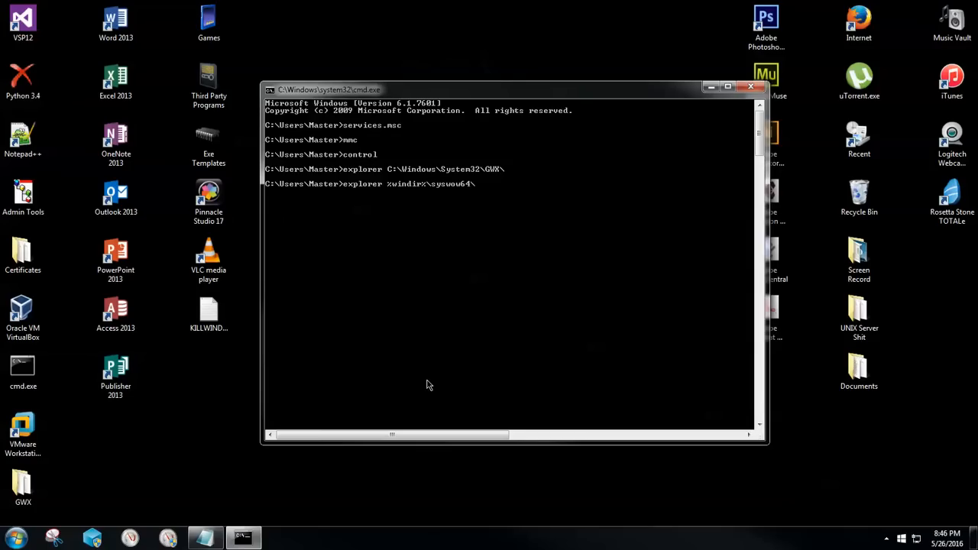
{"action": "key", "text": "Return"}
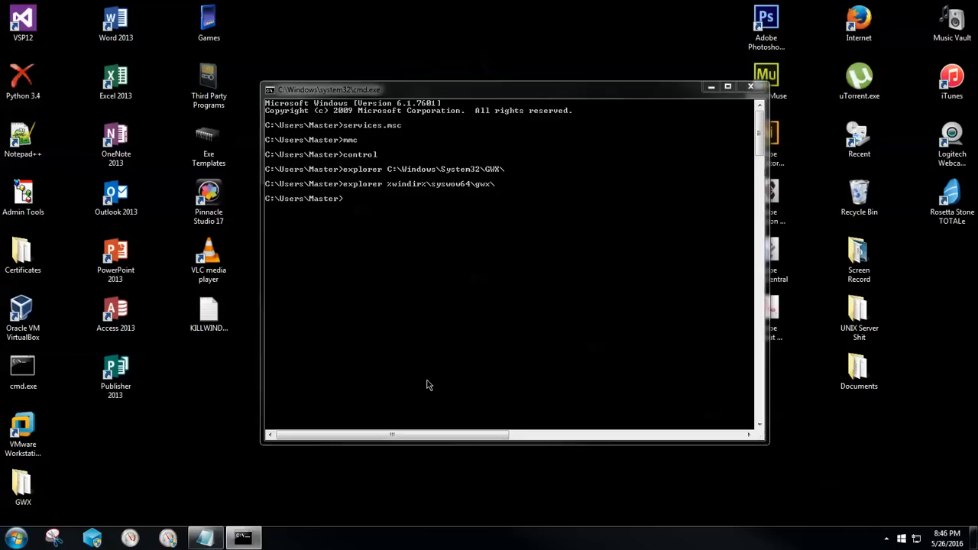
{"action": "key", "text": "Return"}
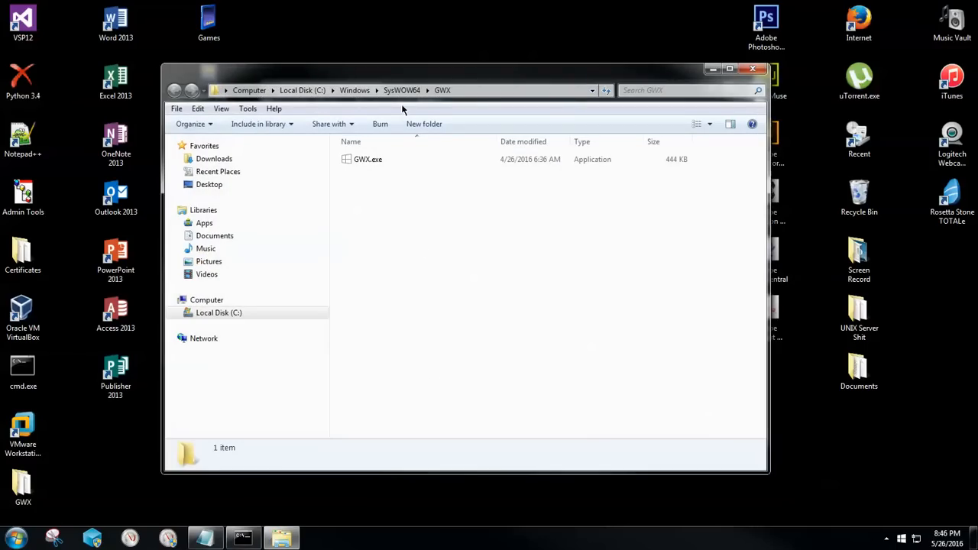
{"action": "mouse_move", "coordinate": [400, 90]}
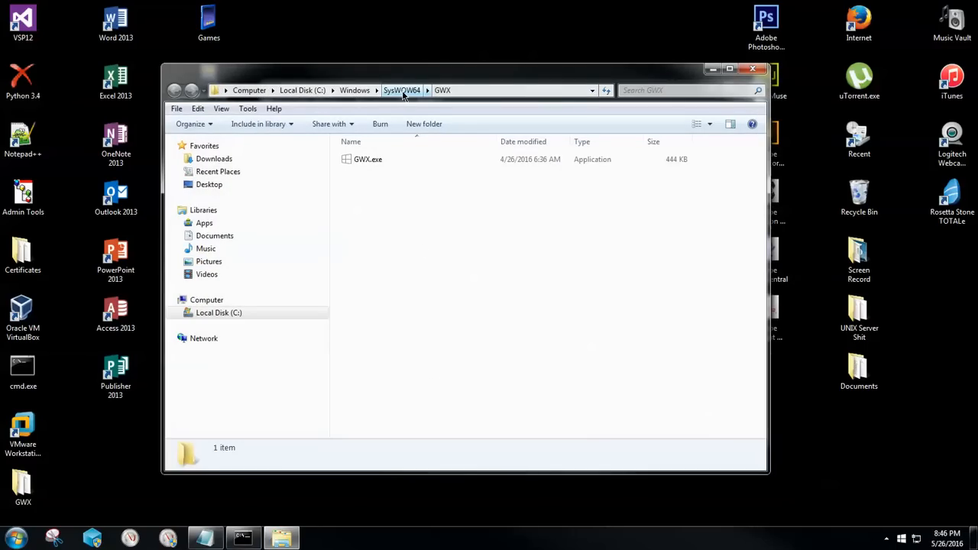
{"action": "mouse_move", "coordinate": [415, 104]}
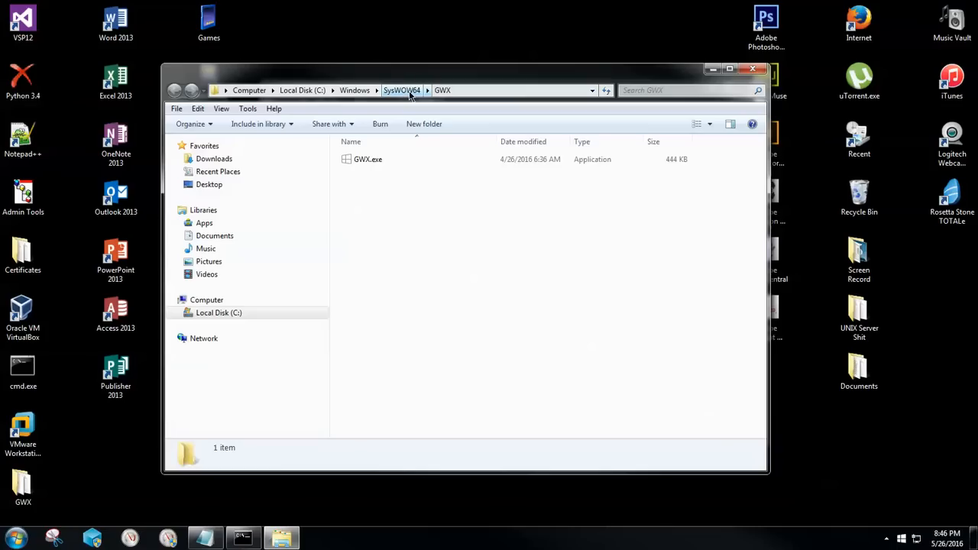
Step: Go up to SysWOW64 and create a desktop folder named Syswow64 to receive its GWX folder
{"action": "left_click", "coordinate": [402, 91]}
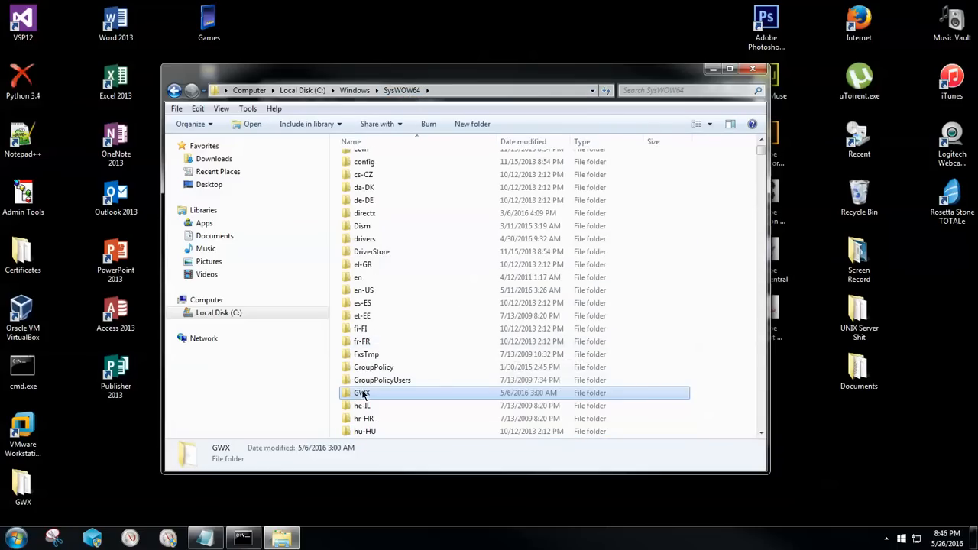
{"action": "mouse_move", "coordinate": [363, 393]}
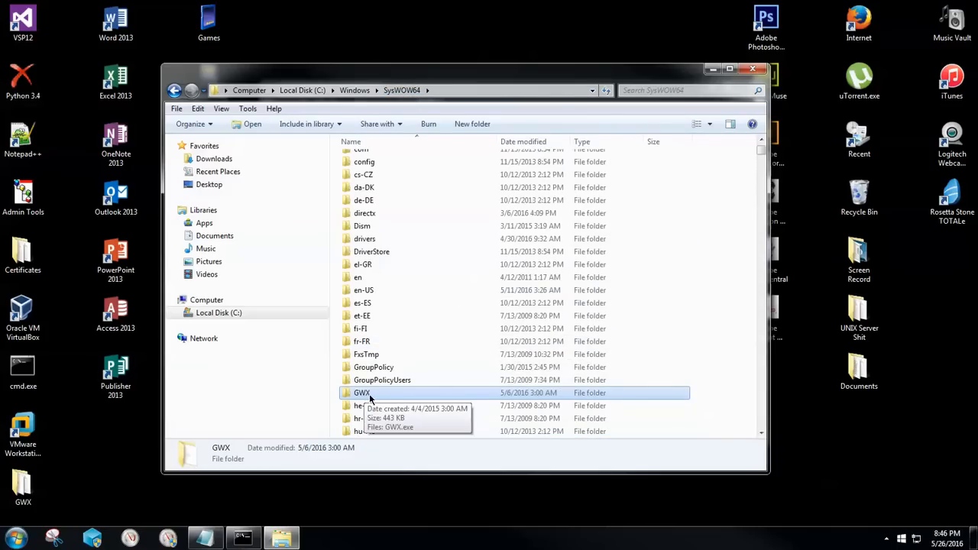
{"action": "mouse_move", "coordinate": [92, 446]}
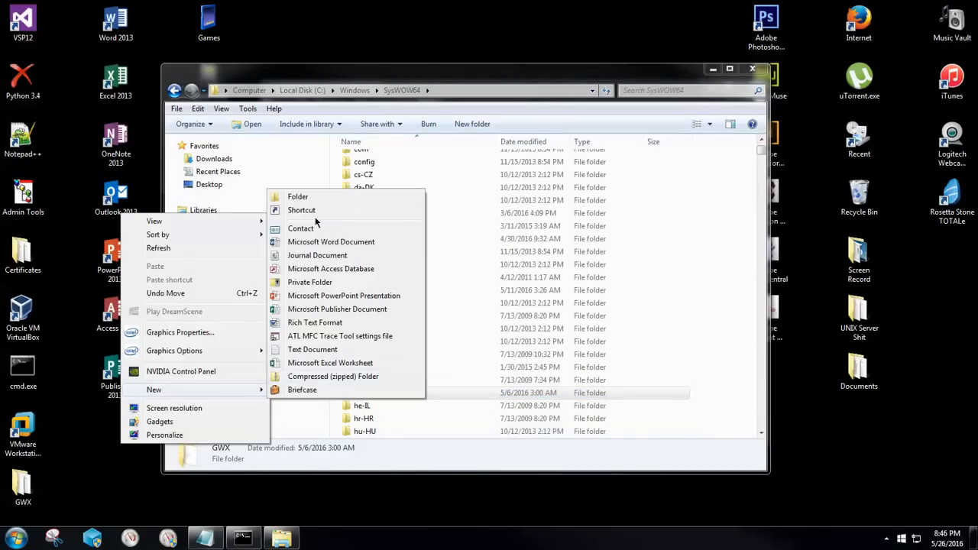
{"action": "left_click", "coordinate": [298, 196]}
{"action": "type", "text": "Syswow64GWX"}
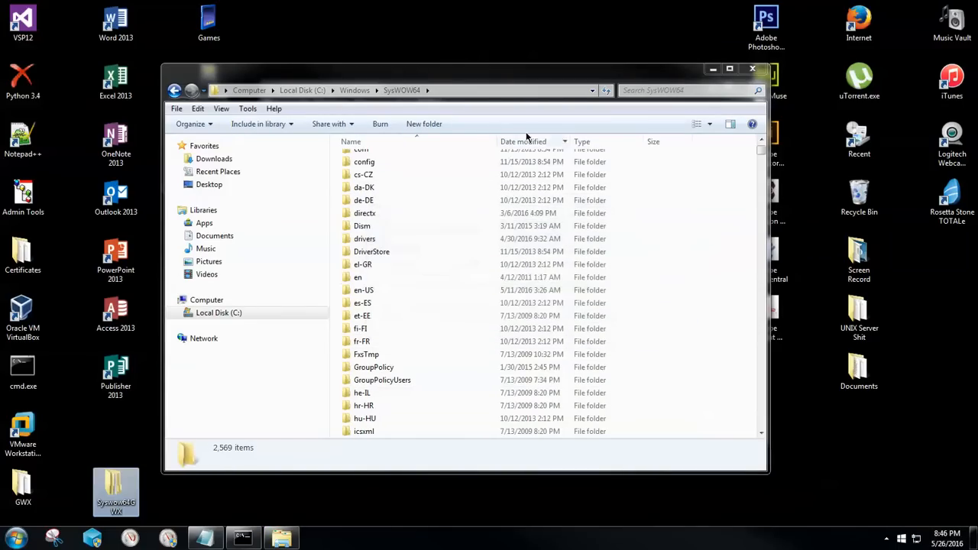
{"action": "left_click", "coordinate": [360, 328]}
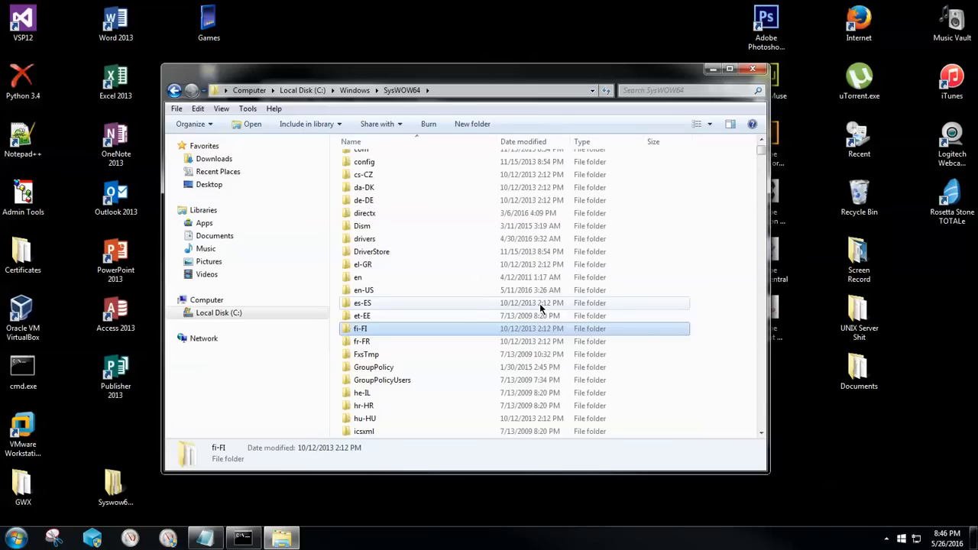
{"action": "mouse_move", "coordinate": [553, 278]}
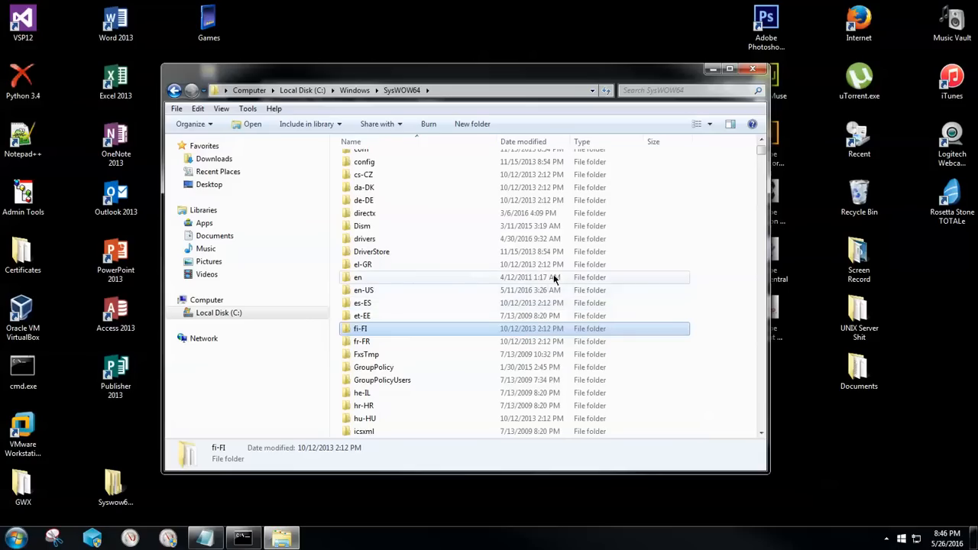
{"action": "mouse_move", "coordinate": [593, 186]}
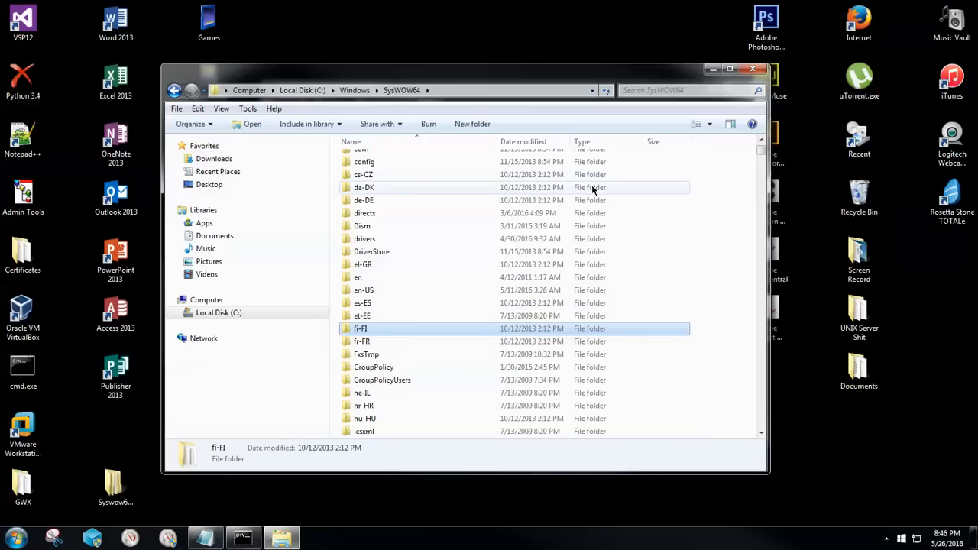
{"action": "mouse_move", "coordinate": [568, 278]}
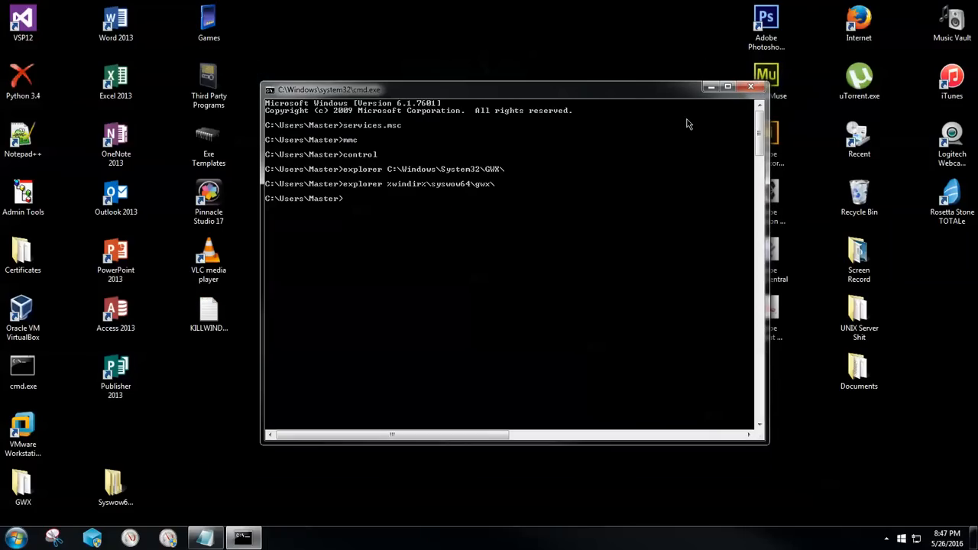
{"action": "mouse_move", "coordinate": [724, 191]}
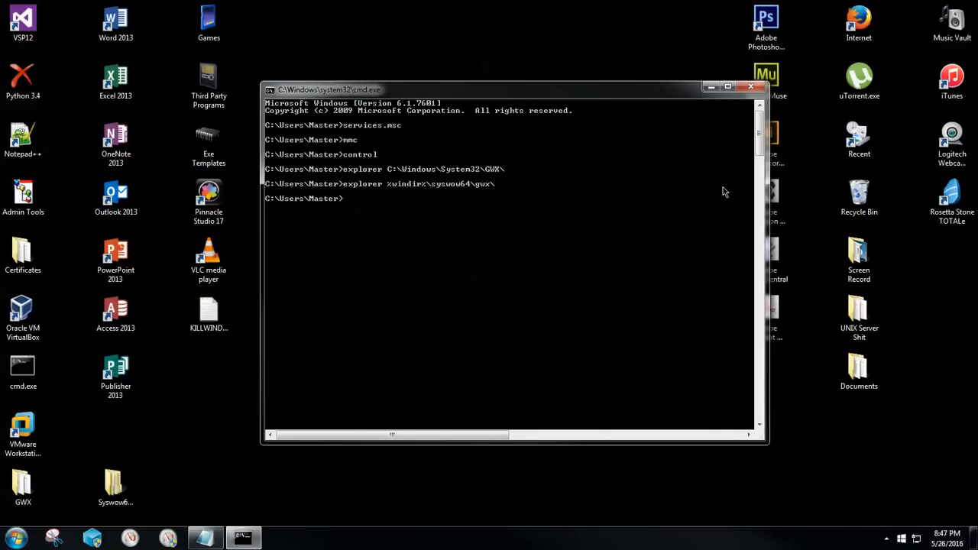